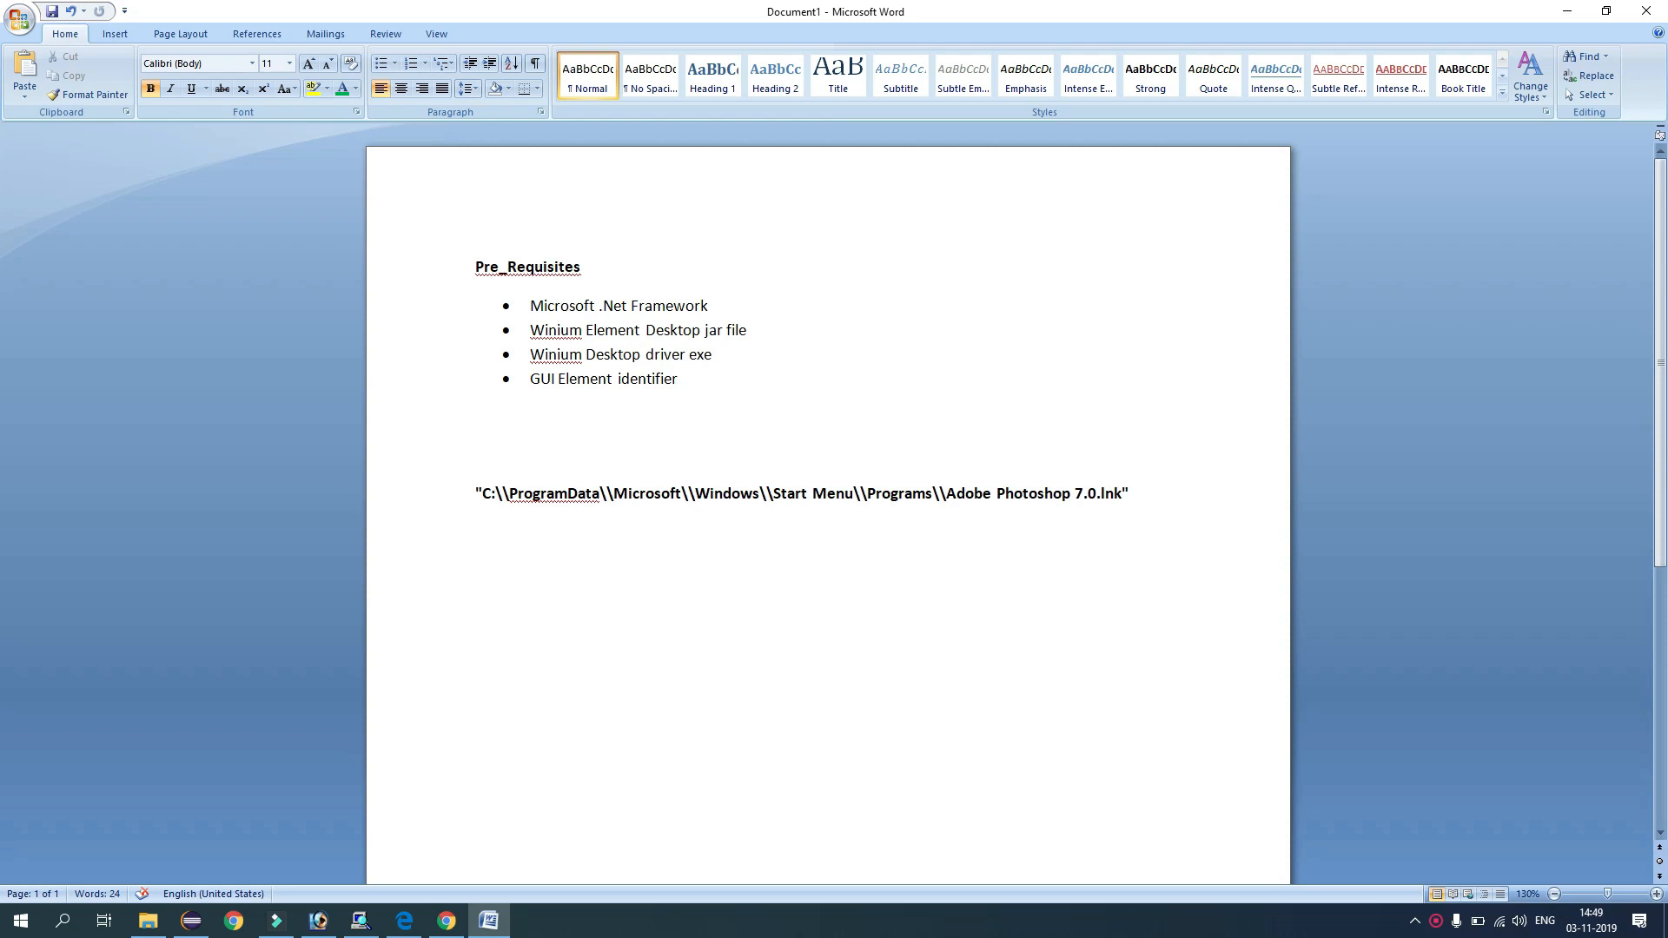
# Highlight the Microsoft .Net Framework and Winium Element Desktop jar file bullets in yellow
pyautogui.click(476, 570)
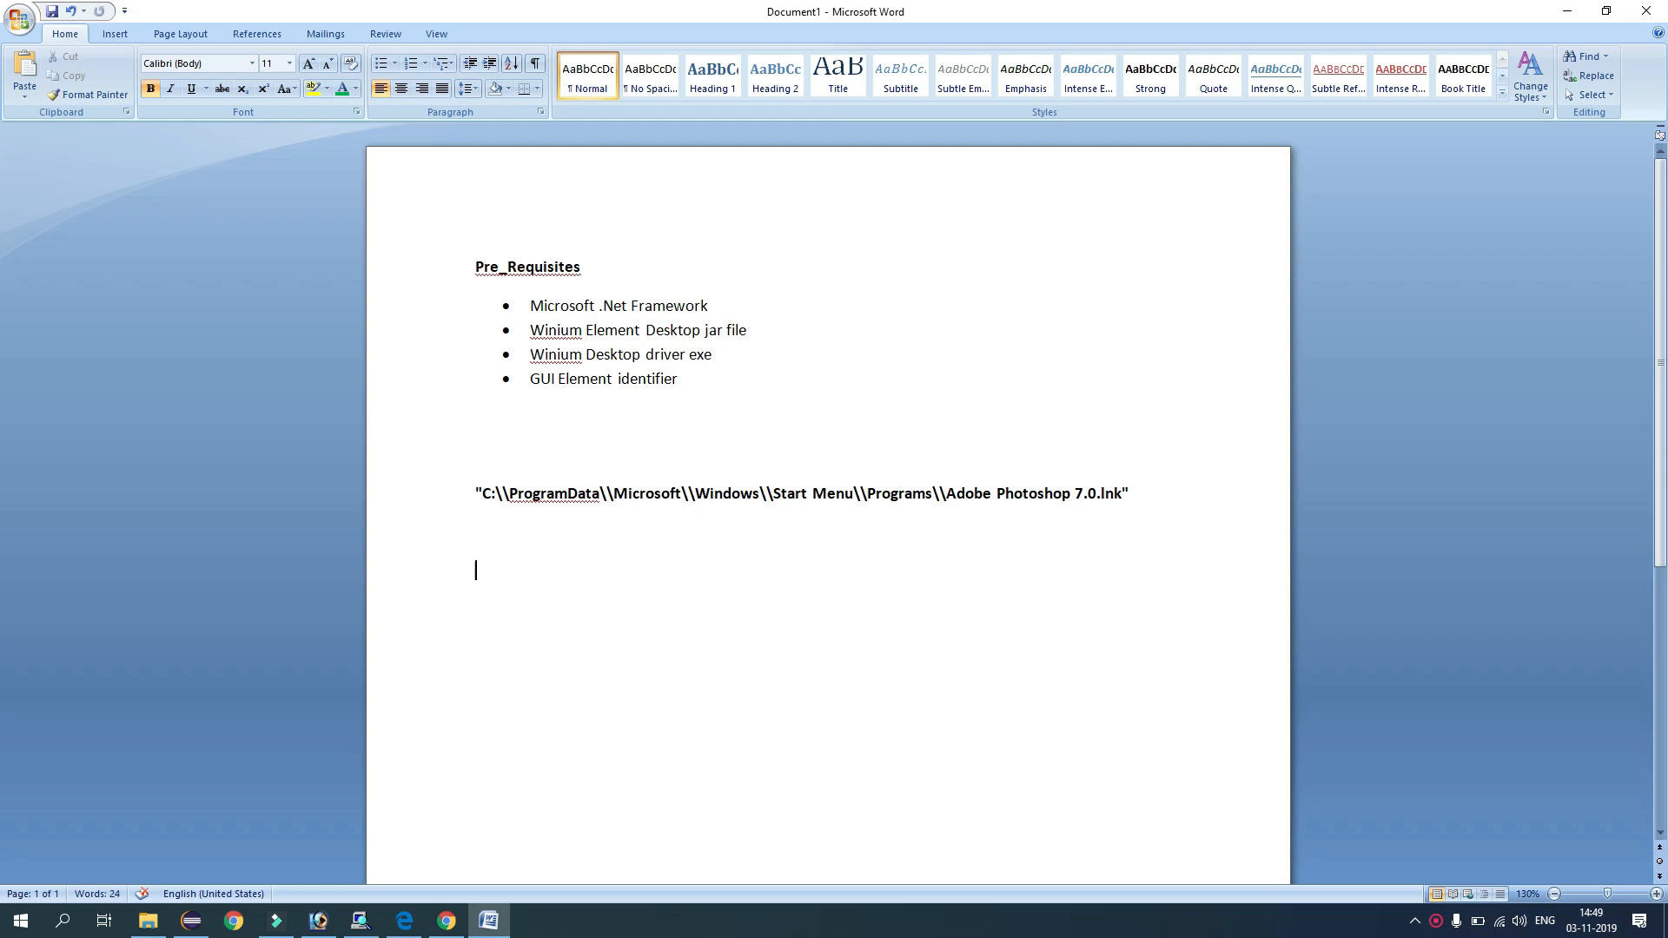
pyautogui.doubleClick(617, 305)
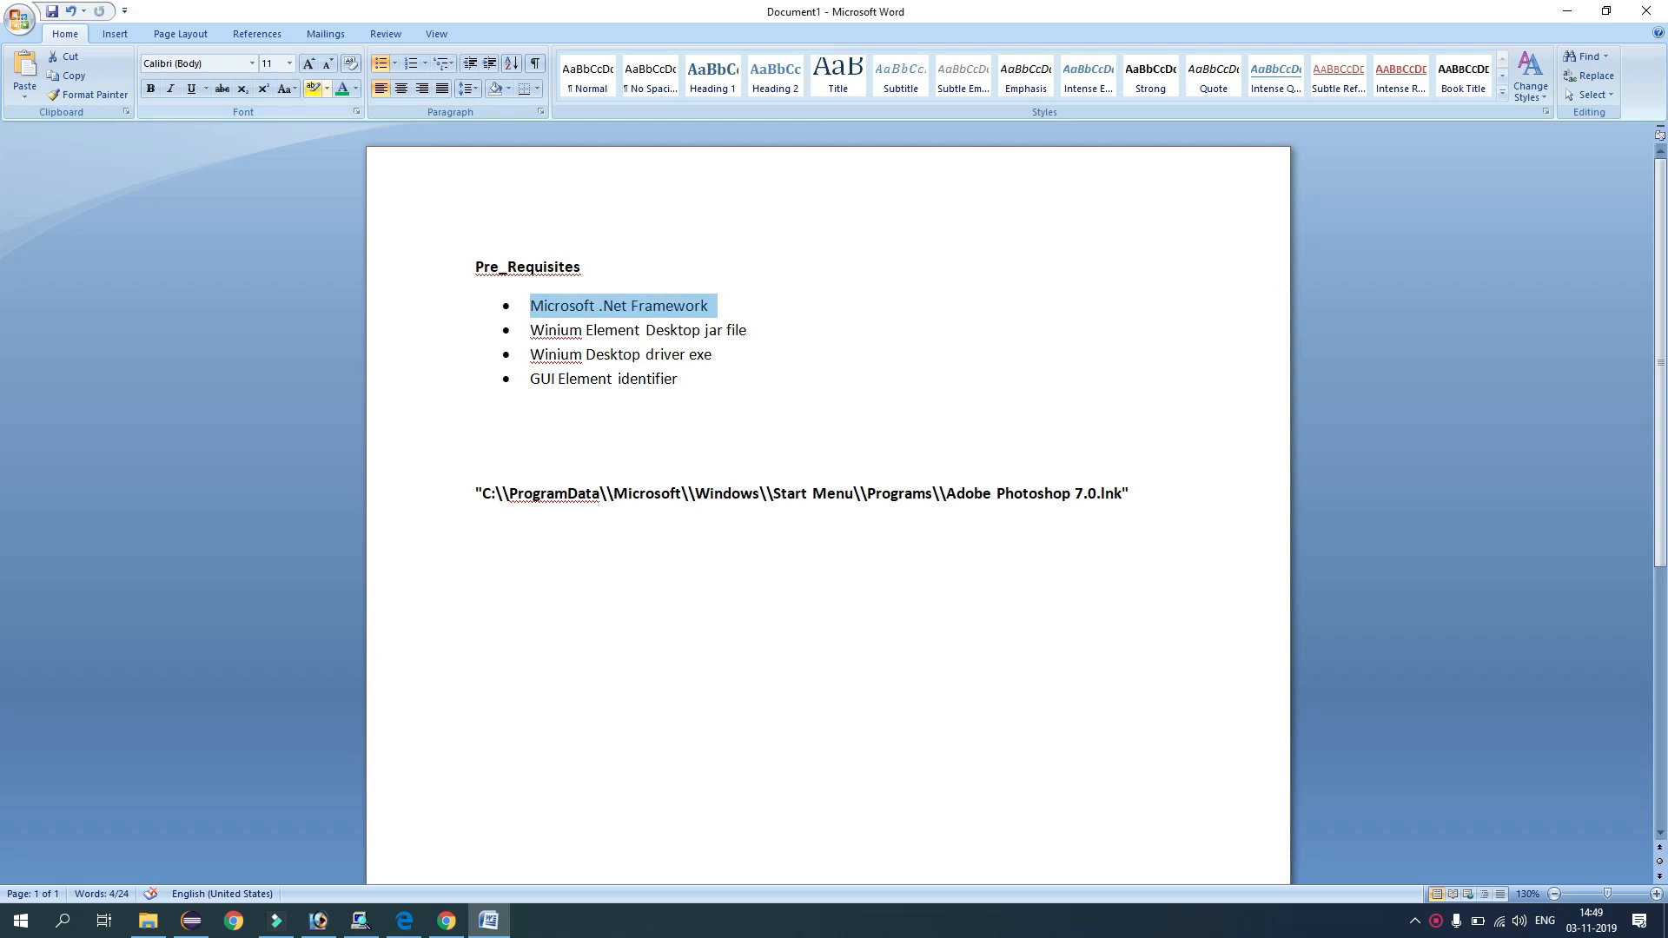
pyautogui.click(337, 89)
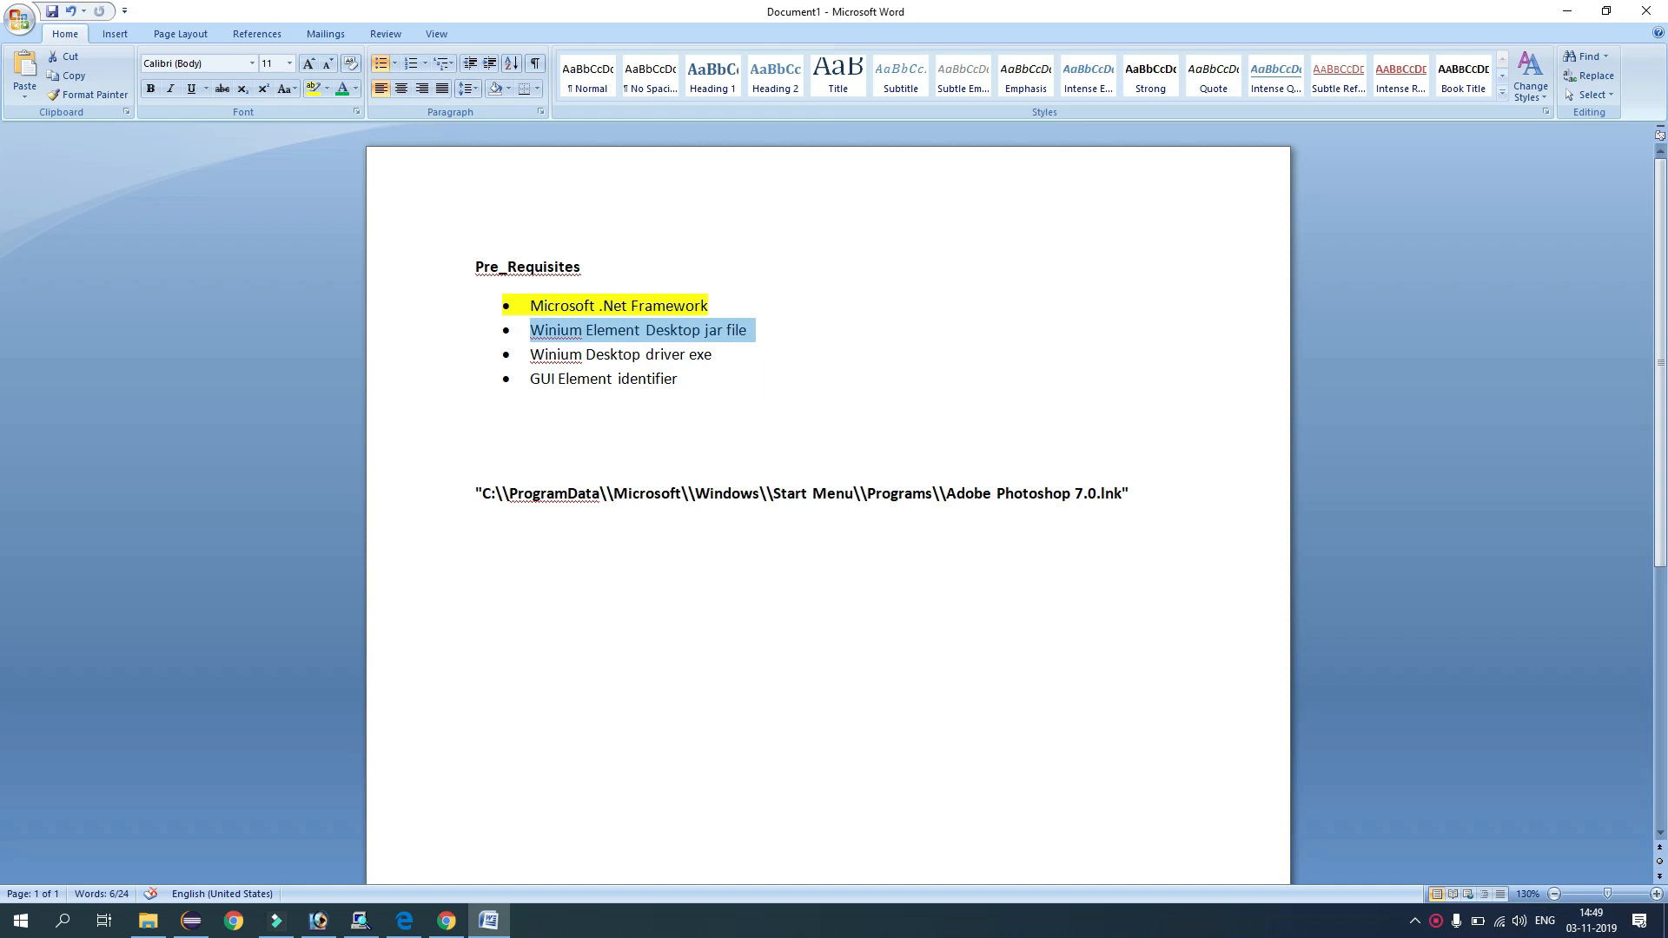
pyautogui.click(402, 920)
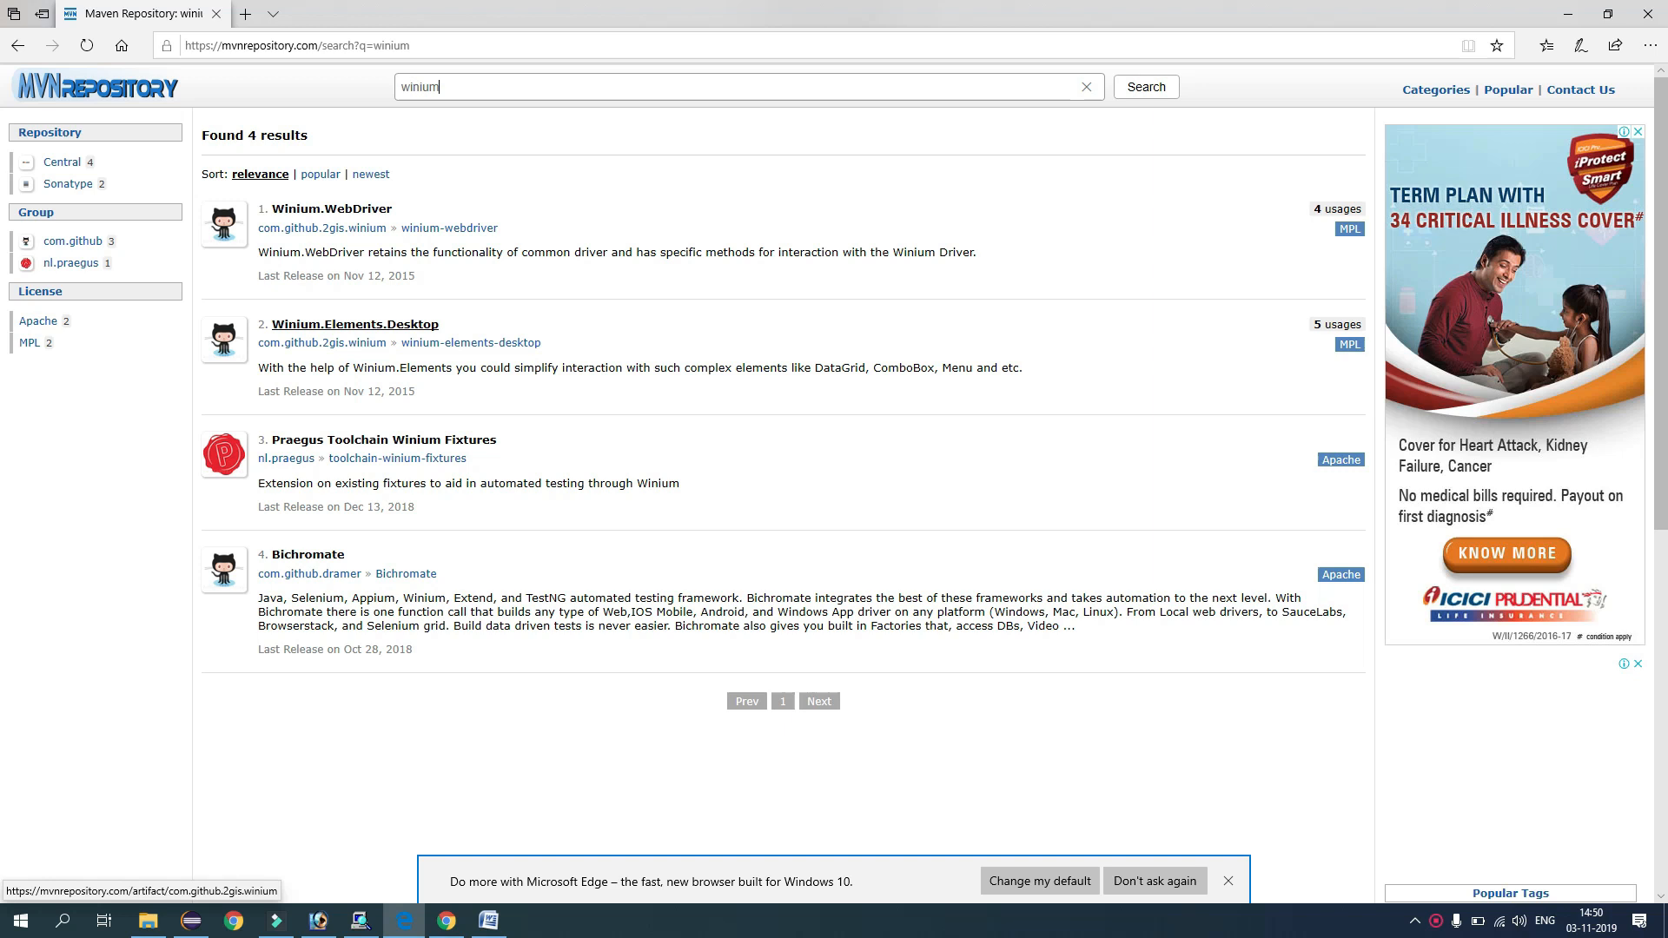
# Open Winium.Elements.Desktop version 0.2.0-1 and copy its Maven dependency snippet
pyautogui.click(354, 323)
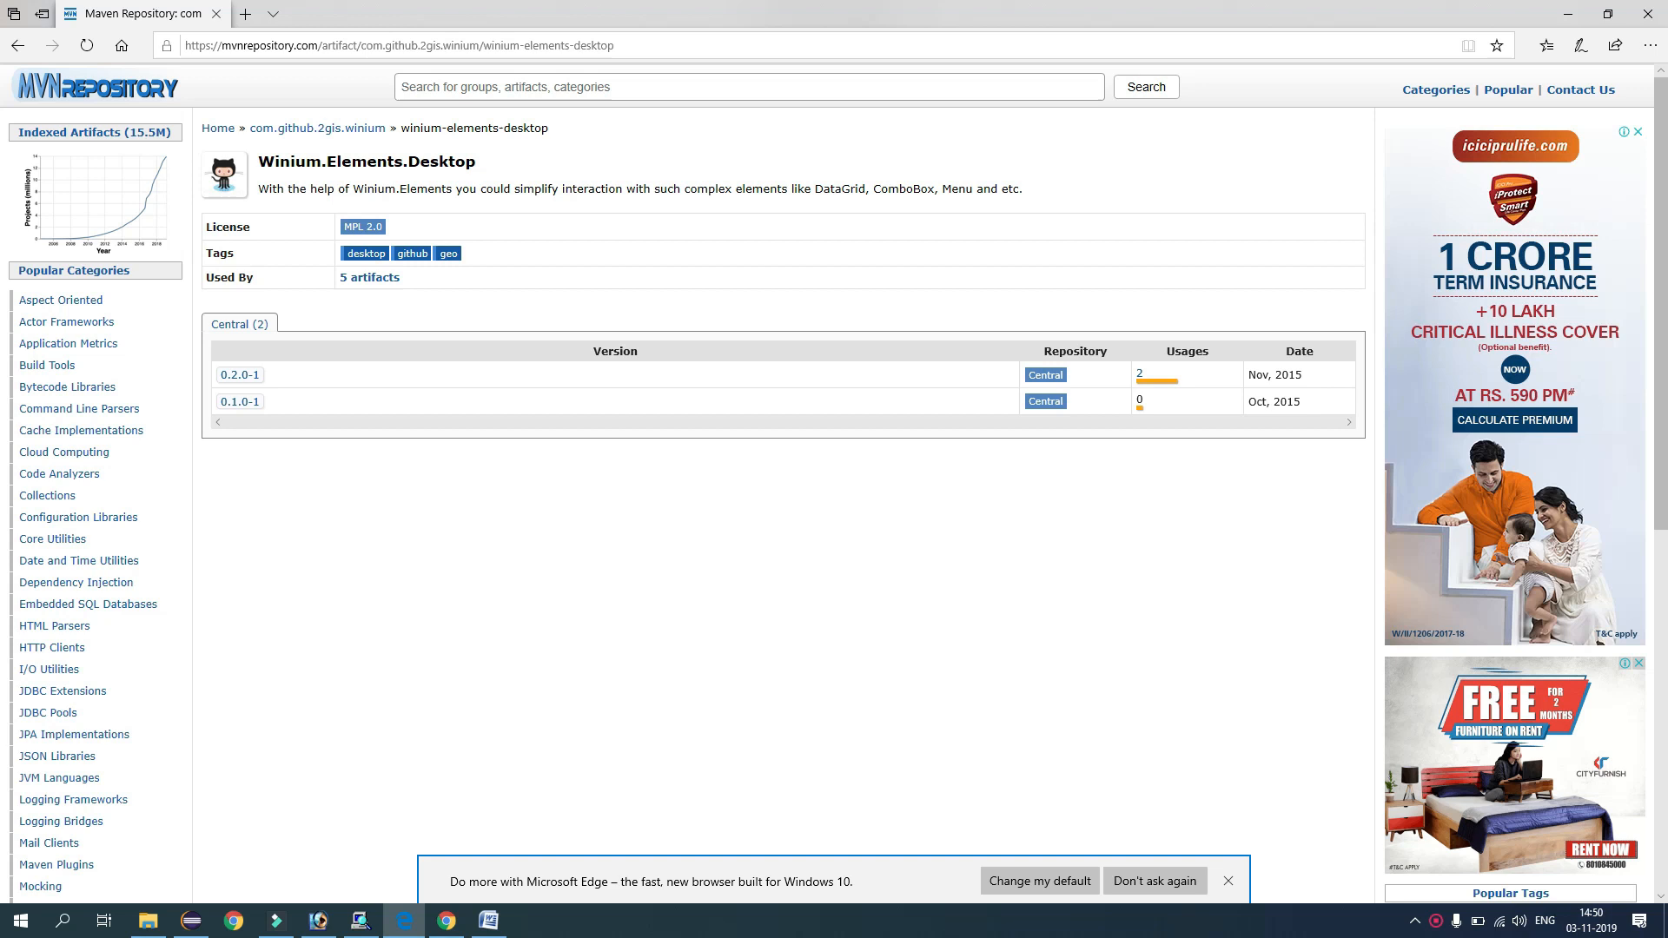
pyautogui.moveTo(240, 375)
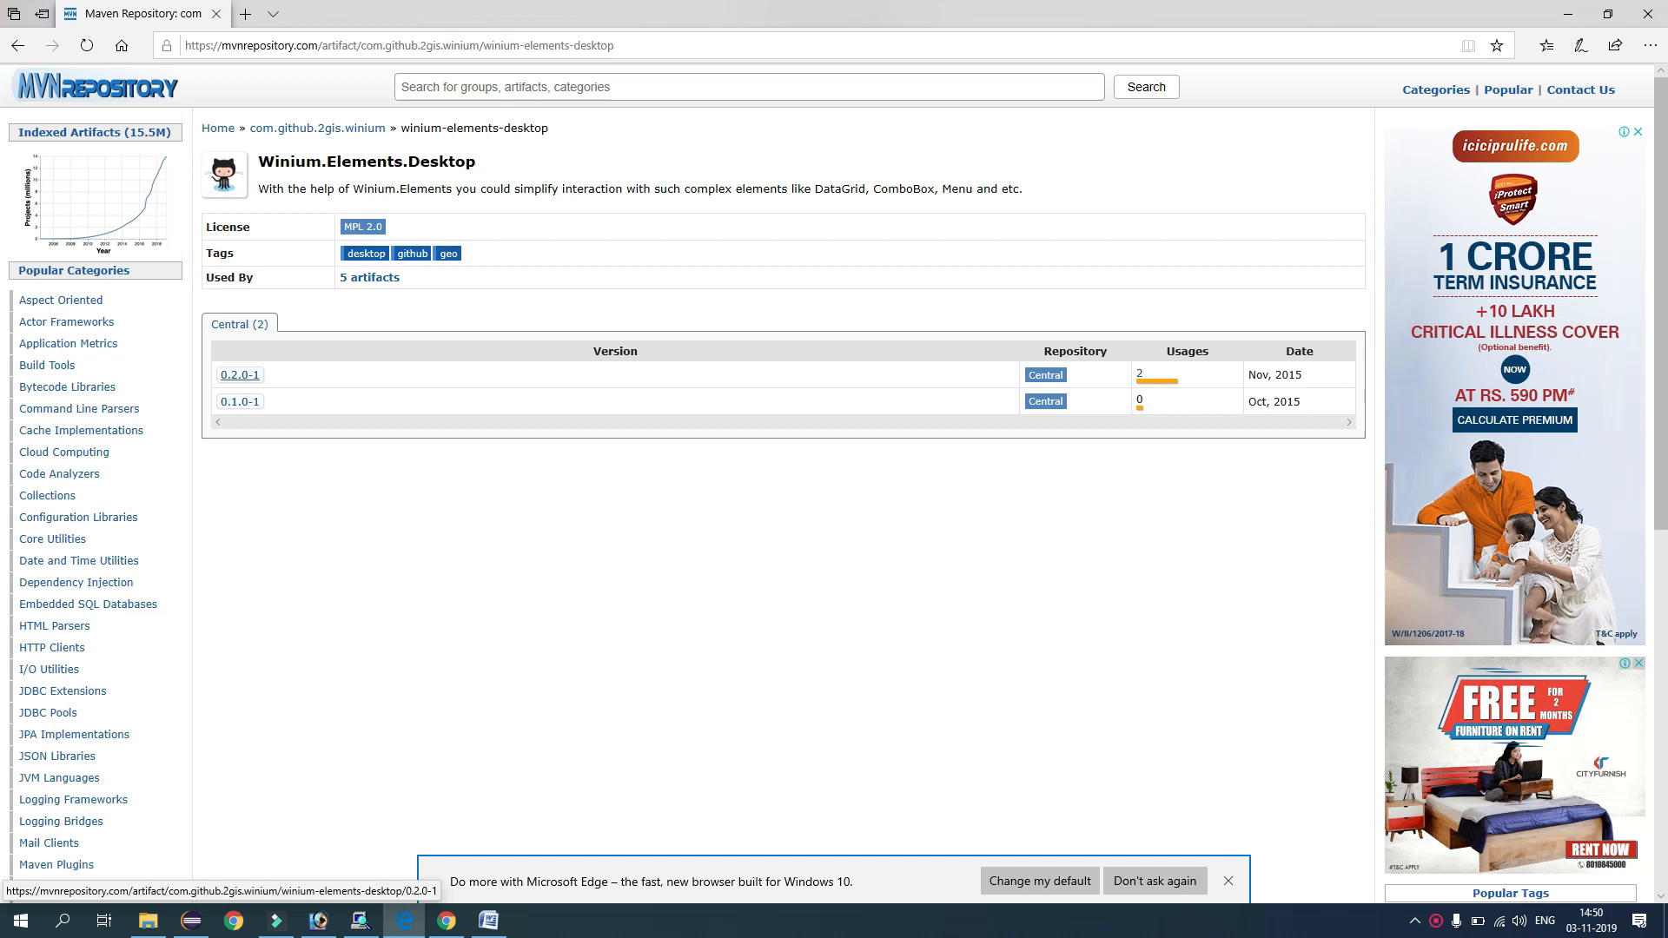
pyautogui.click(240, 375)
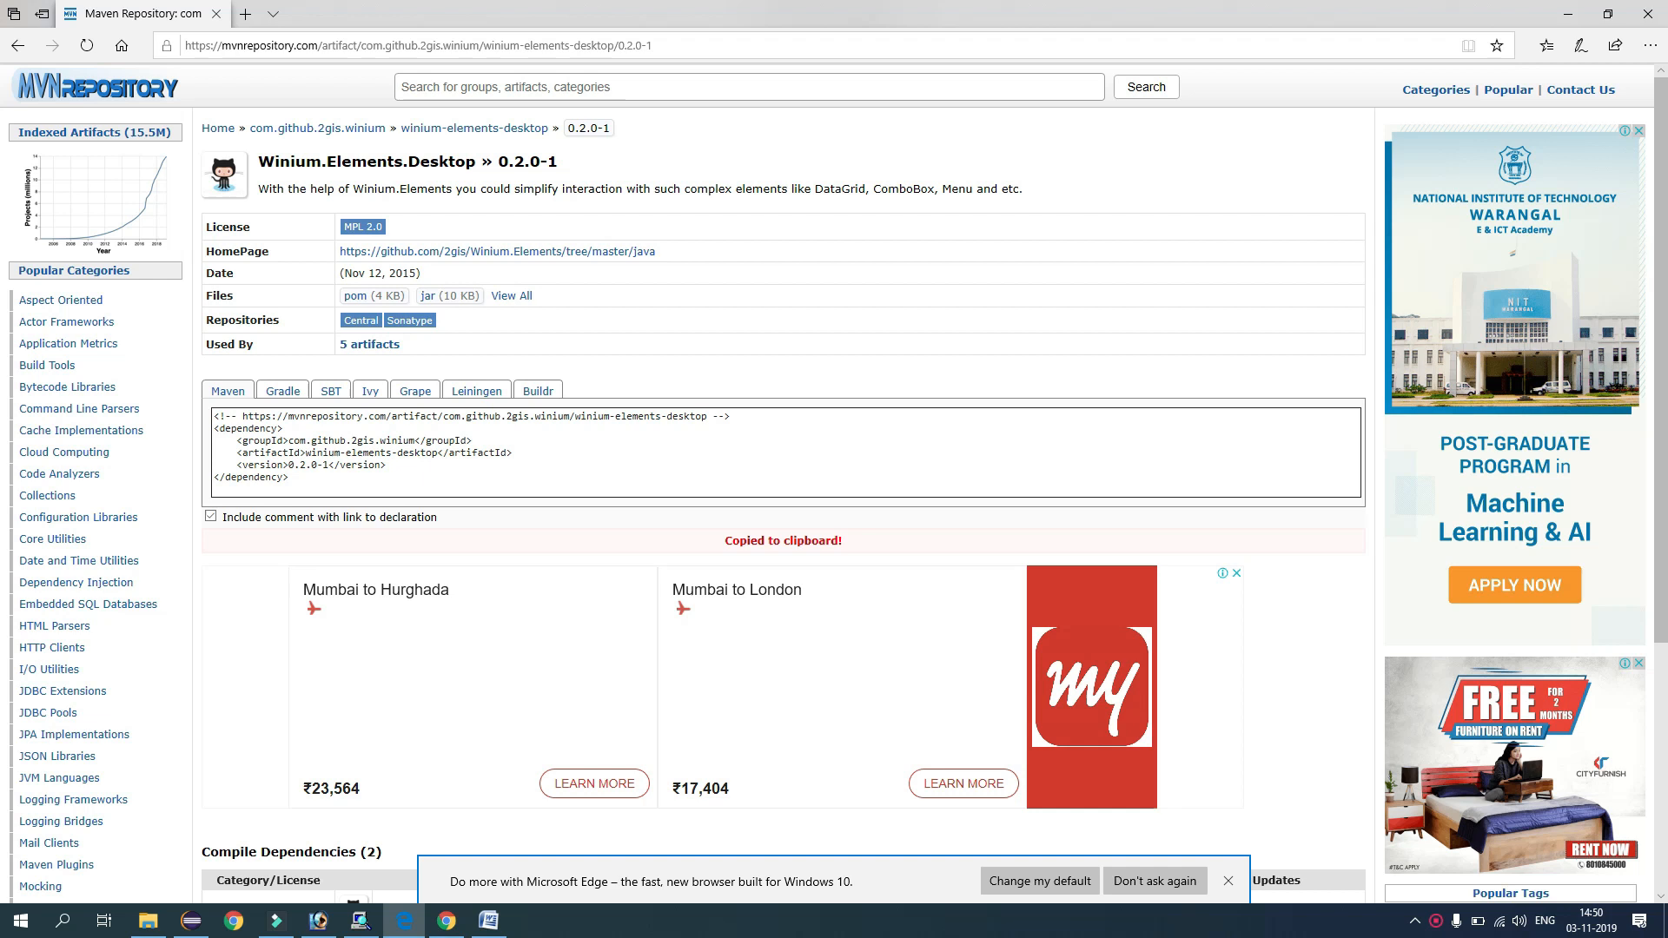
pyautogui.click(282, 389)
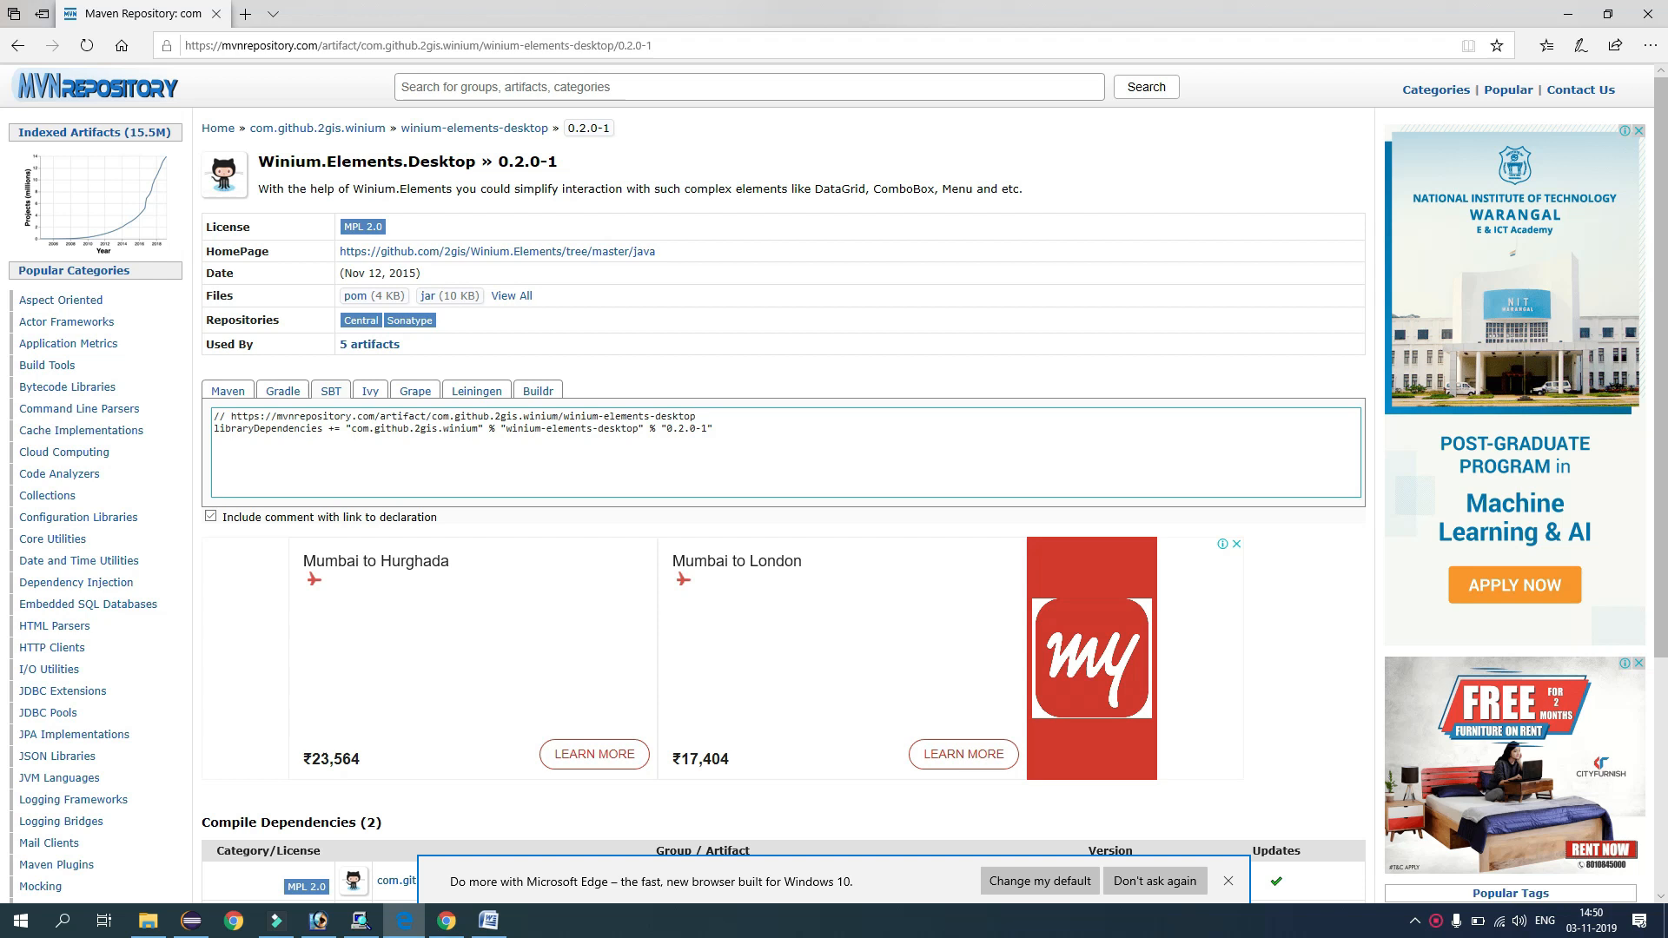
pyautogui.click(227, 390)
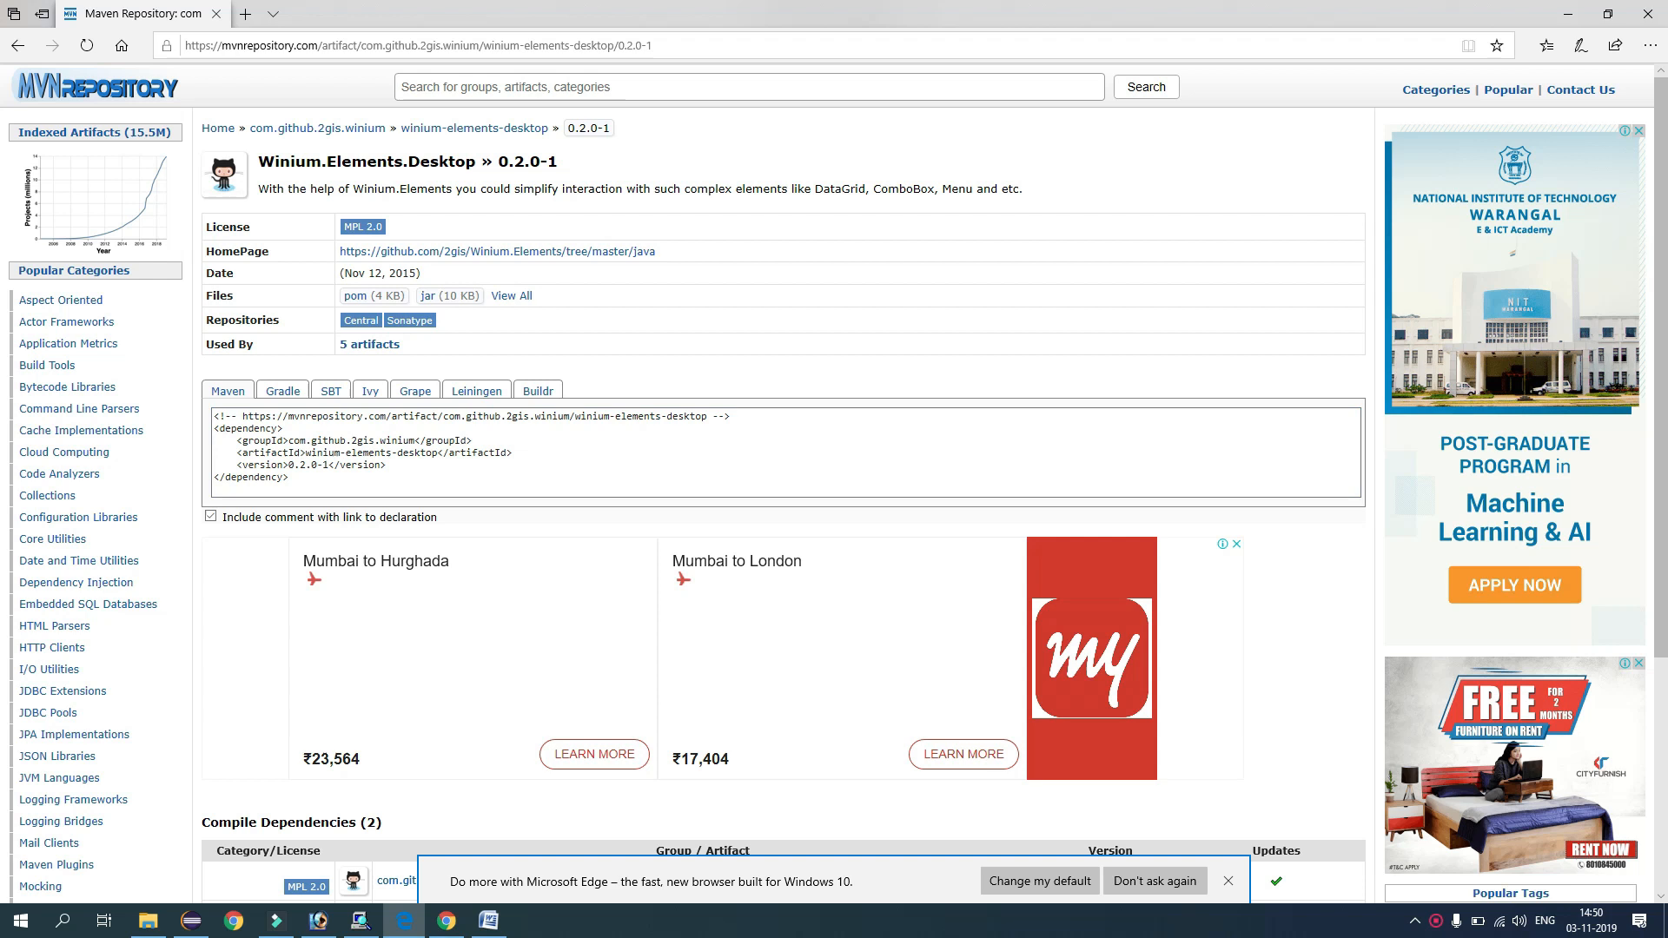
pyautogui.click(191, 921)
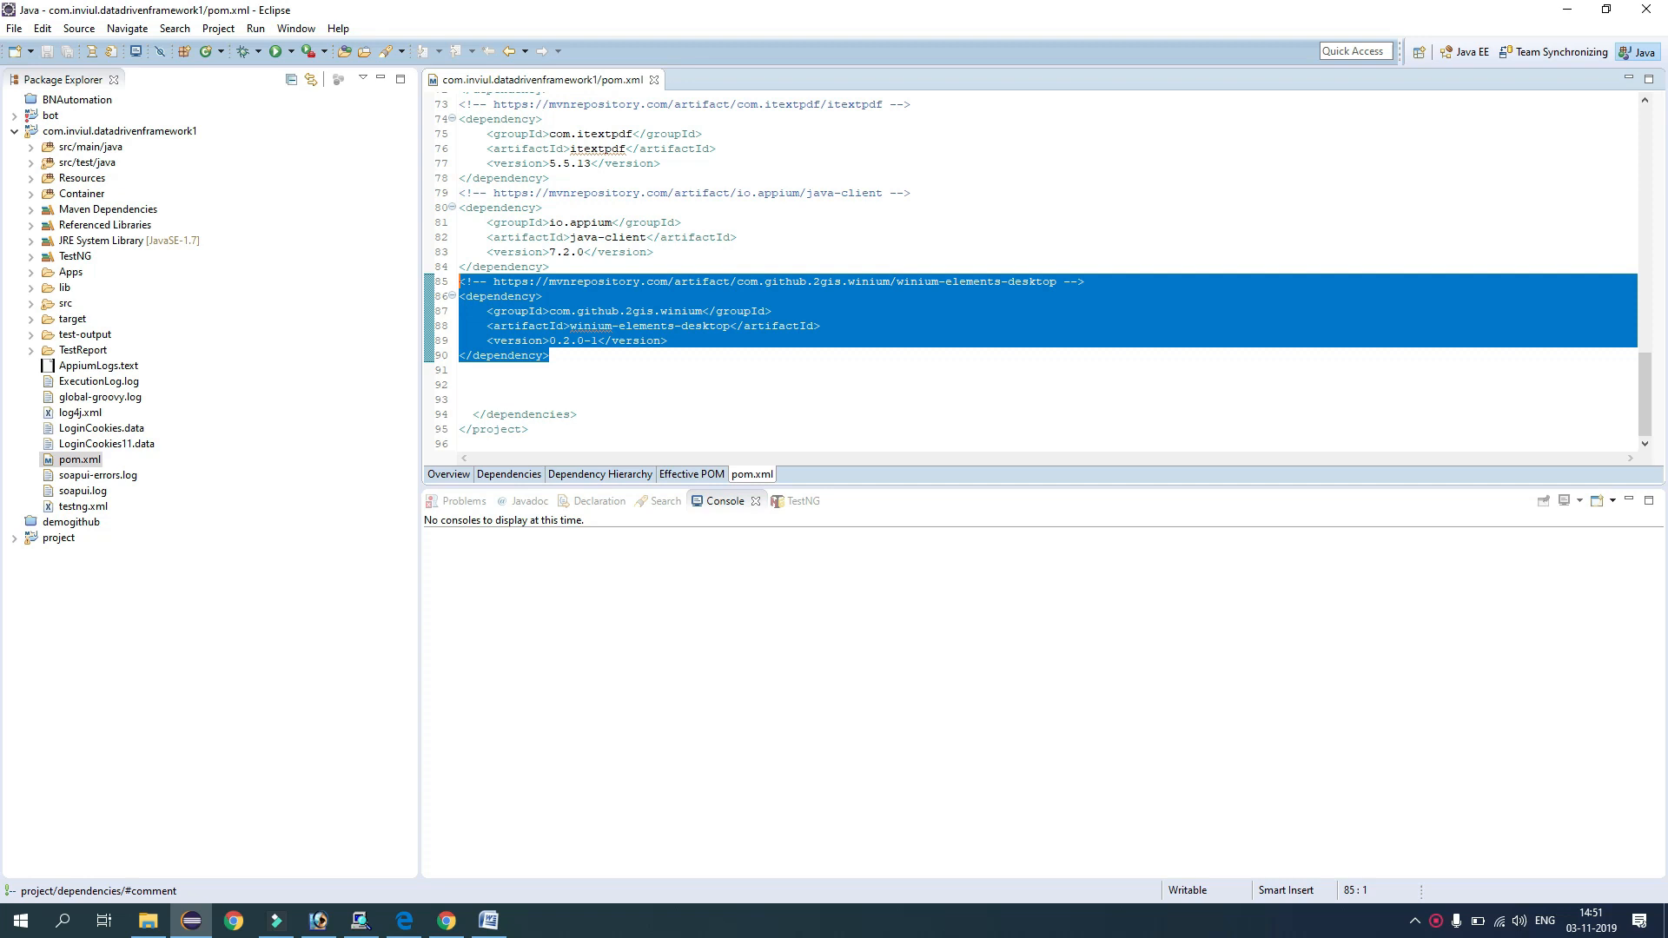
# Paste the winium-elements-desktop 0.2.0-1 dependency into pom.xml's dependencies block
pyautogui.click(488, 920)
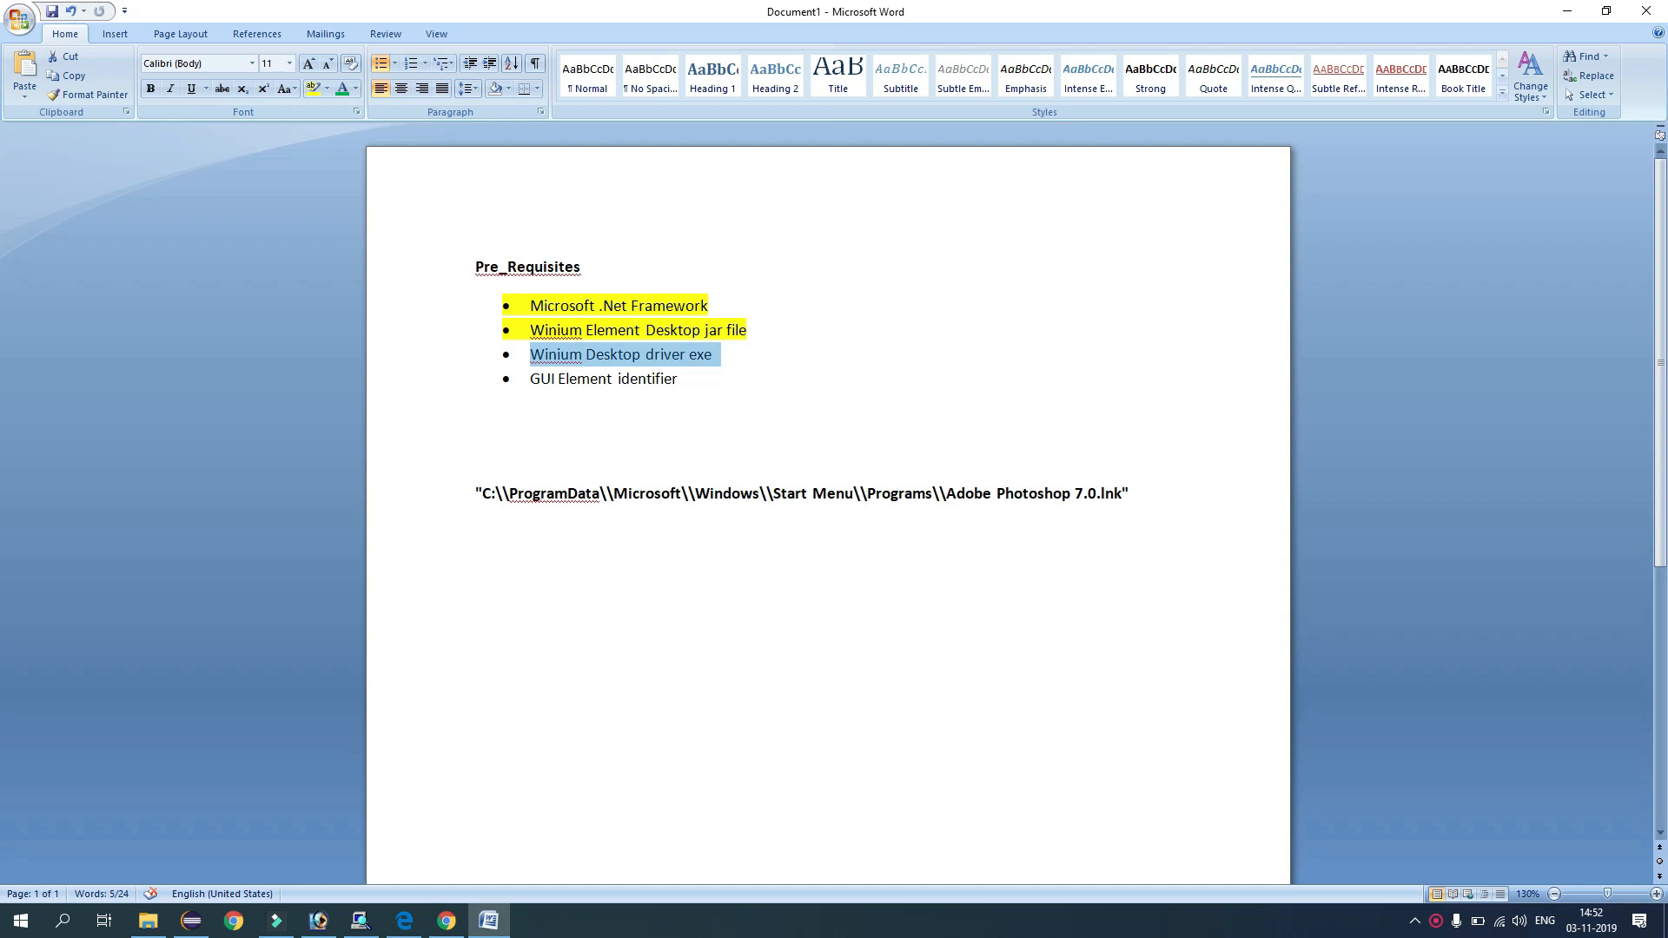
# Highlight the Winium Desktop driver exe bullet in yellow
pyautogui.click(403, 920)
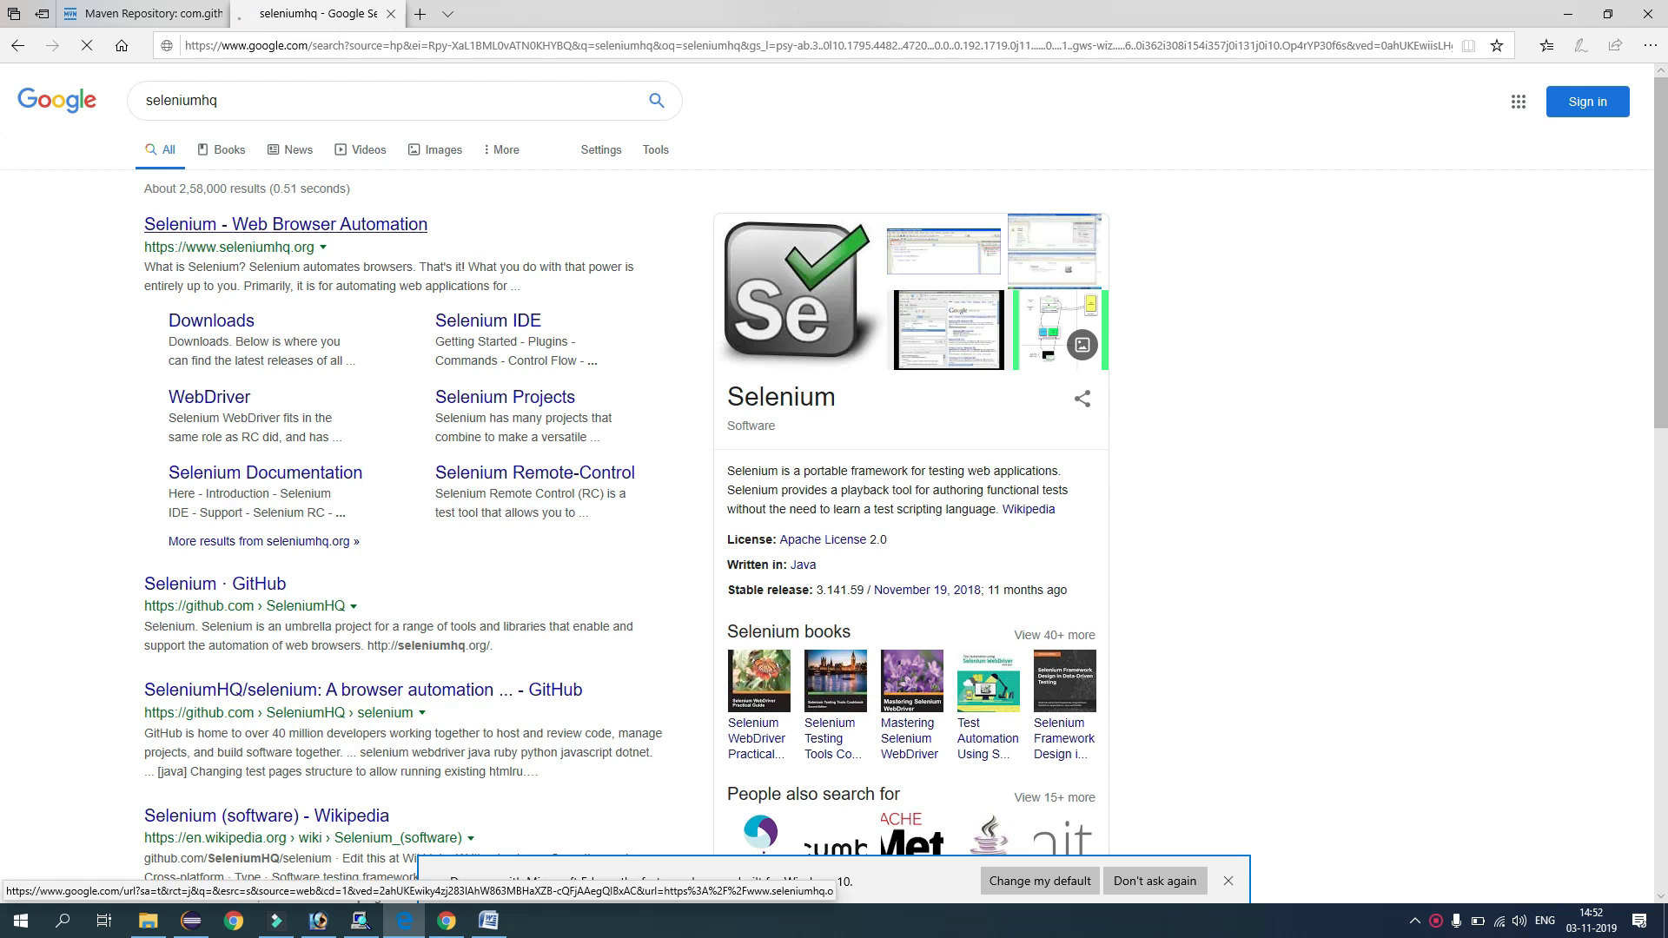
# Follow seleniumhq.org's Download page to the Winium.Desktop third-party driver link
pyautogui.click(285, 224)
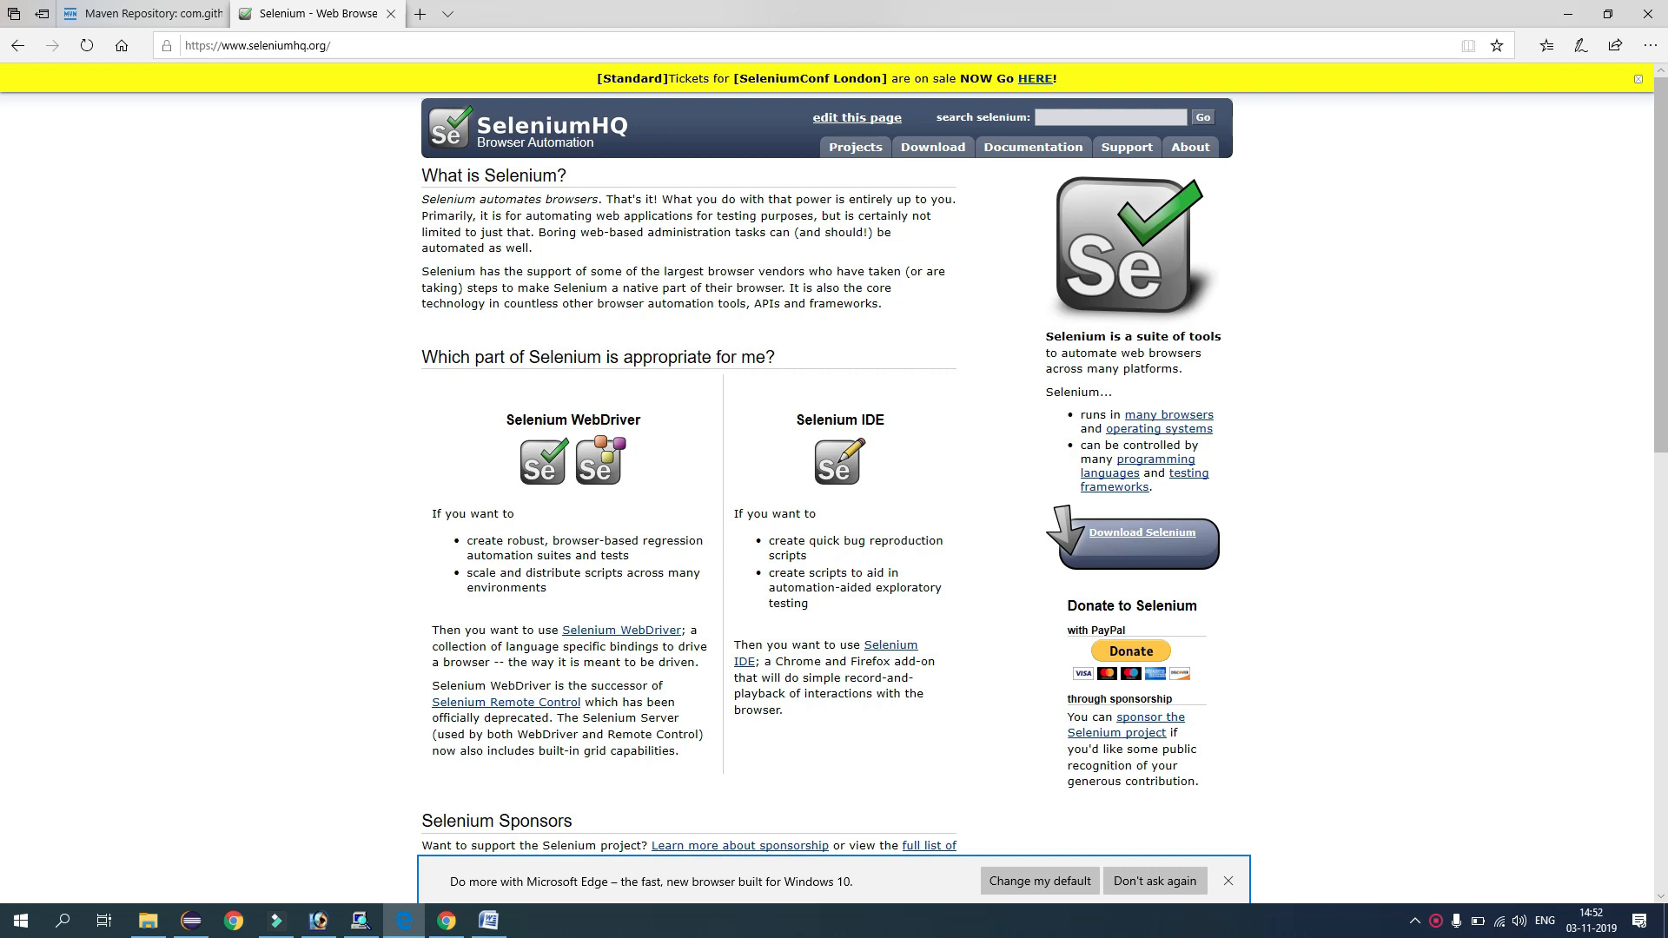
pyautogui.click(1139, 532)
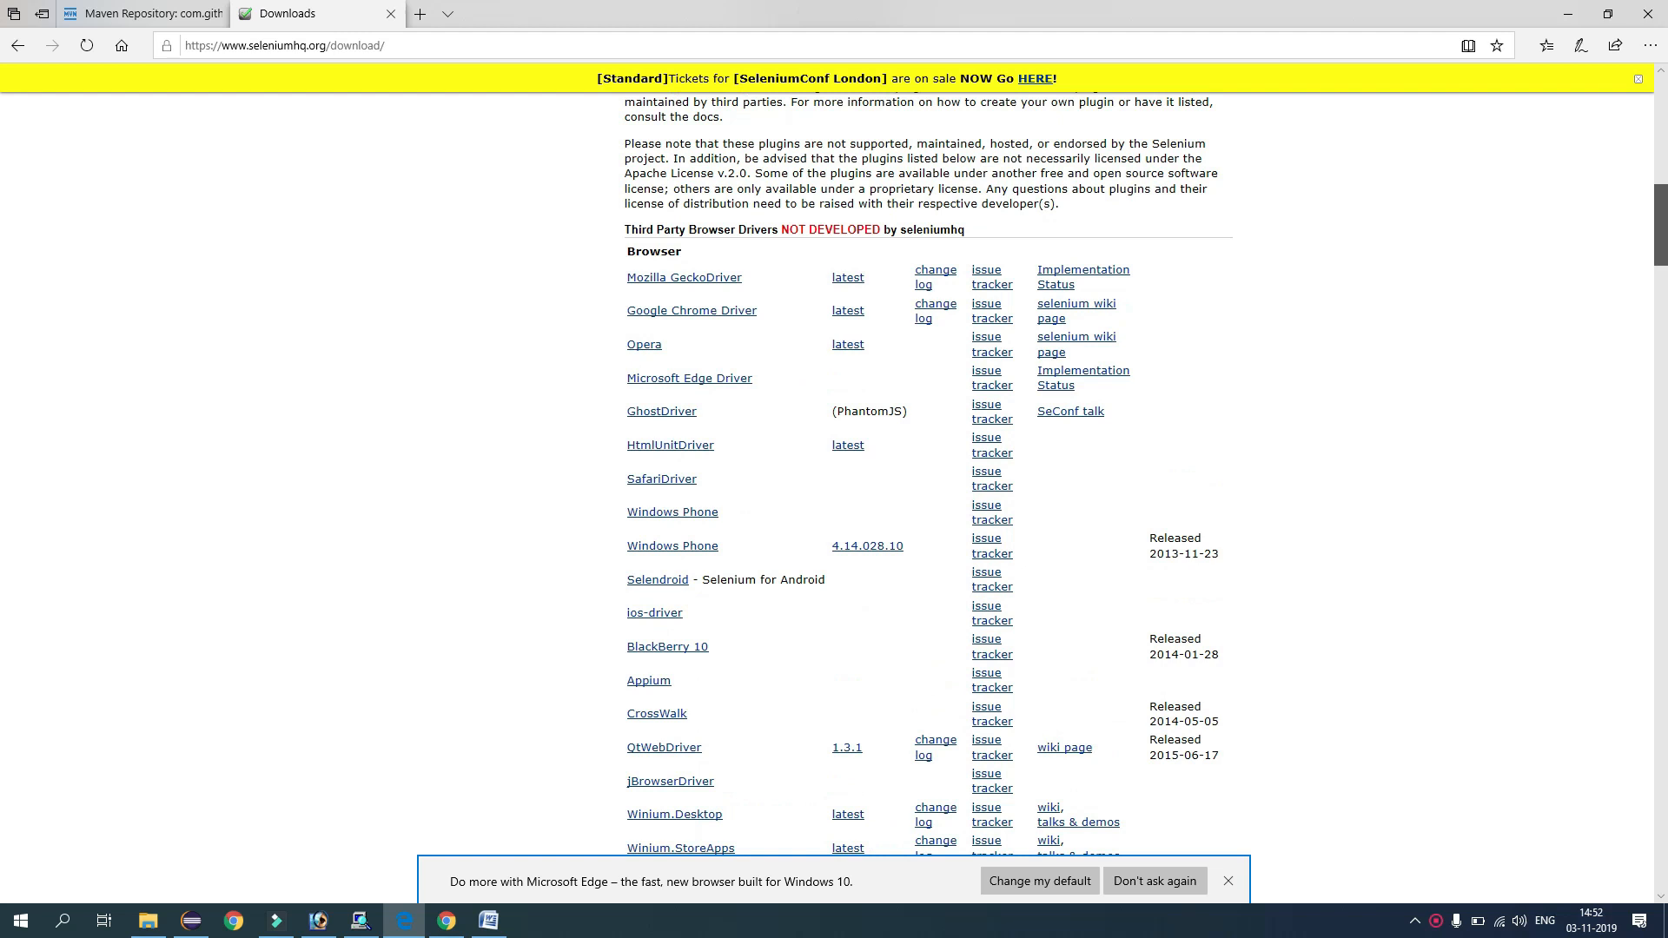
pyautogui.scroll(-3)
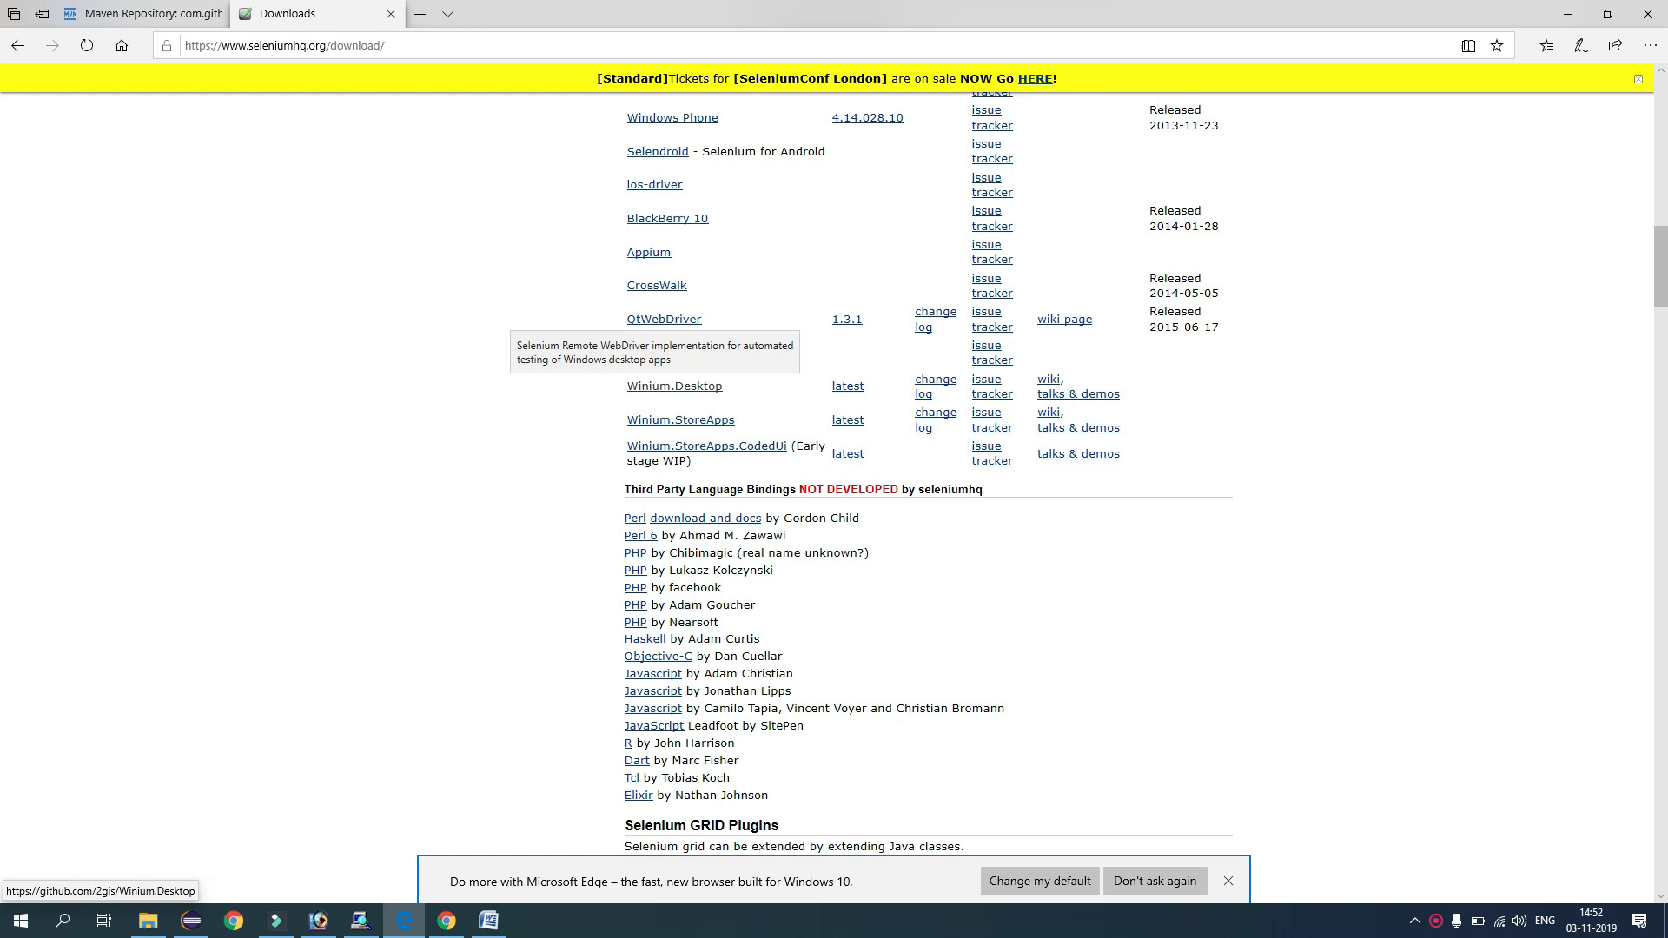
pyautogui.click(674, 385)
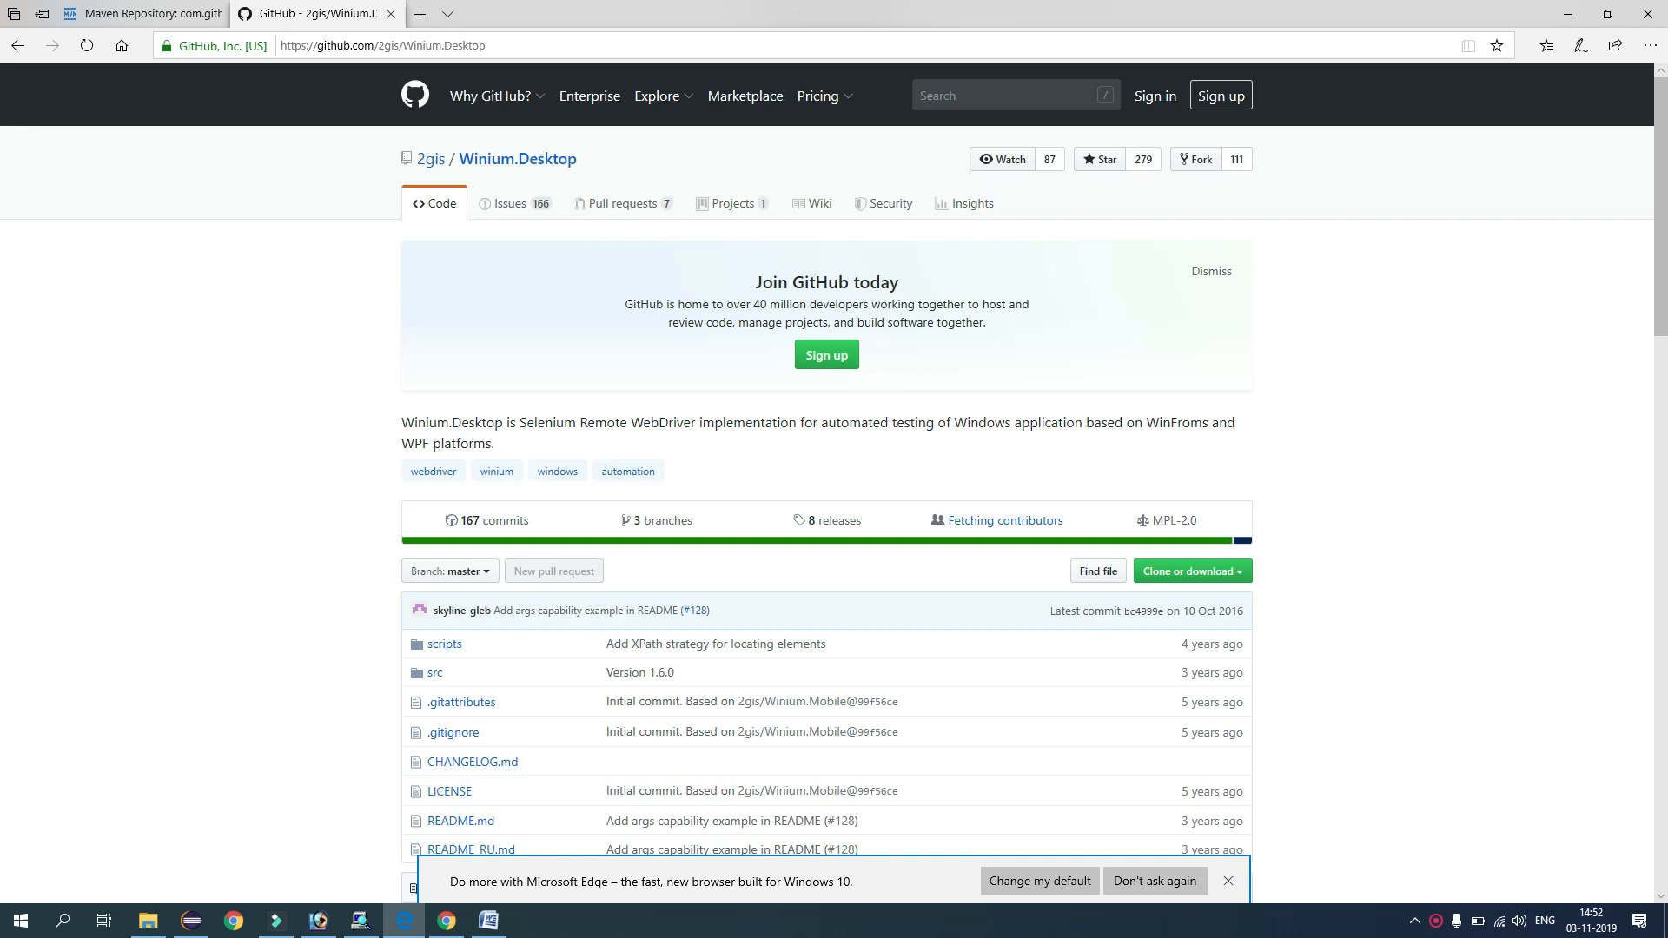
# Download Winium.Desktop.Driver.zip from the Winium.Desktop v1.6.0 GitHub release
pyautogui.scroll(-3)
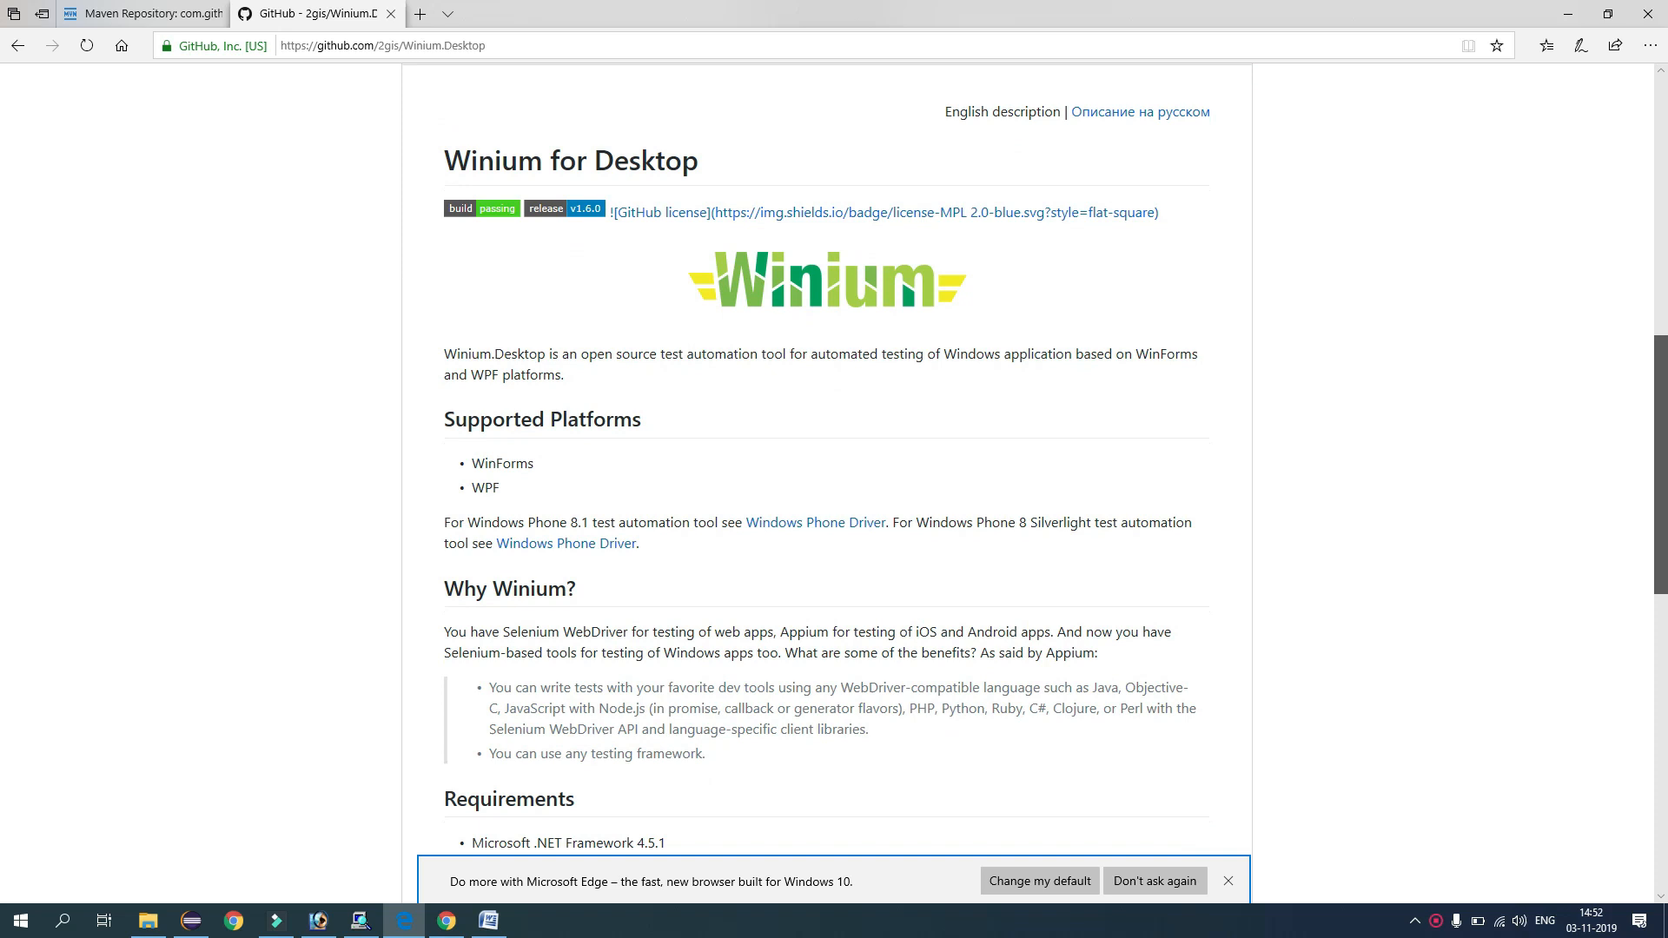
pyautogui.scroll(-3)
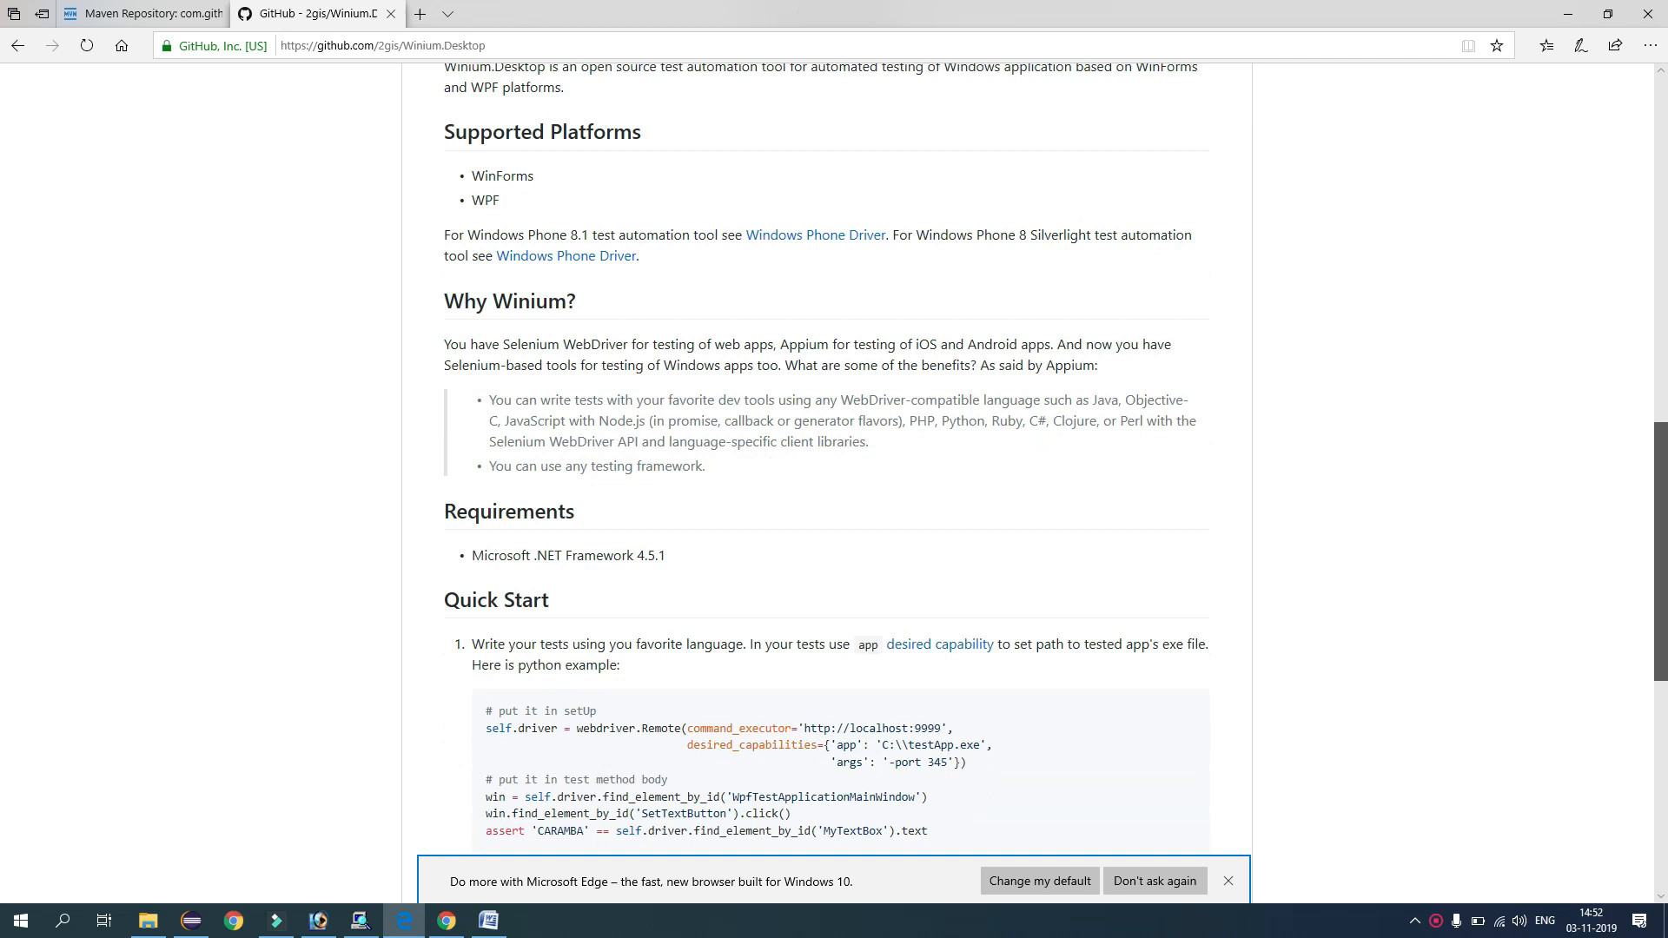
pyautogui.scroll(-3)
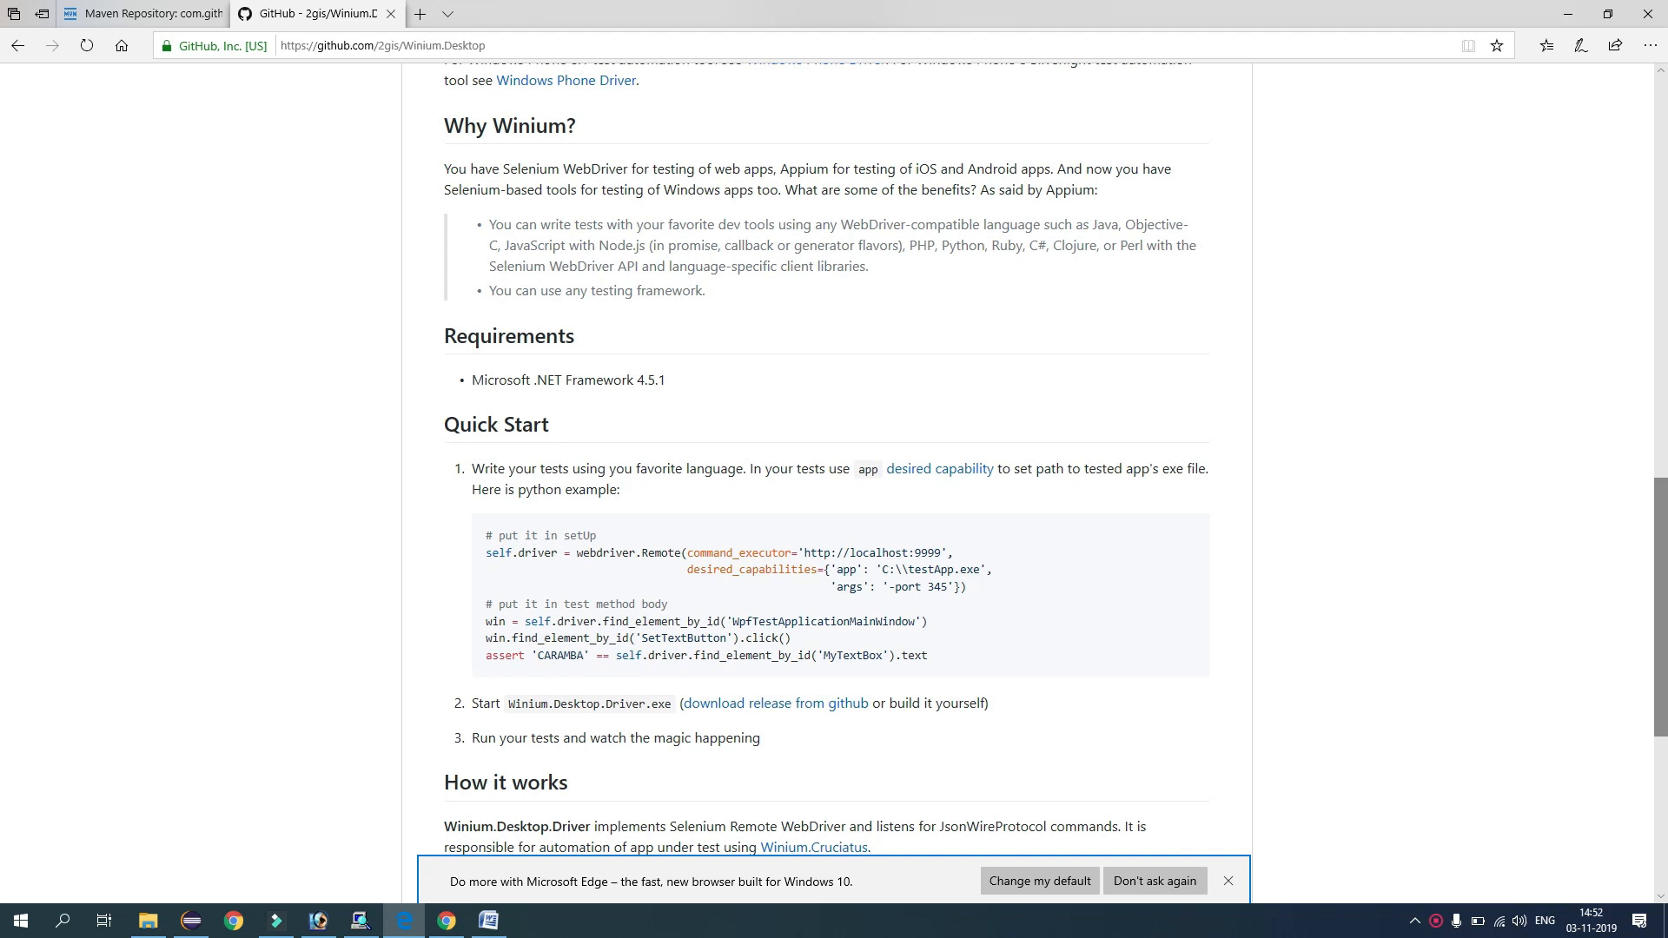
pyautogui.click(776, 703)
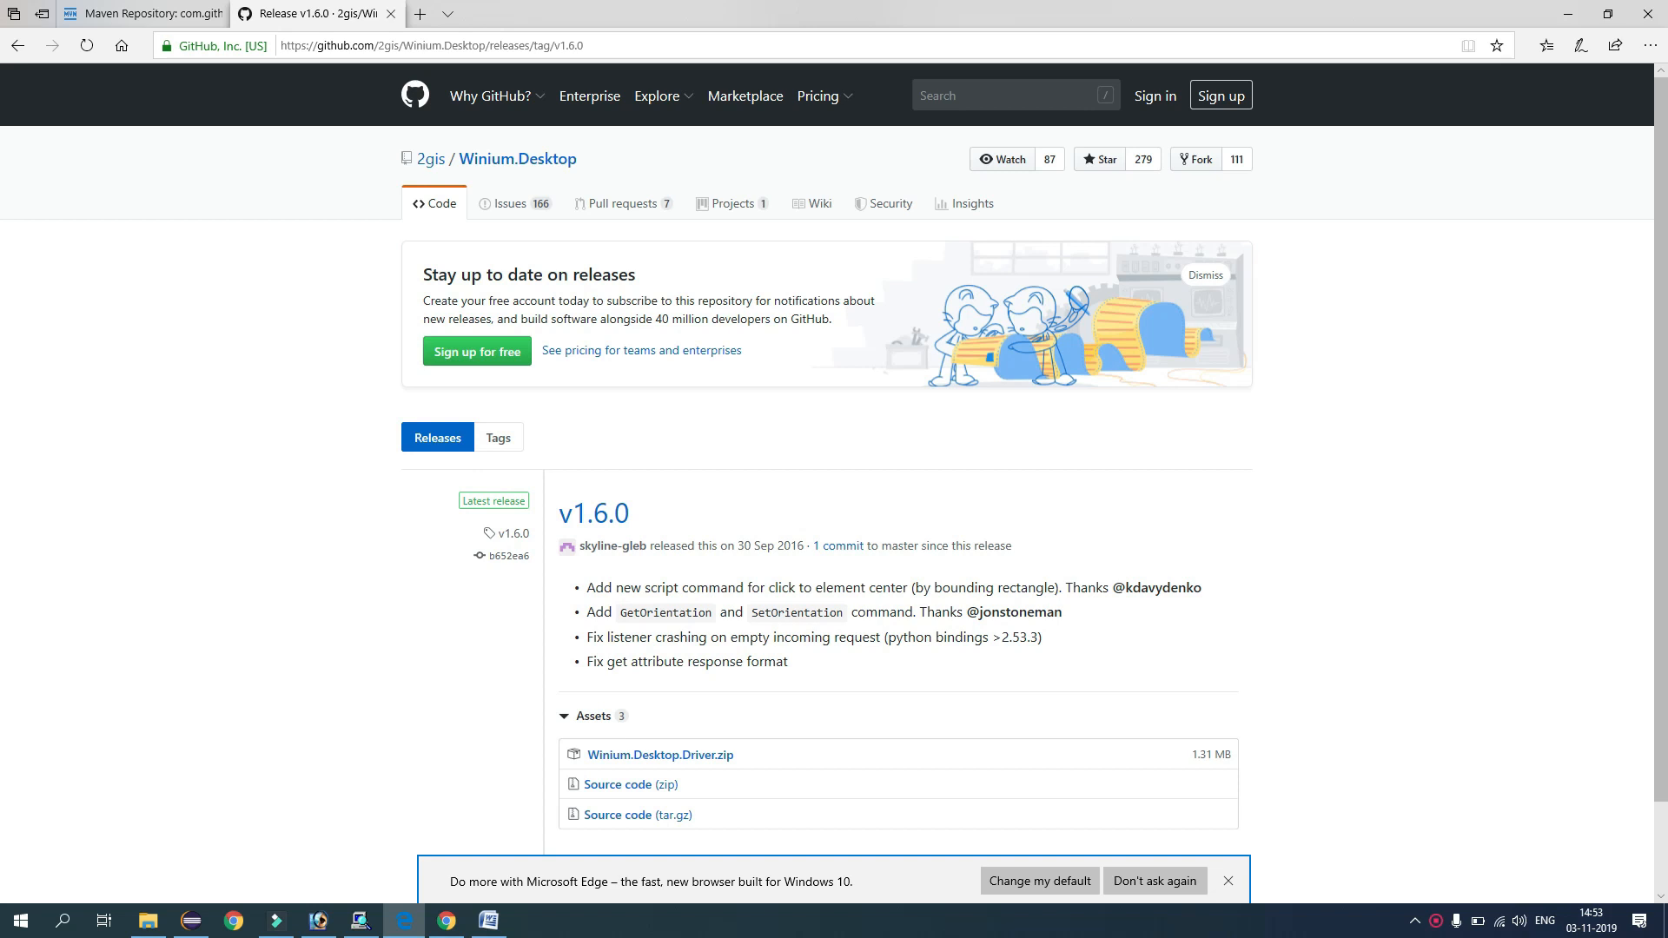
pyautogui.scroll(-3)
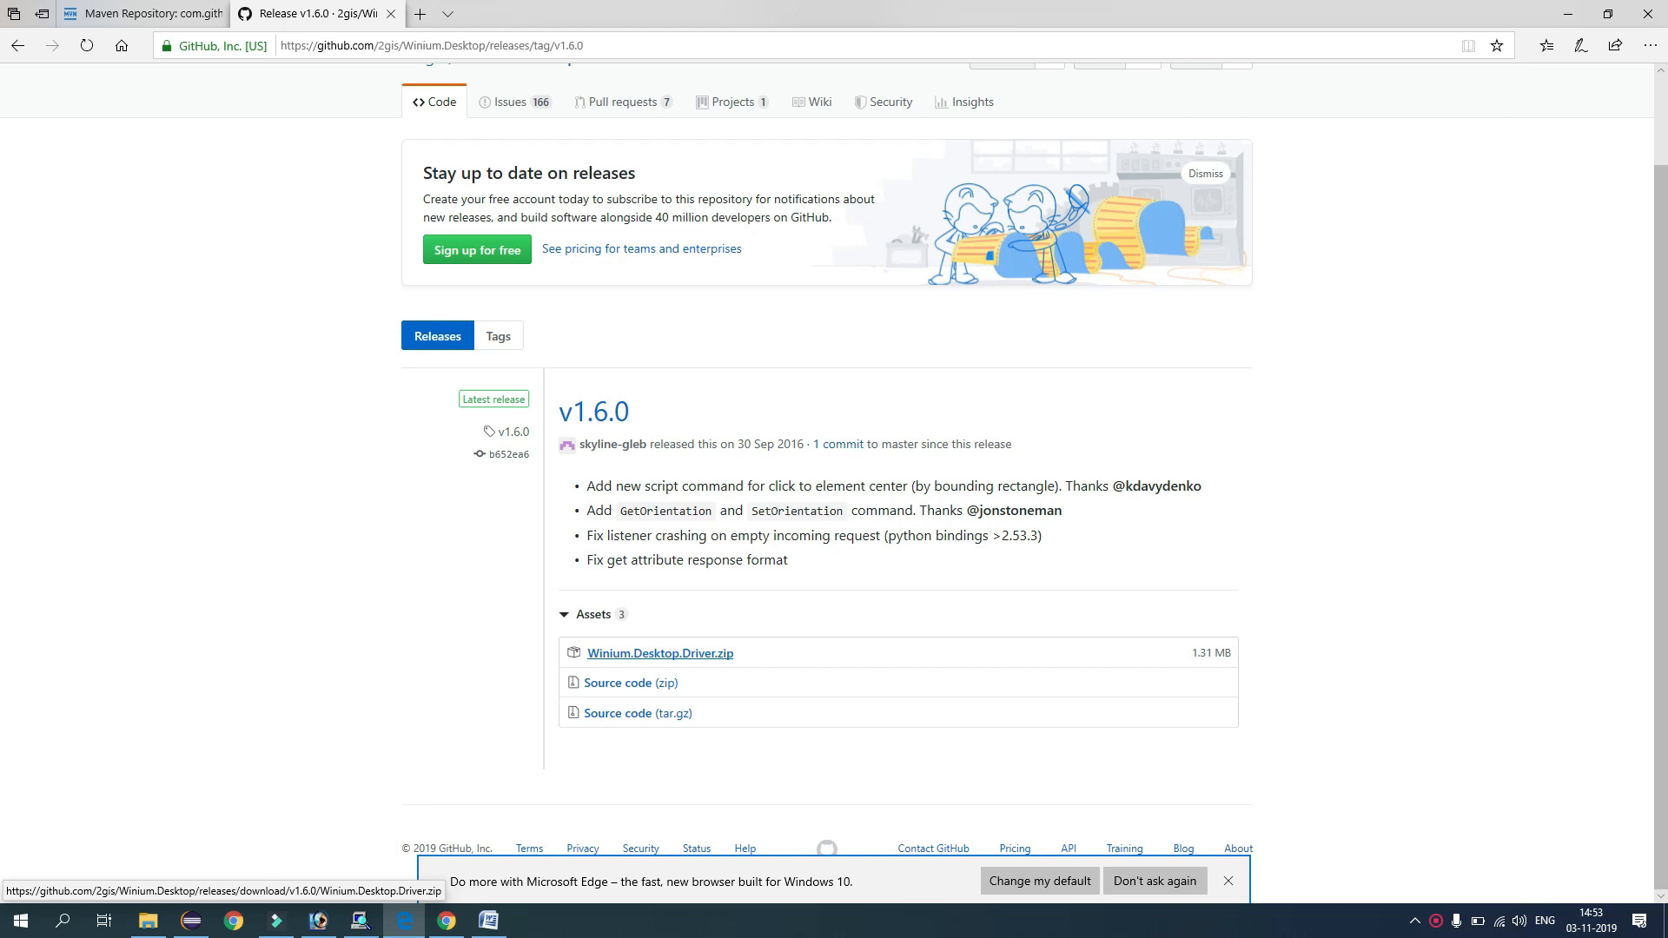
pyautogui.click(1227, 880)
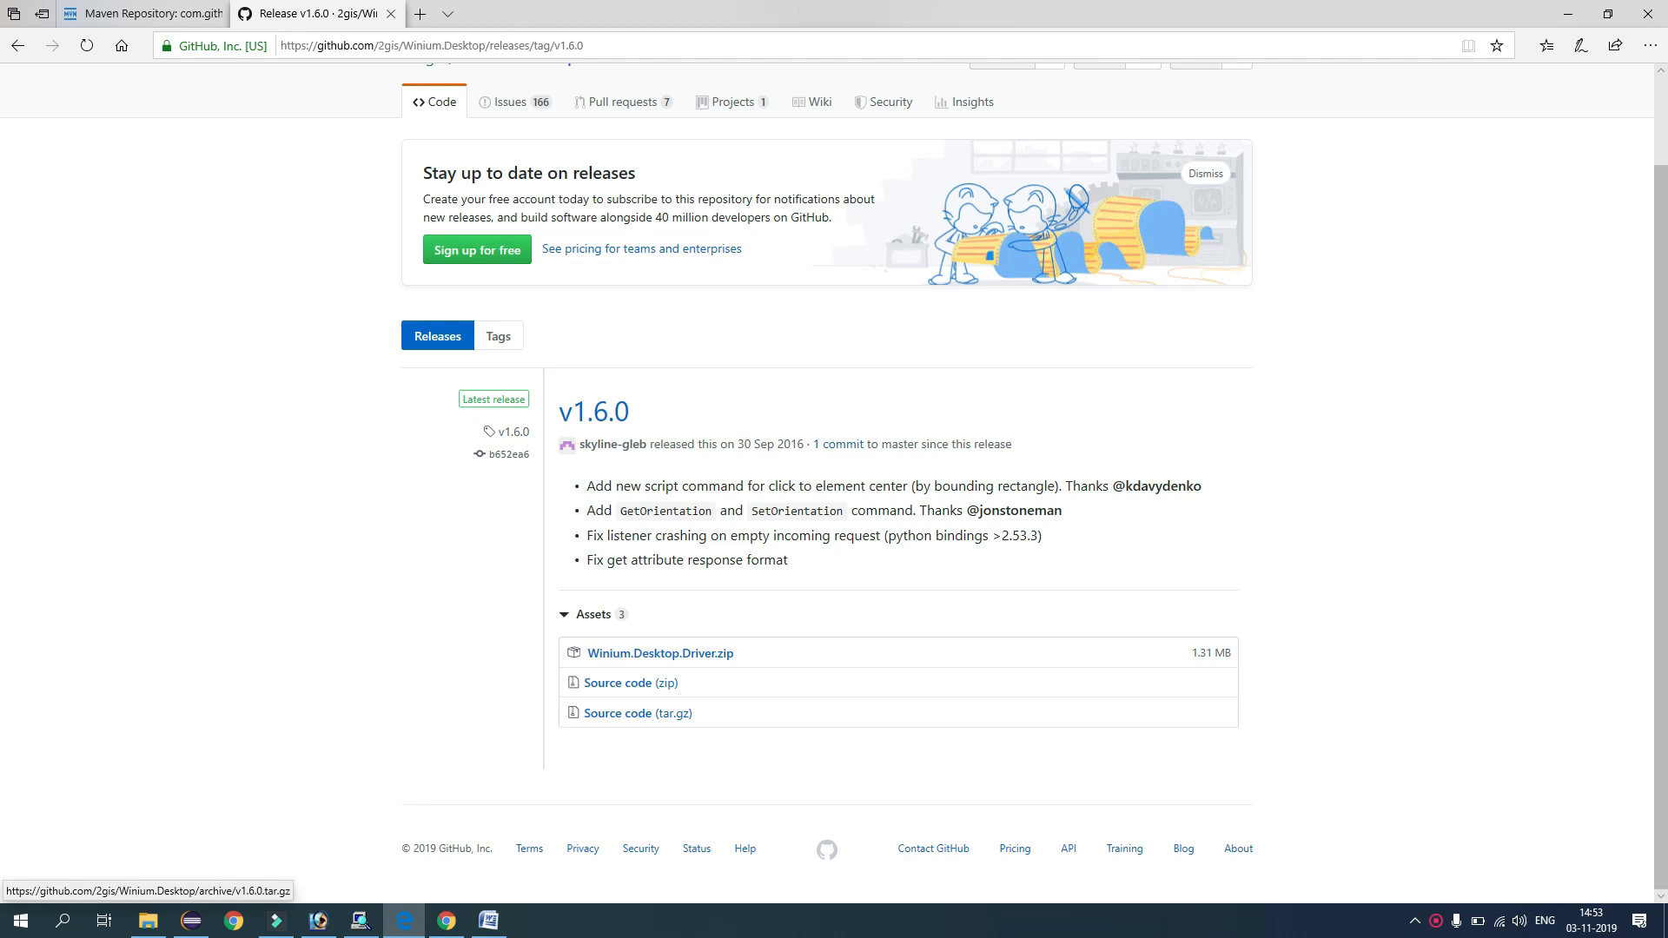
pyautogui.click(487, 920)
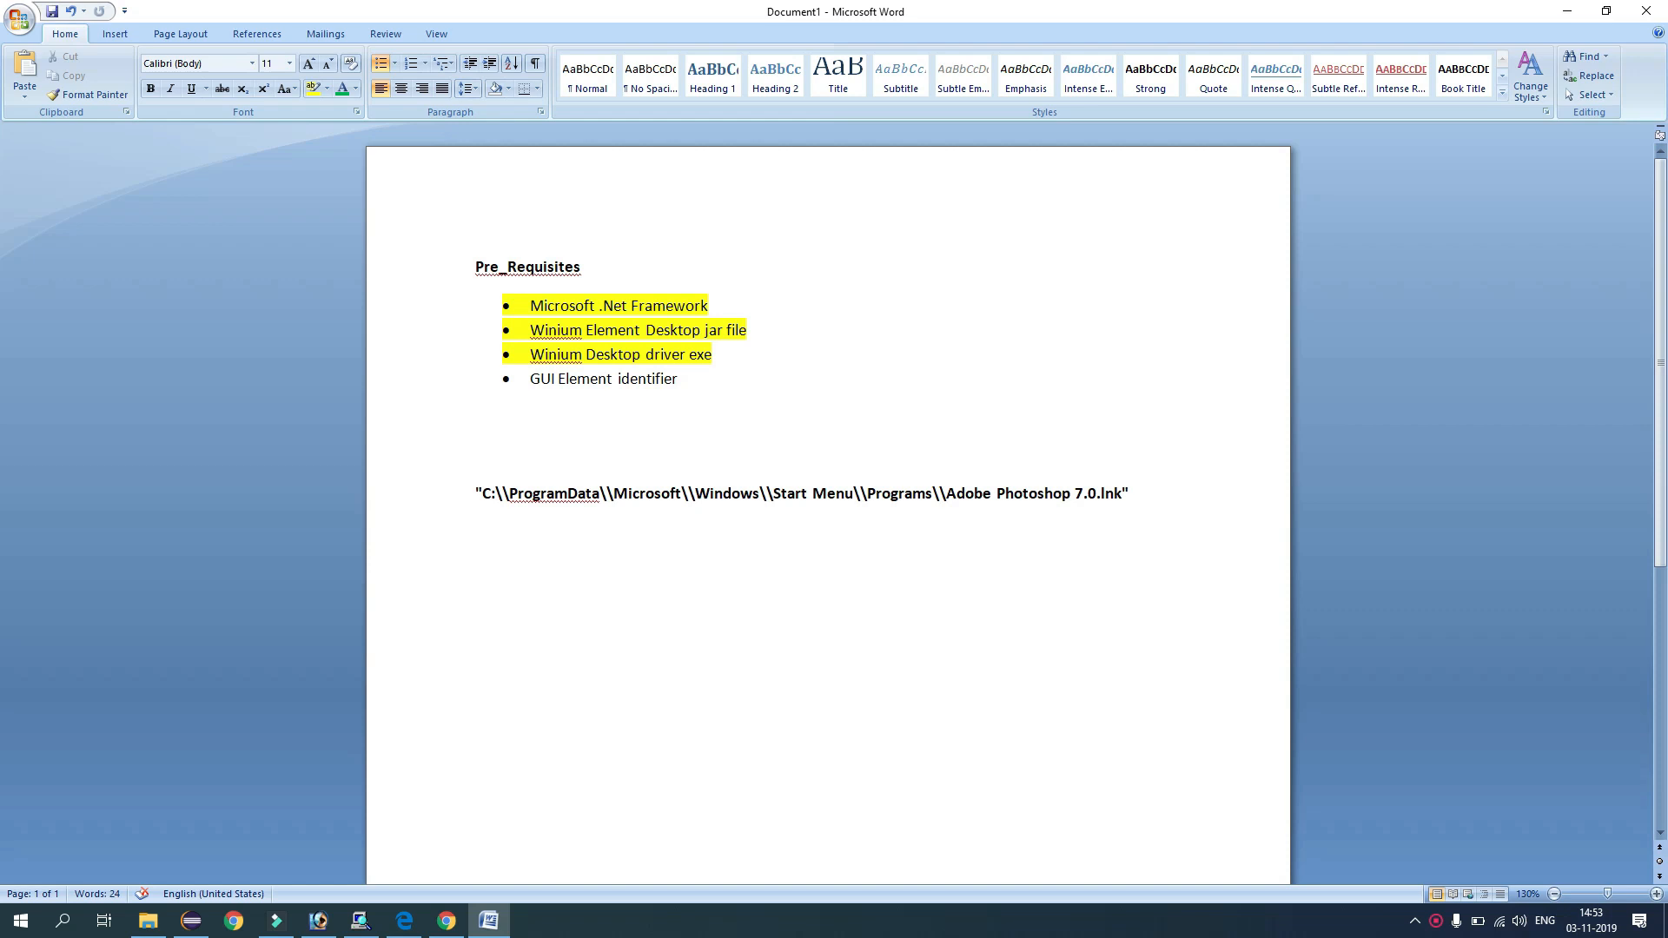
pyautogui.click(683, 378)
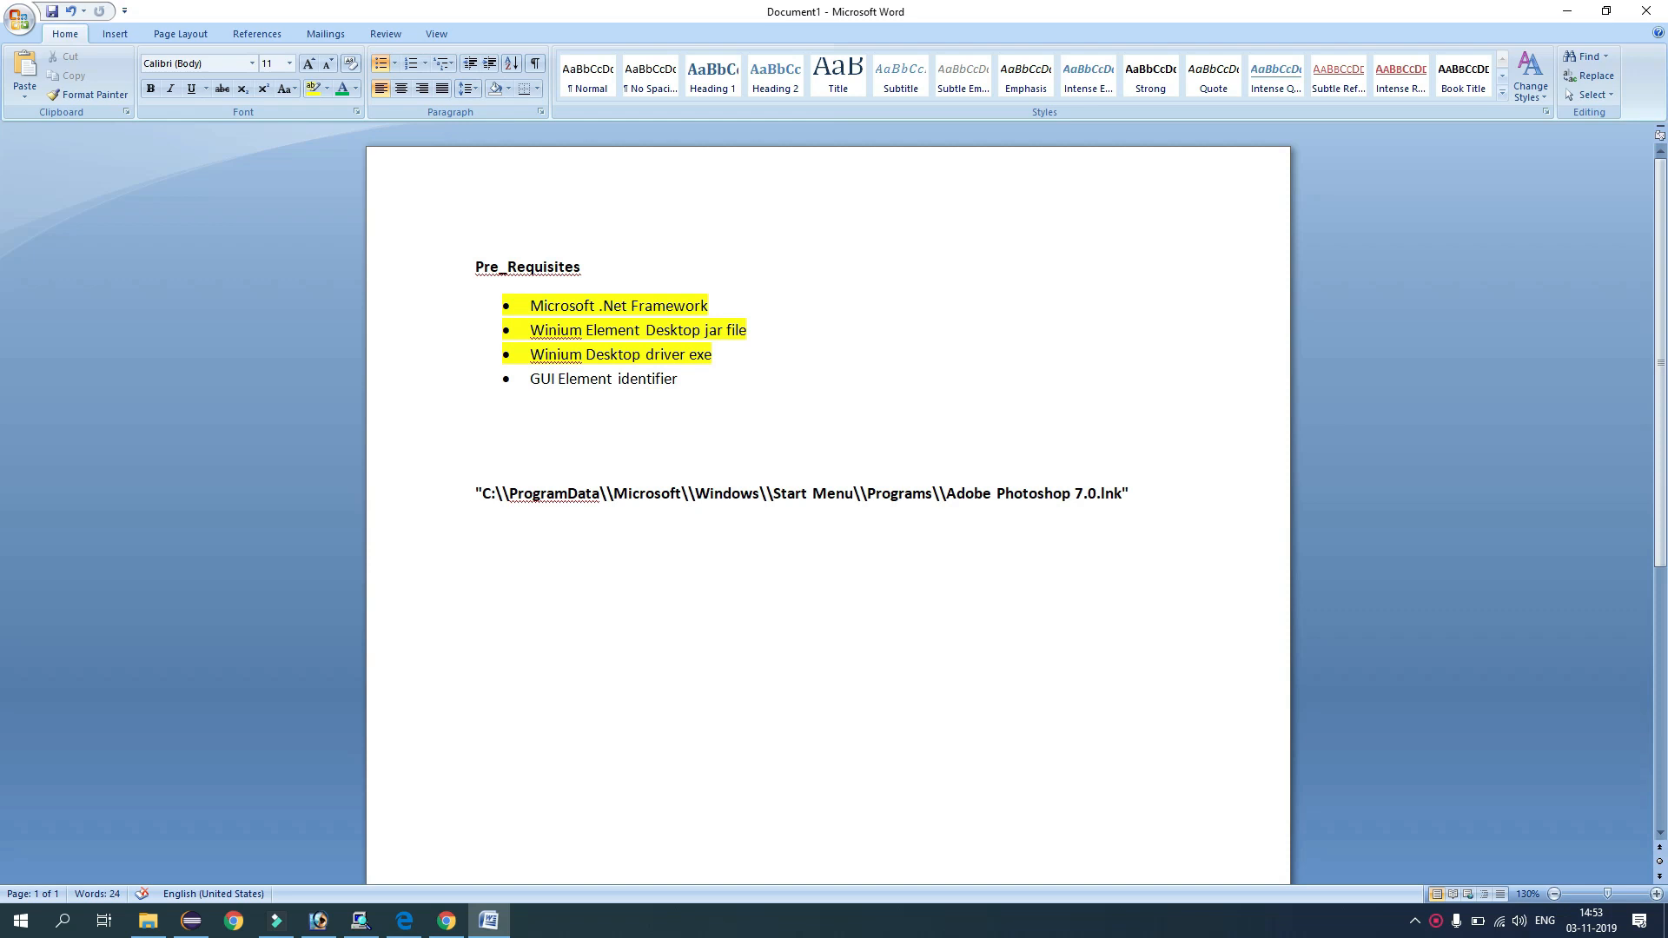
pyautogui.click(403, 920)
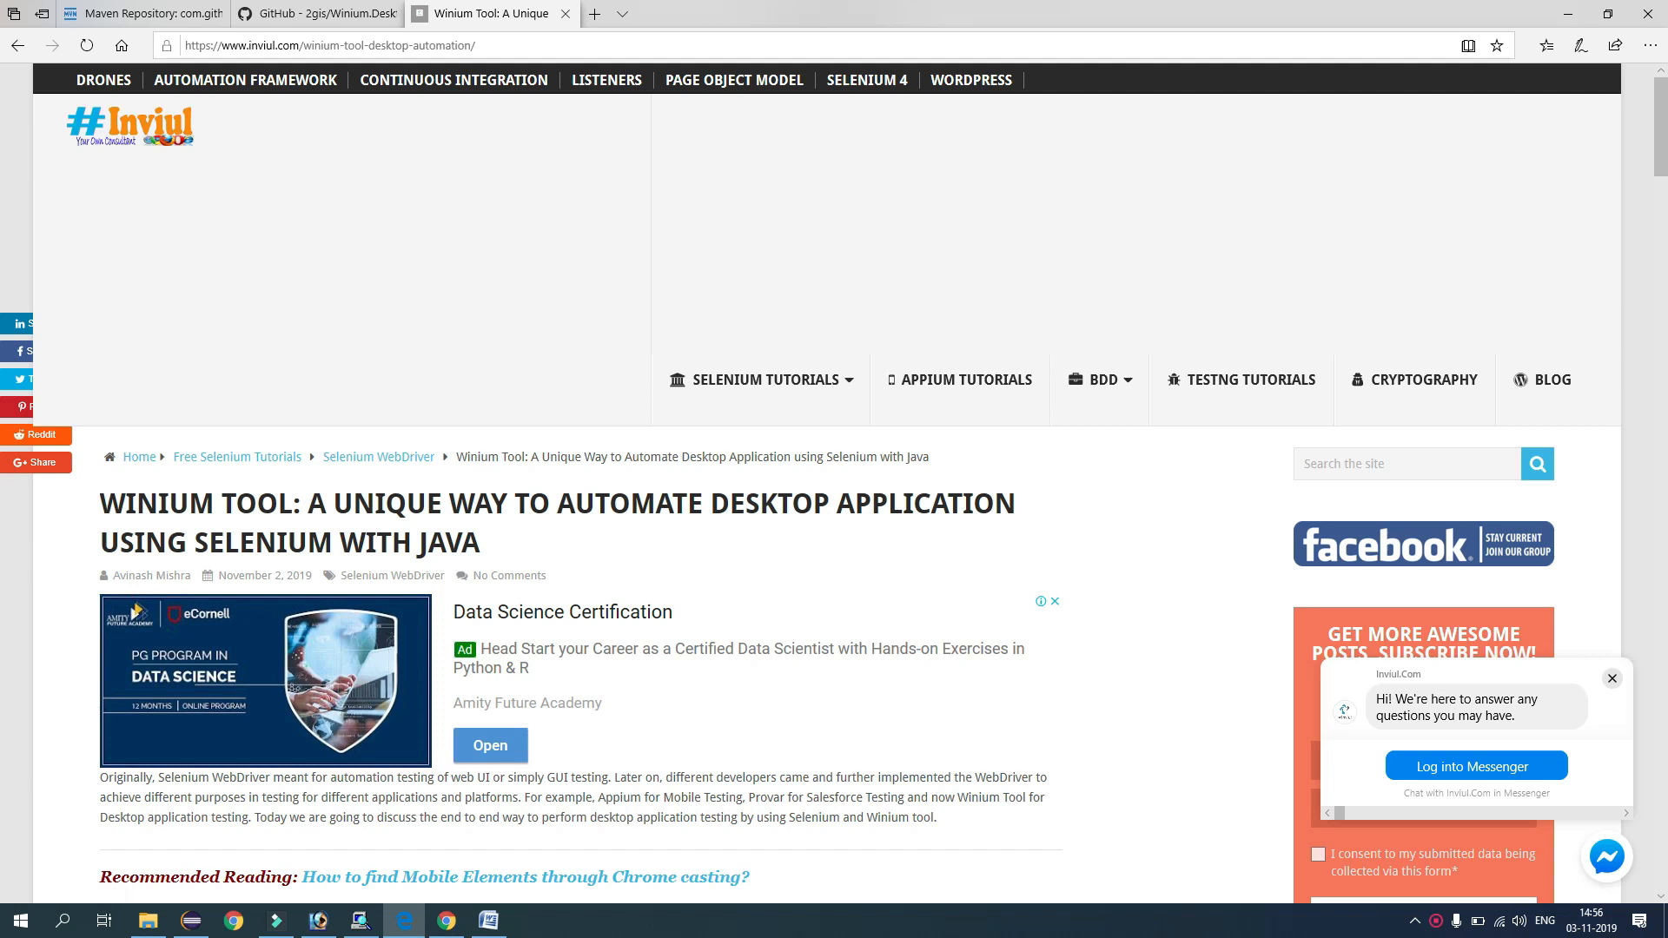
# Open the blackrosezy/gui-inspect-tool repository and its WSEdit.EXE file link
pyautogui.doubleClick(452, 542)
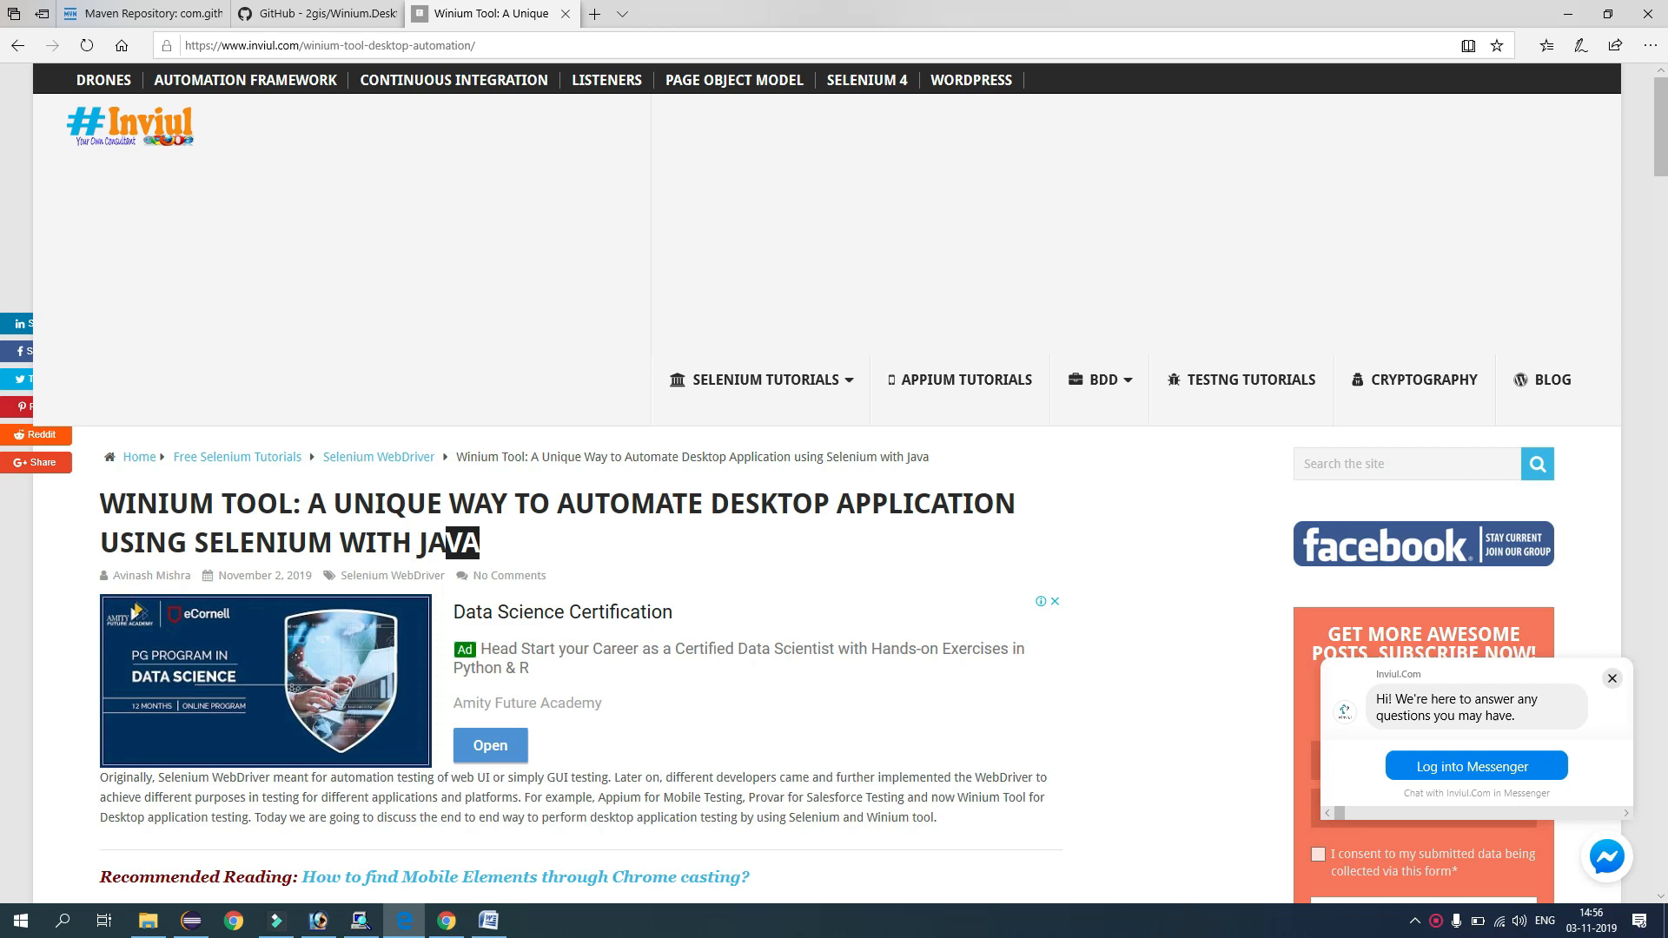
pyautogui.scroll(-3)
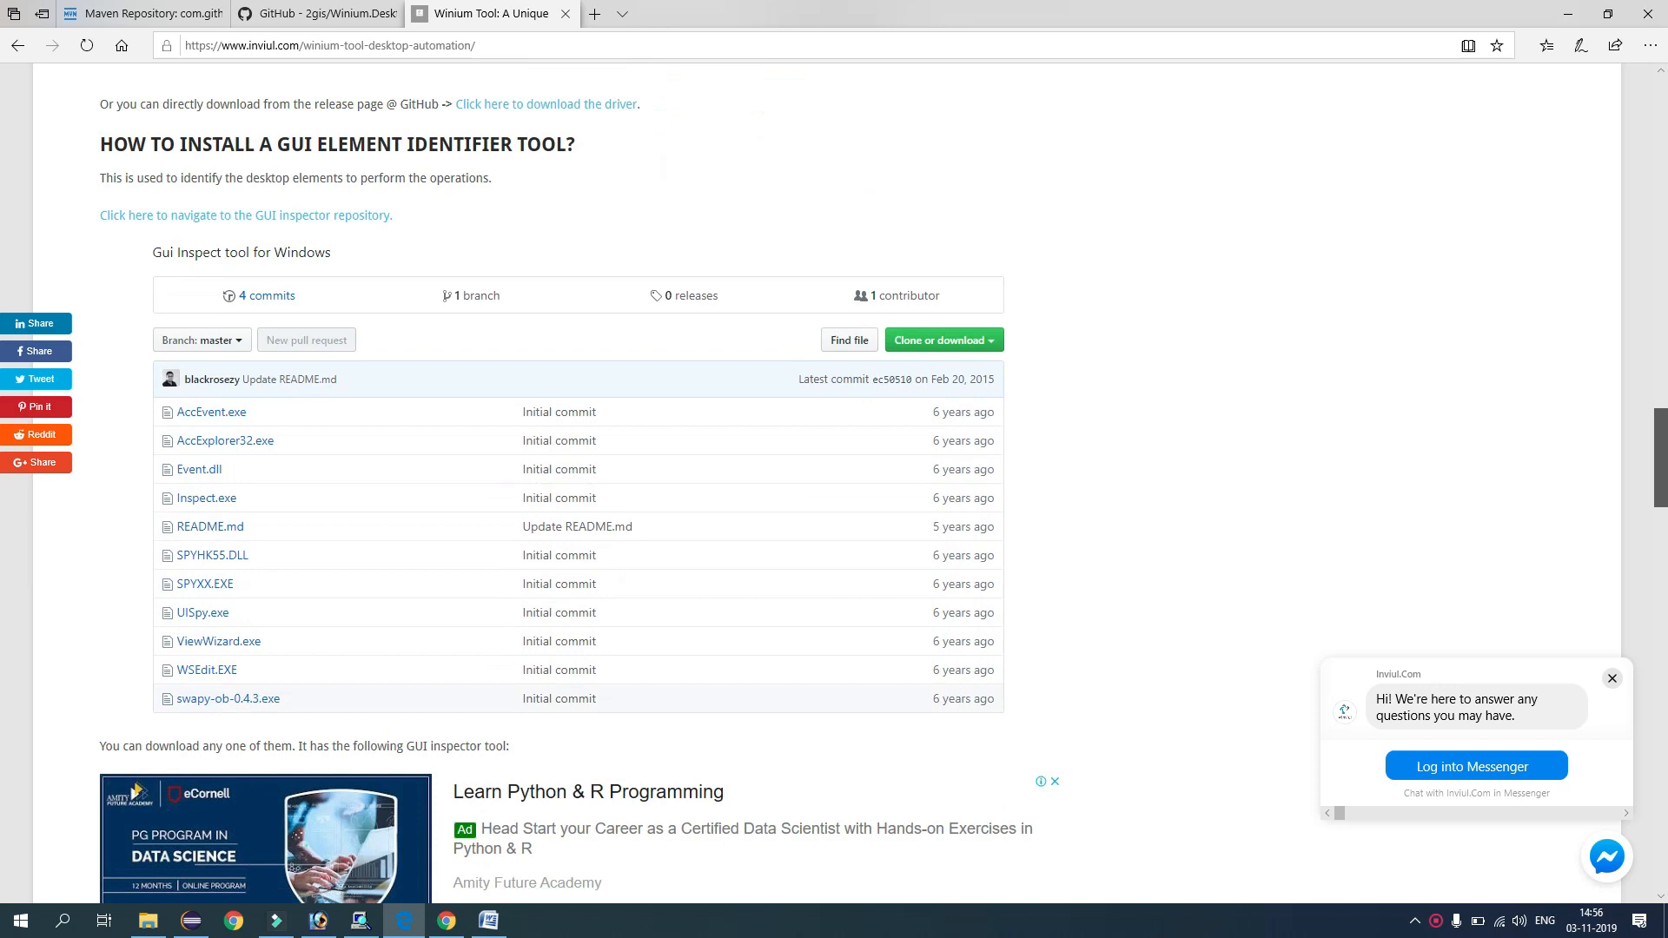
pyautogui.click(243, 215)
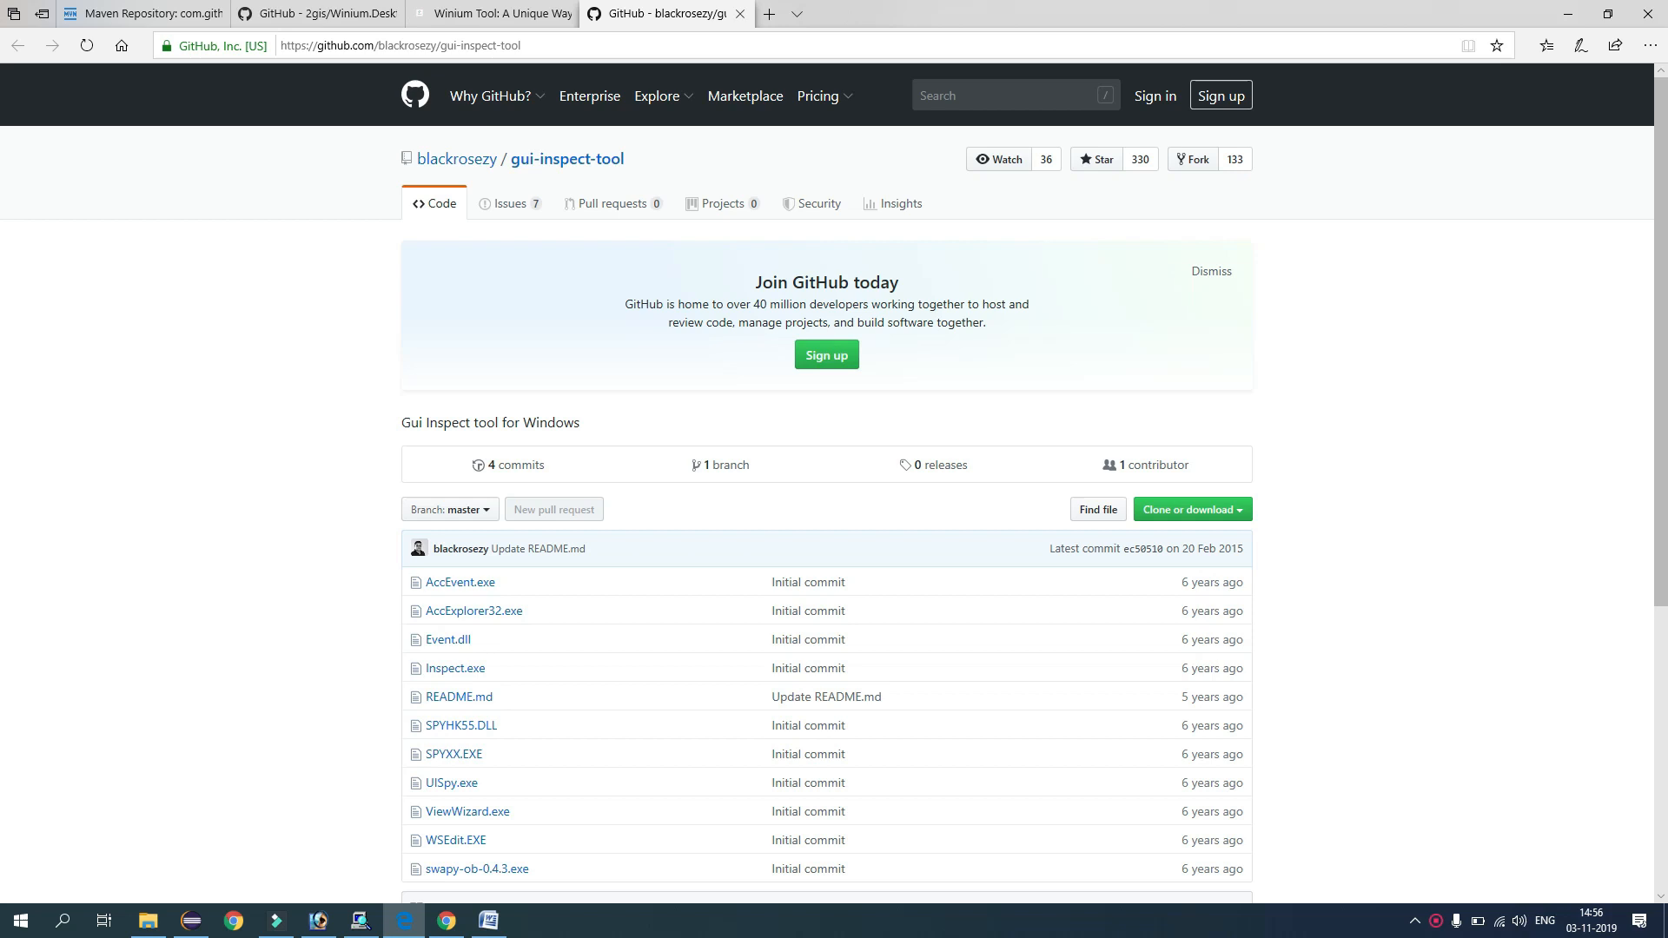
pyautogui.scroll(-3)
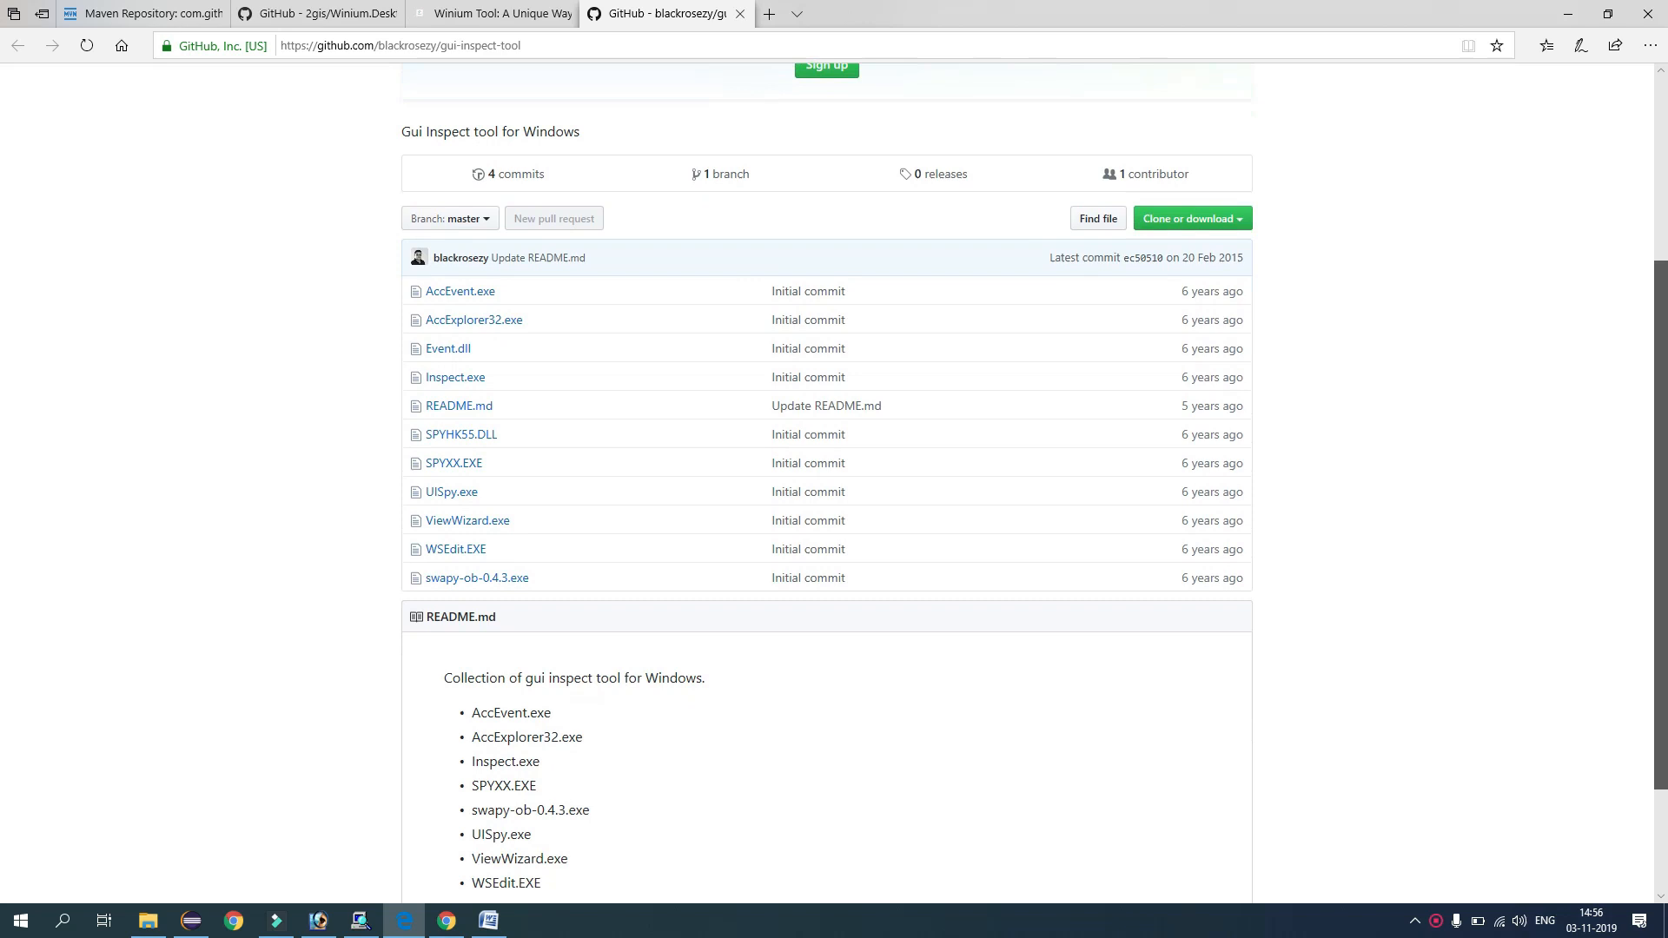
pyautogui.moveTo(455, 549)
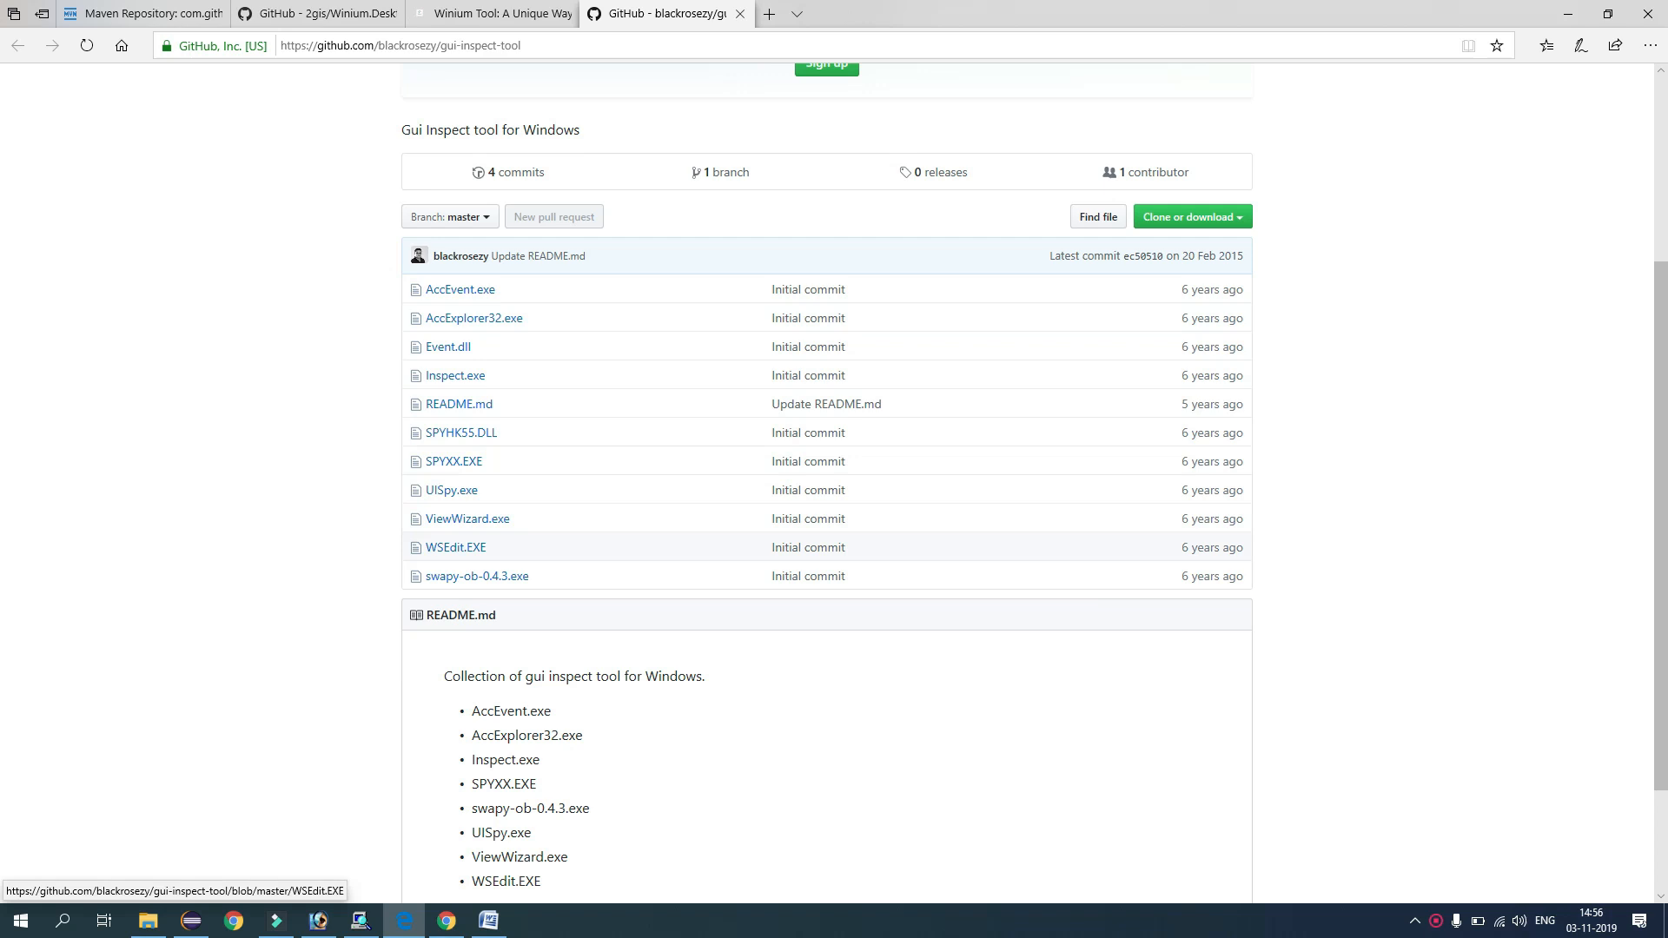
pyautogui.click(488, 920)
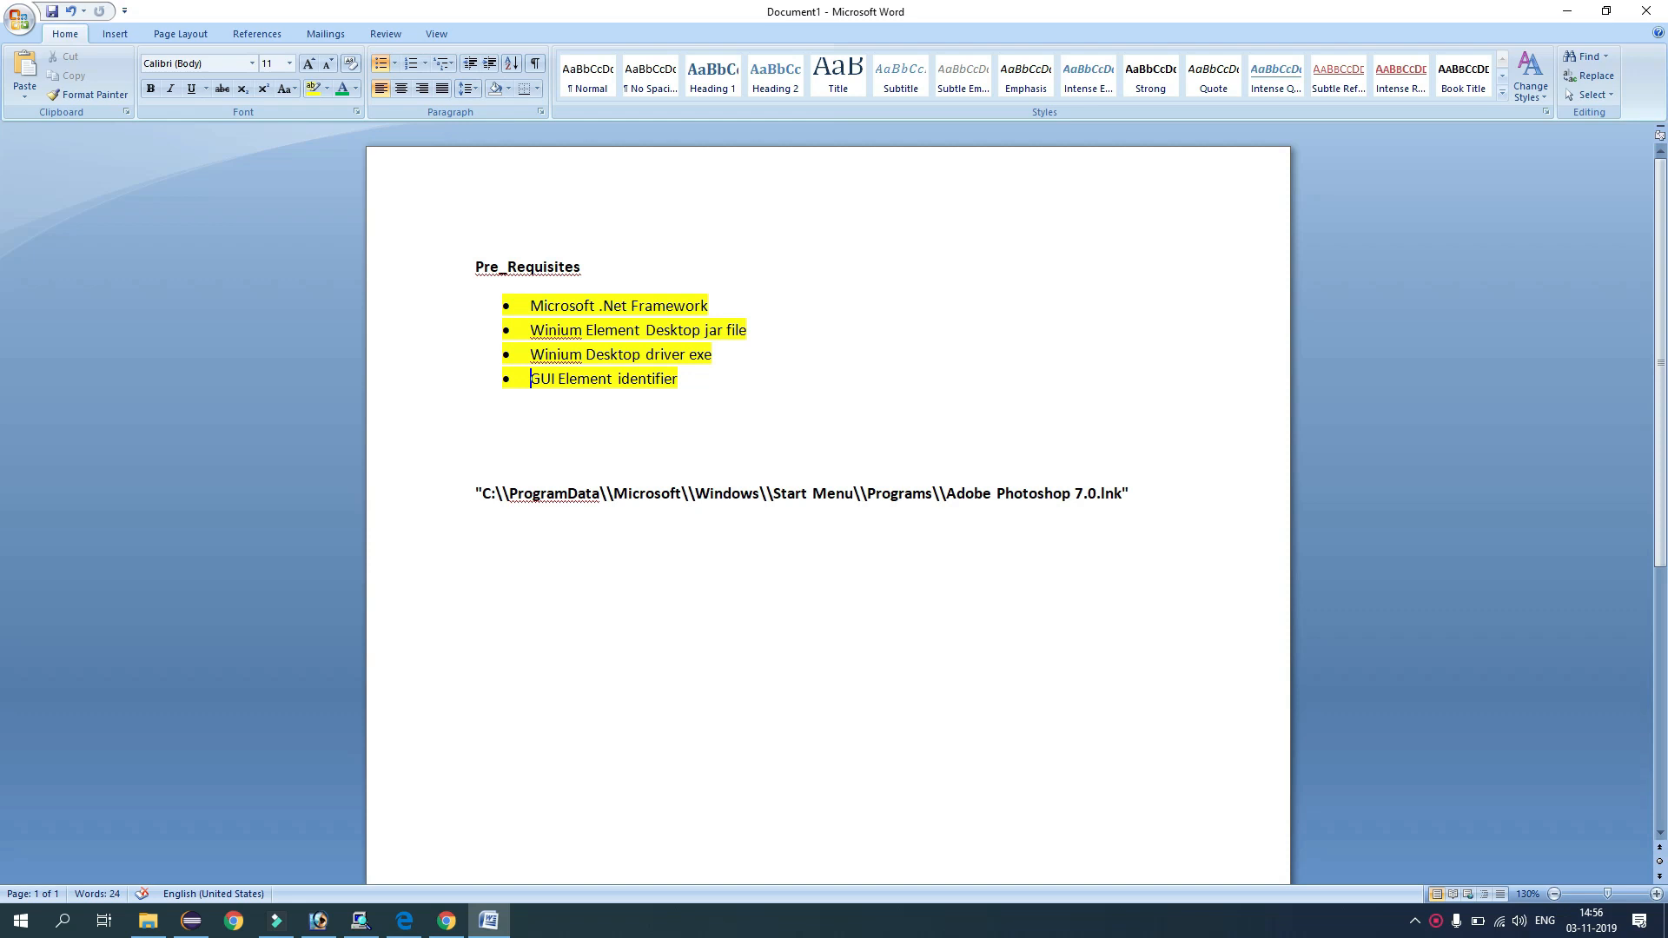
# Switch to File Explorer showing the C:\Selenium folder
pyautogui.click(146, 920)
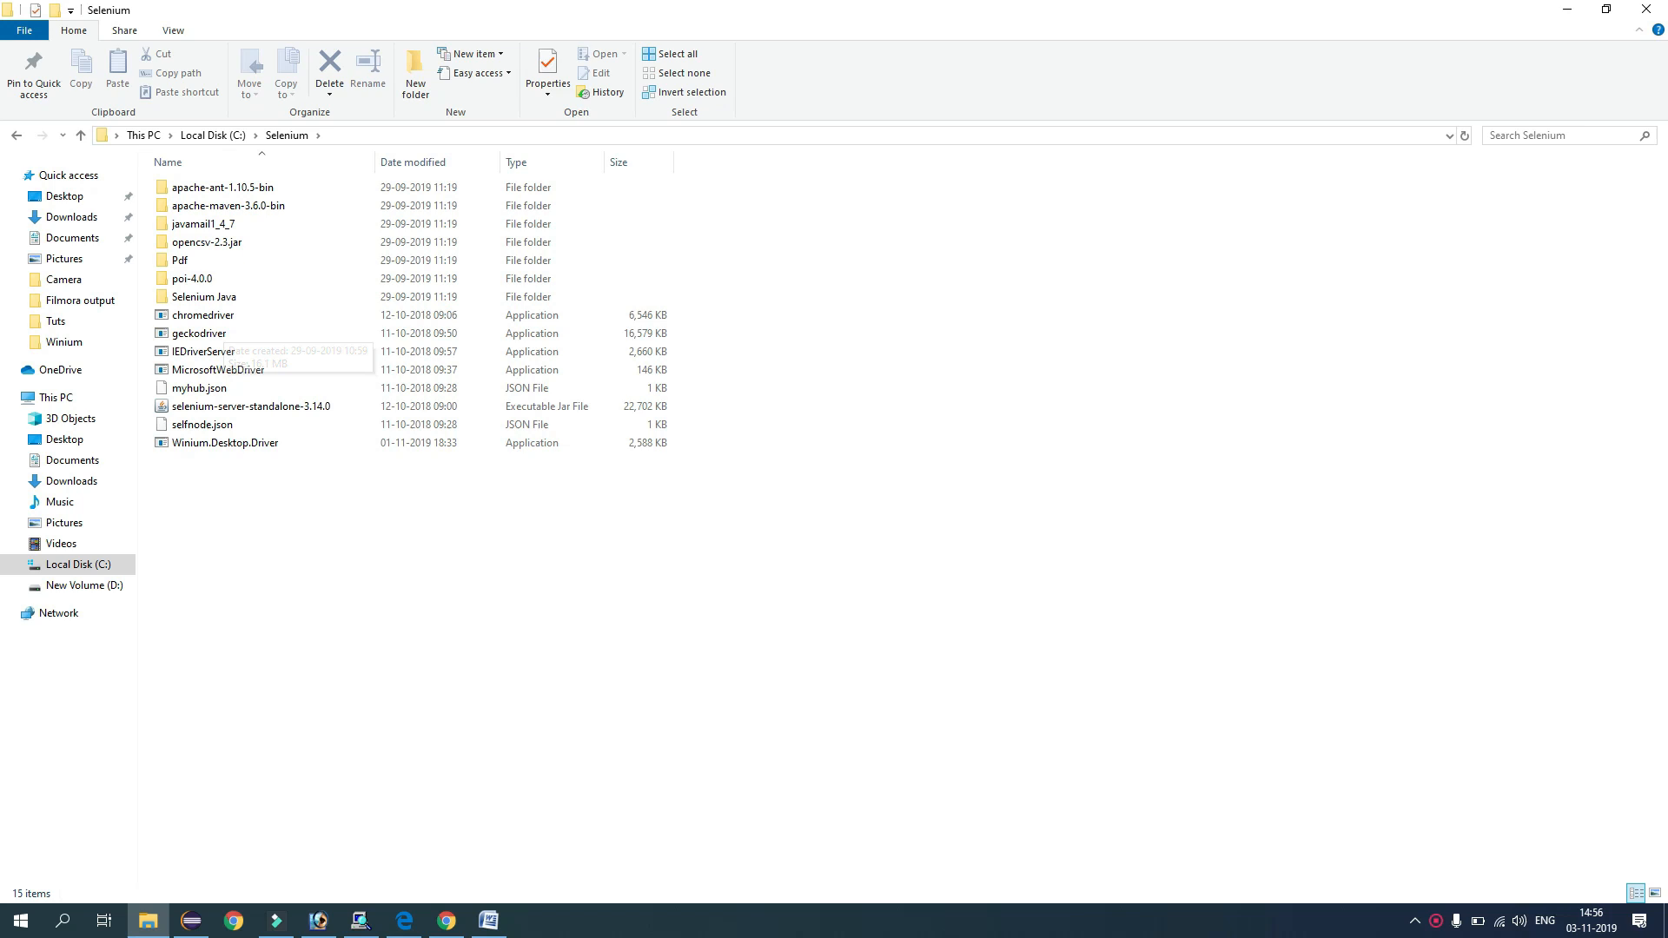
# Run Winium.Desktop.Driver from the C:\Selenium folder
pyautogui.doubleClick(224, 442)
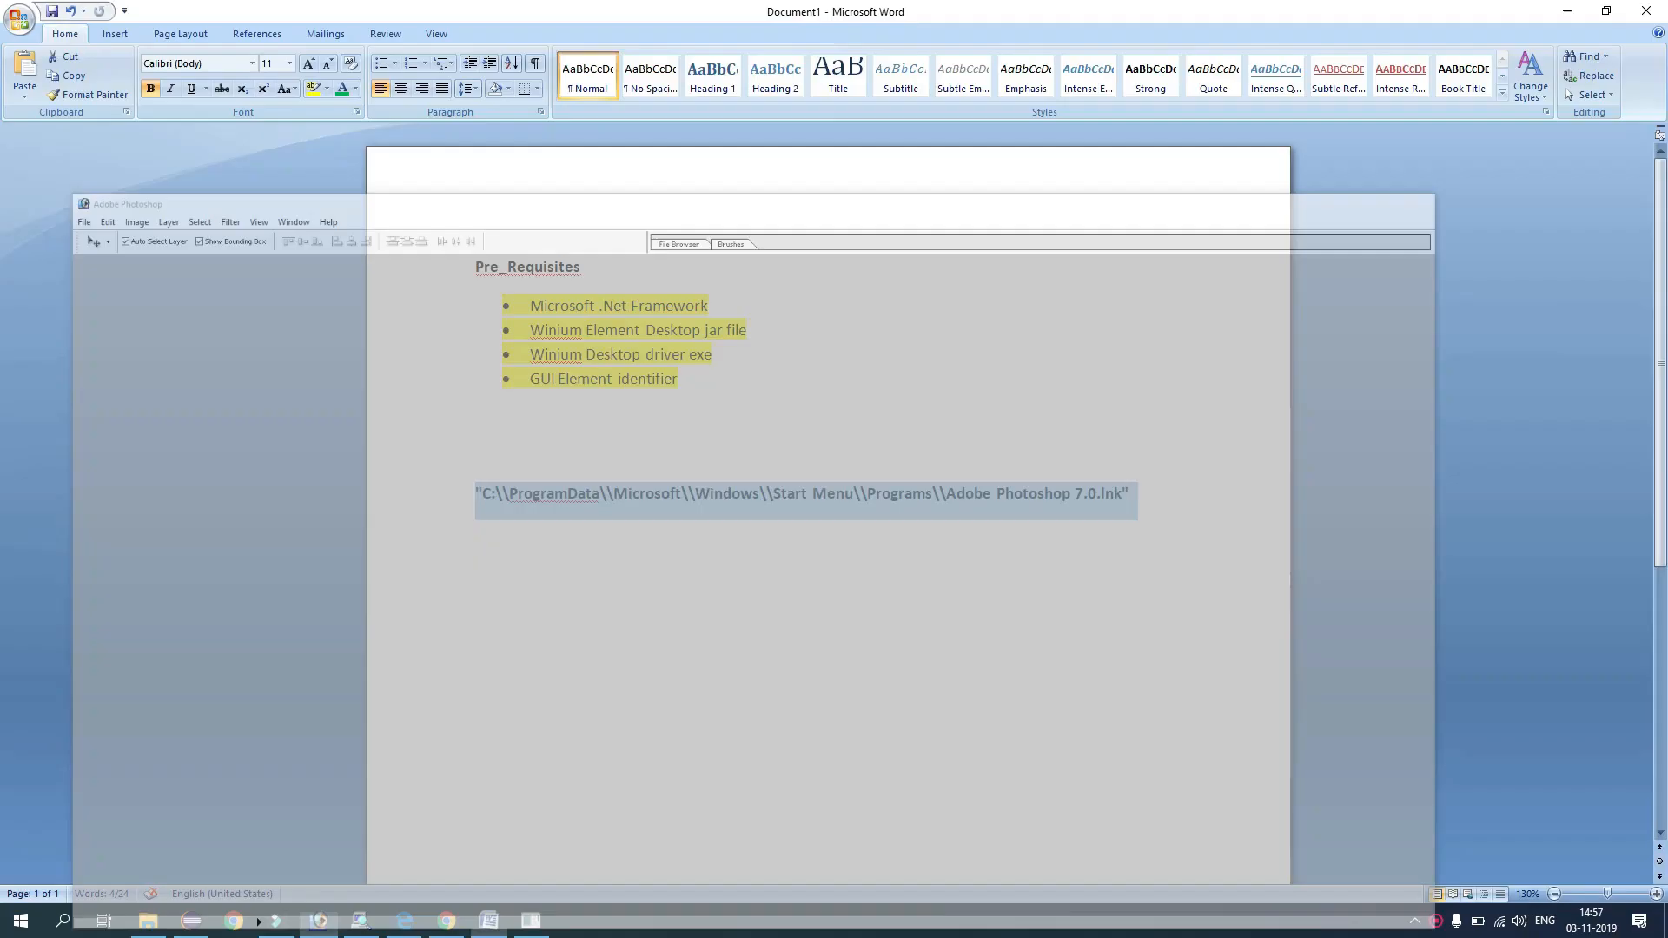
# Bring the Eclipse workspace with pom.xml back to the front
pyautogui.click(189, 920)
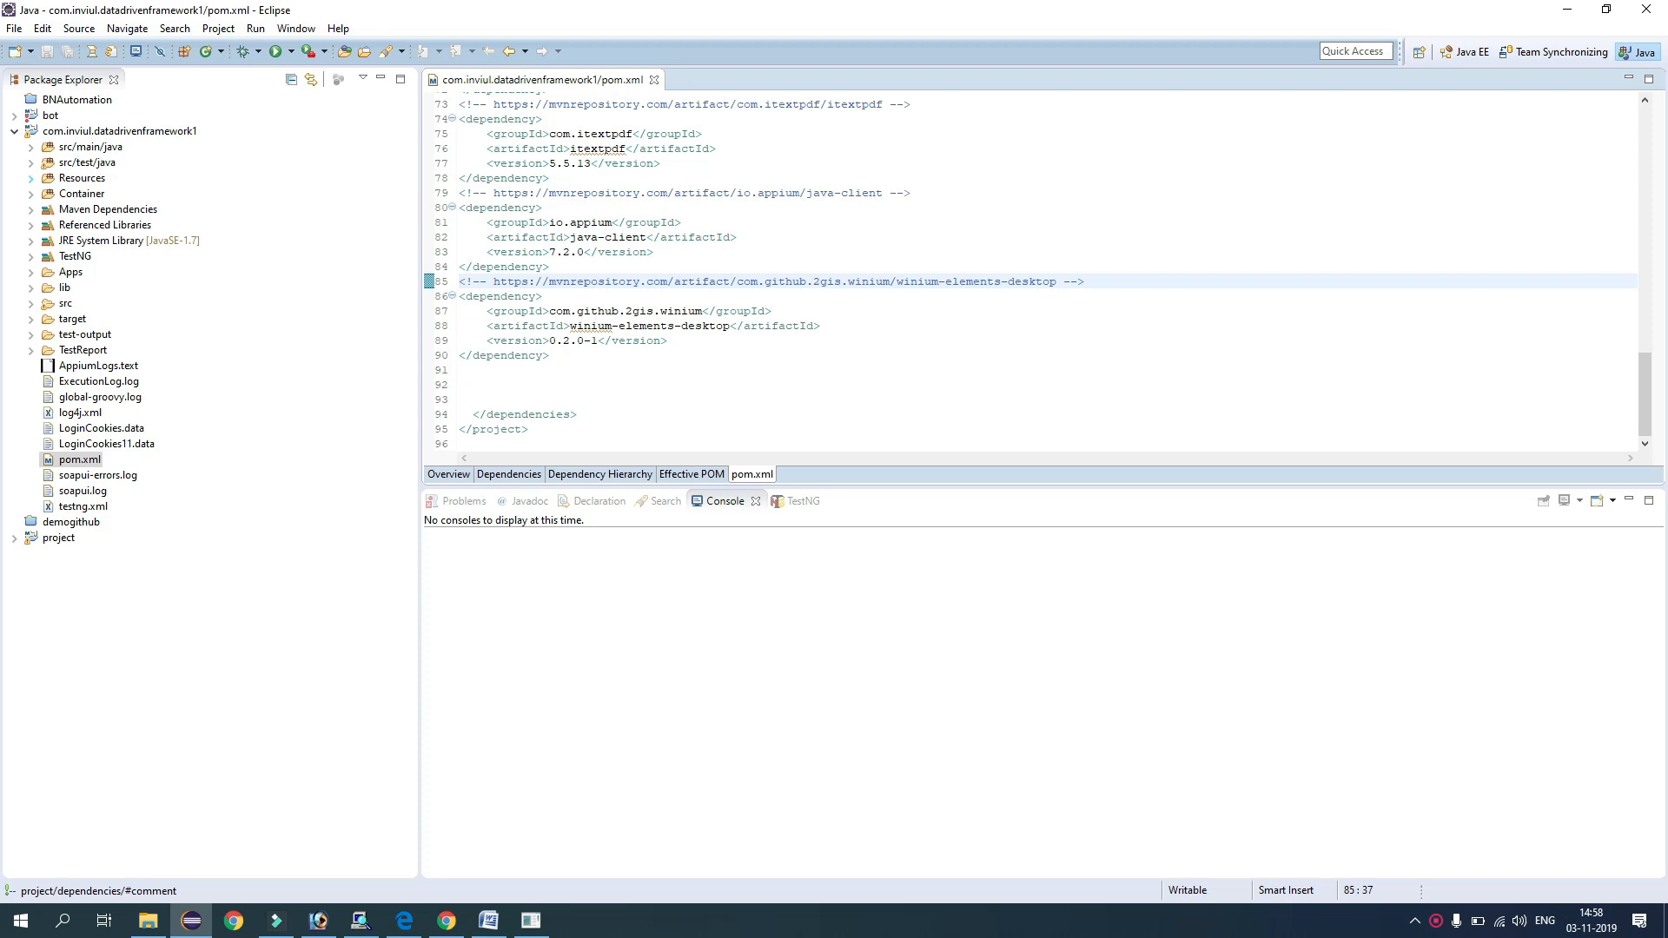
# Create class DesktopApplicationAutomationDemo with a main stub in the Test package under src/test/java
pyautogui.click(32, 147)
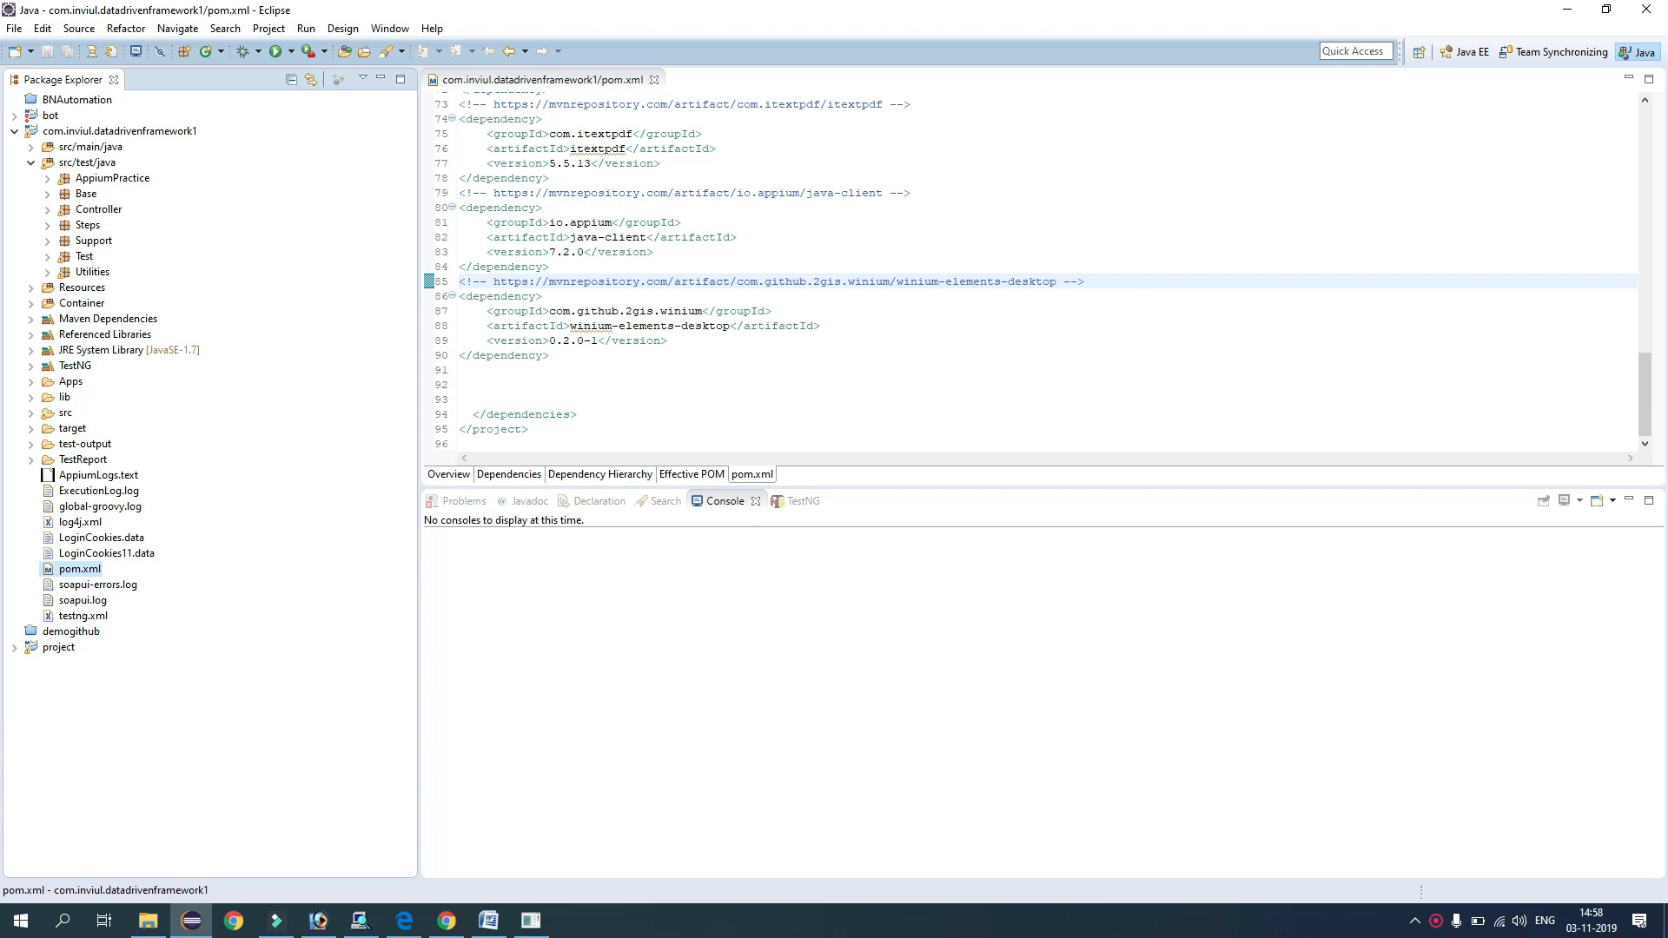
pyautogui.click(83, 256)
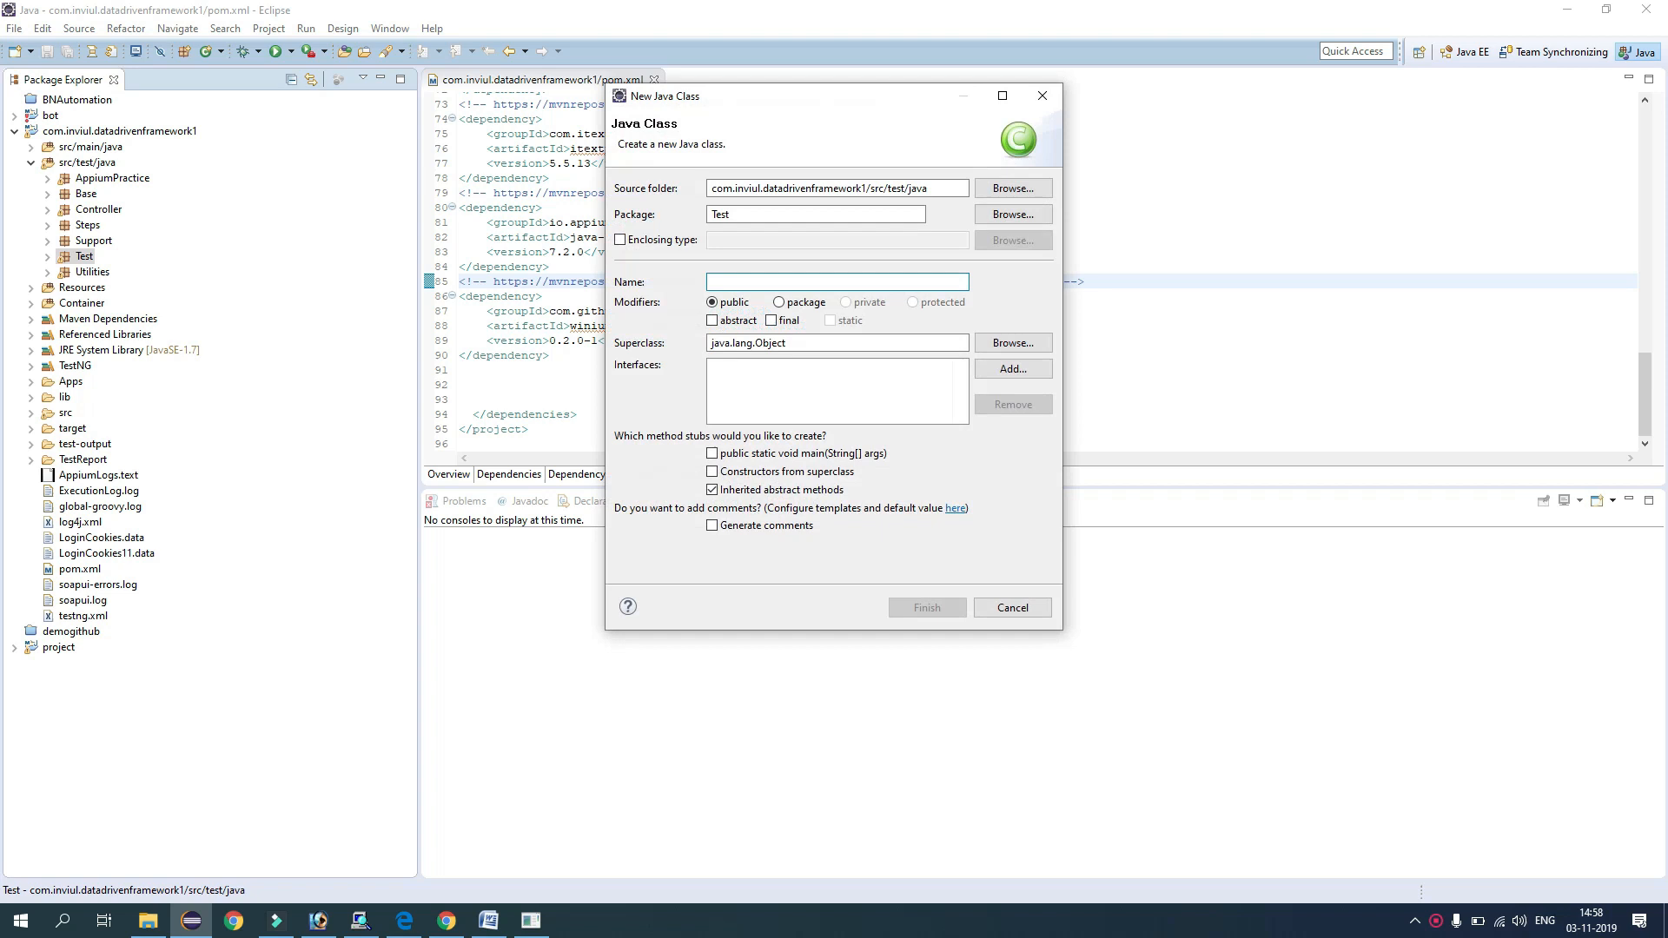
pyautogui.write('DesktopApplicationAutomationDemo')
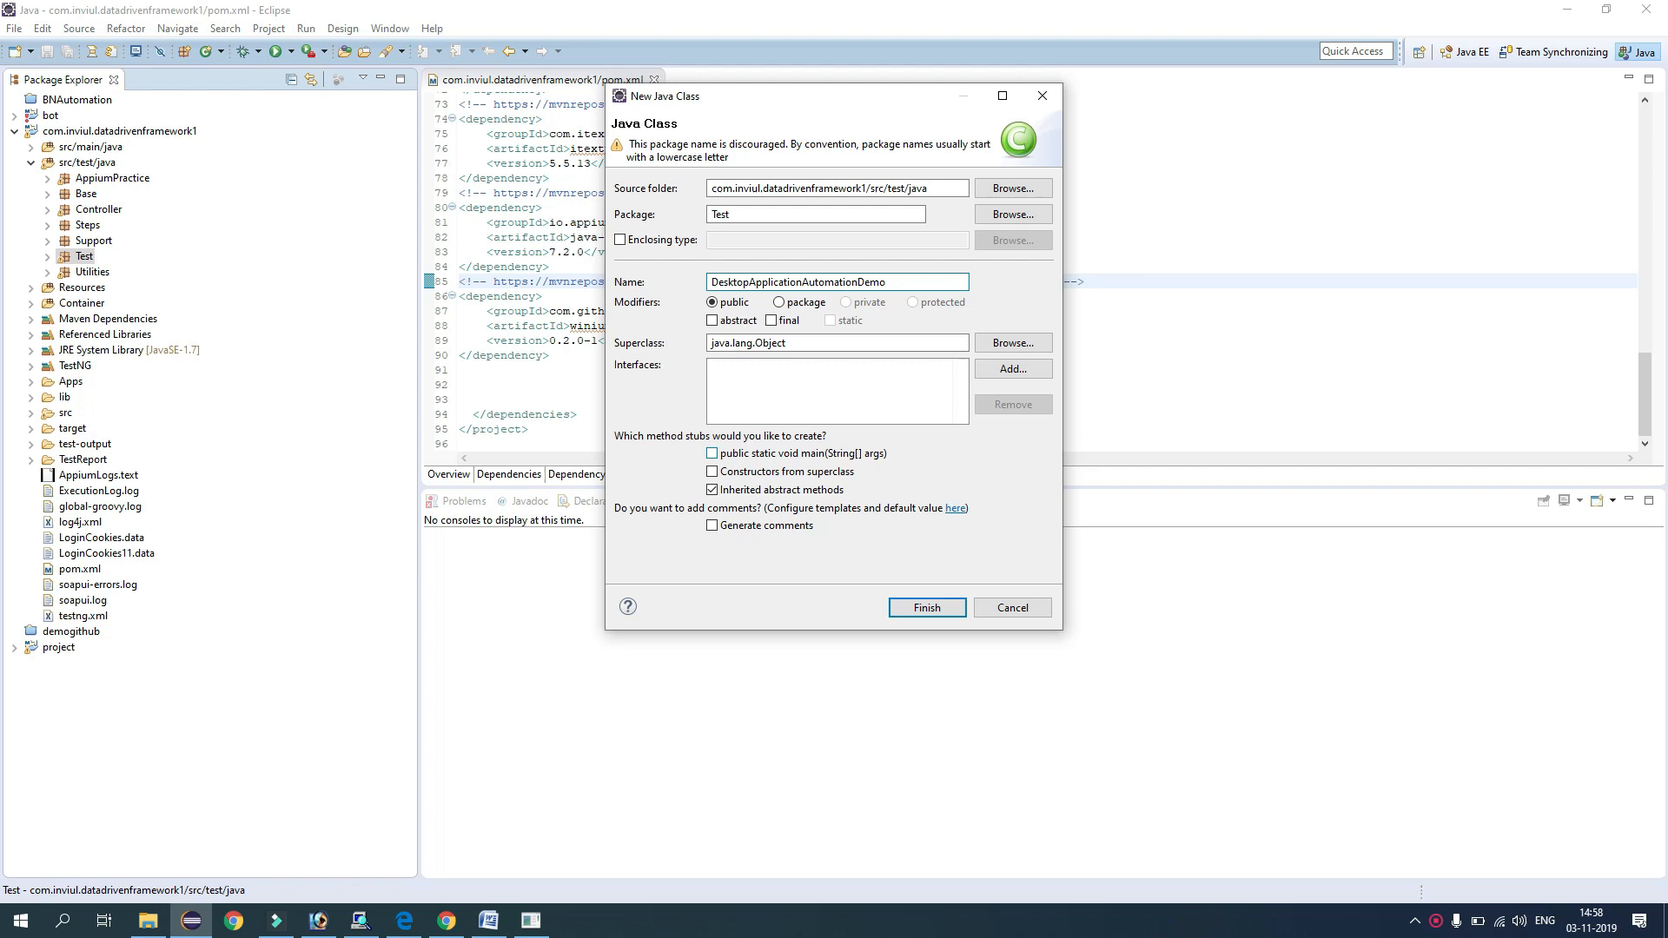
pyautogui.click(924, 607)
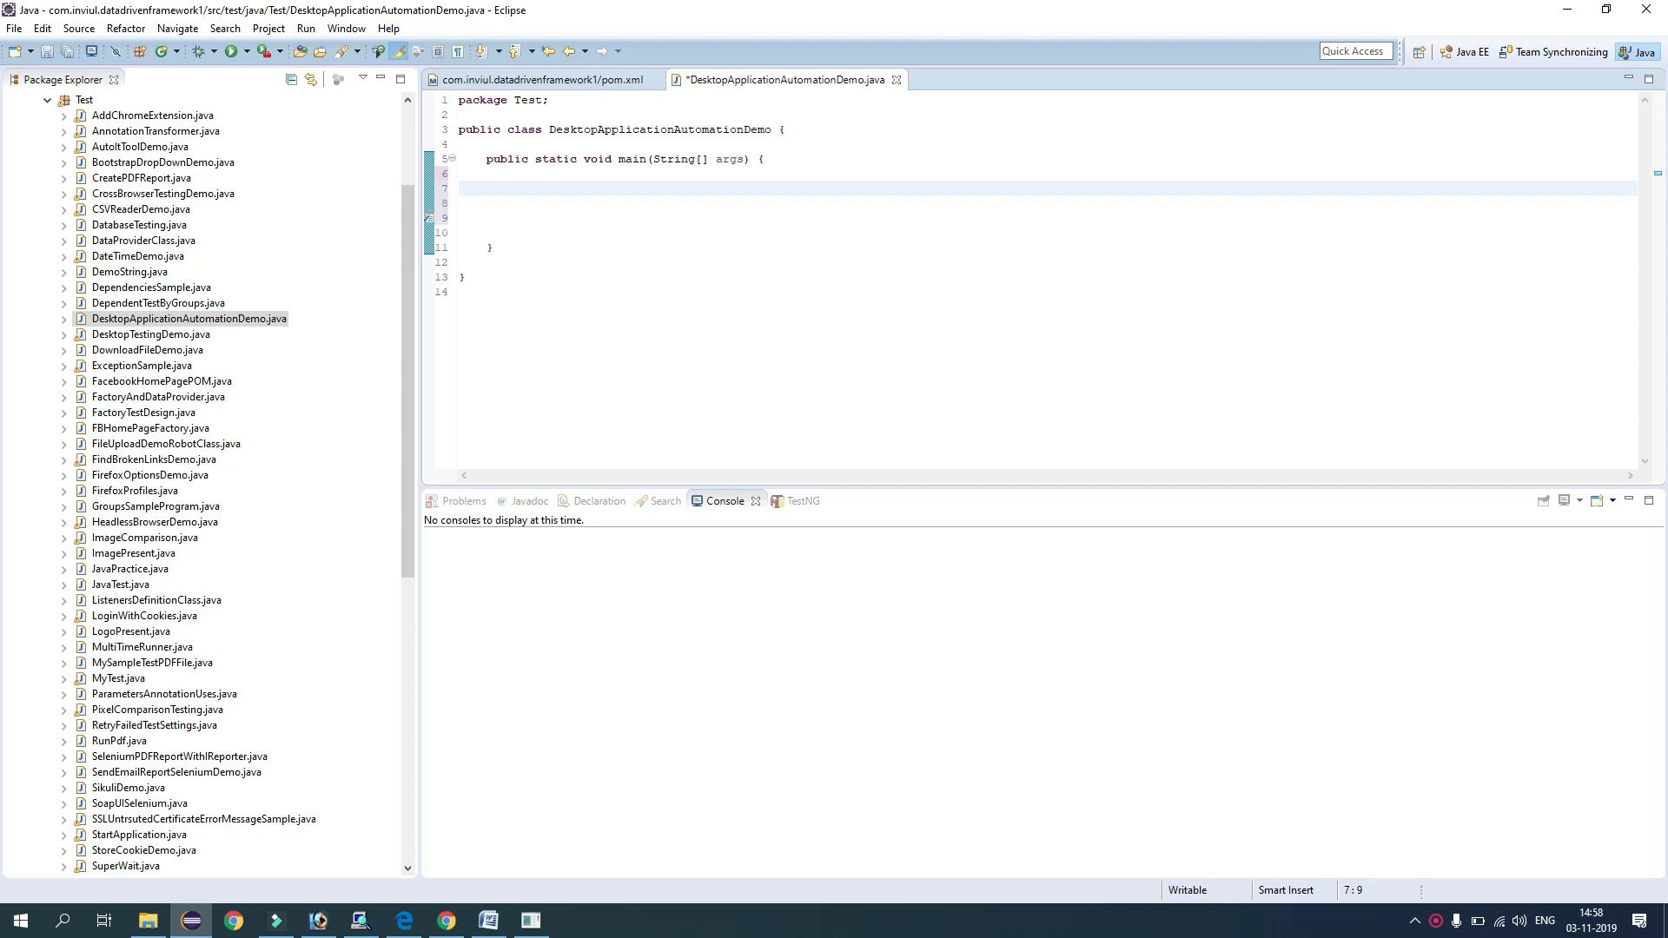
# Declare String appPath with the Photoshop 7.0 shortcut path copied from the Word notes
pyautogui.write('String')
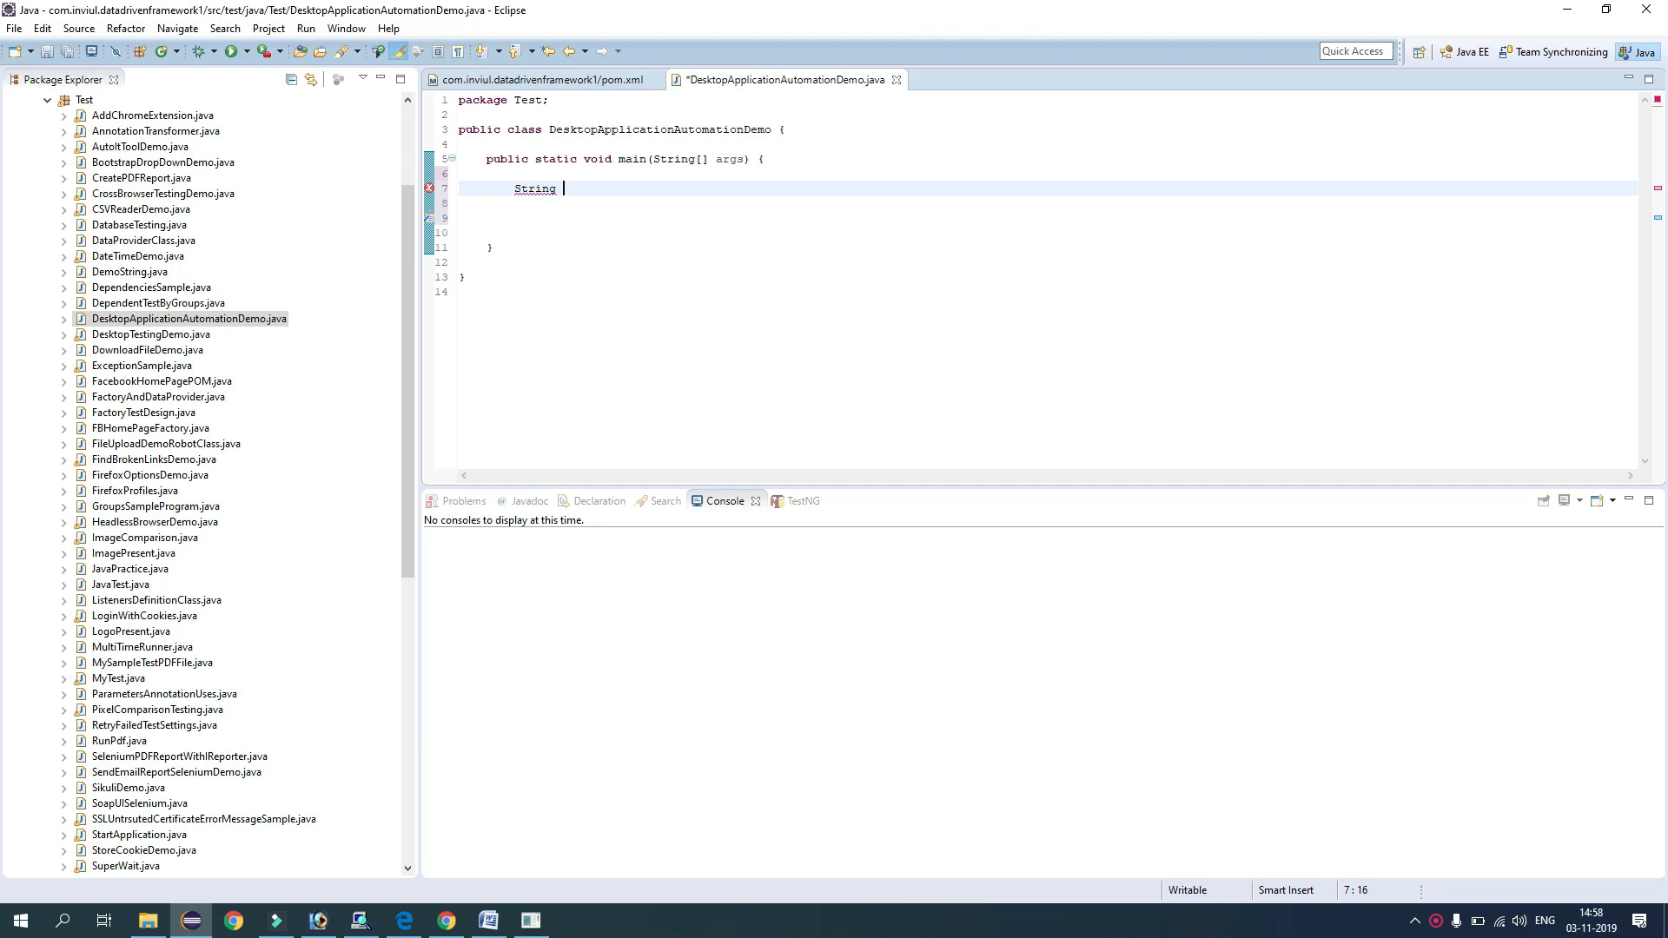
pyautogui.click(487, 920)
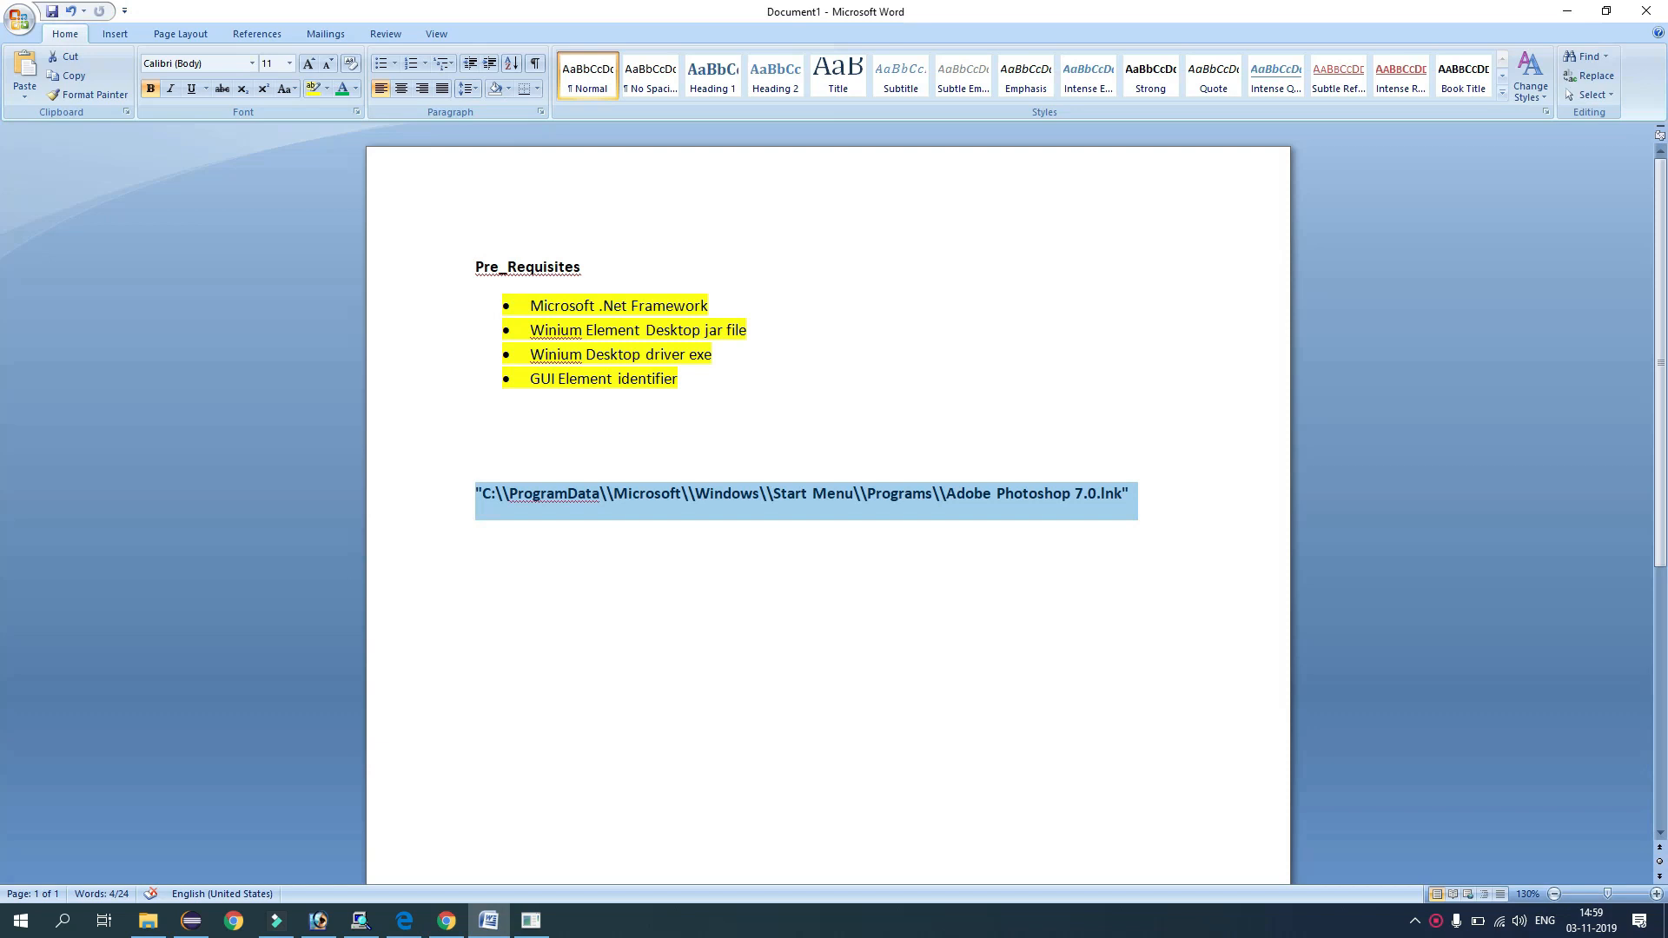
pyautogui.click(147, 920)
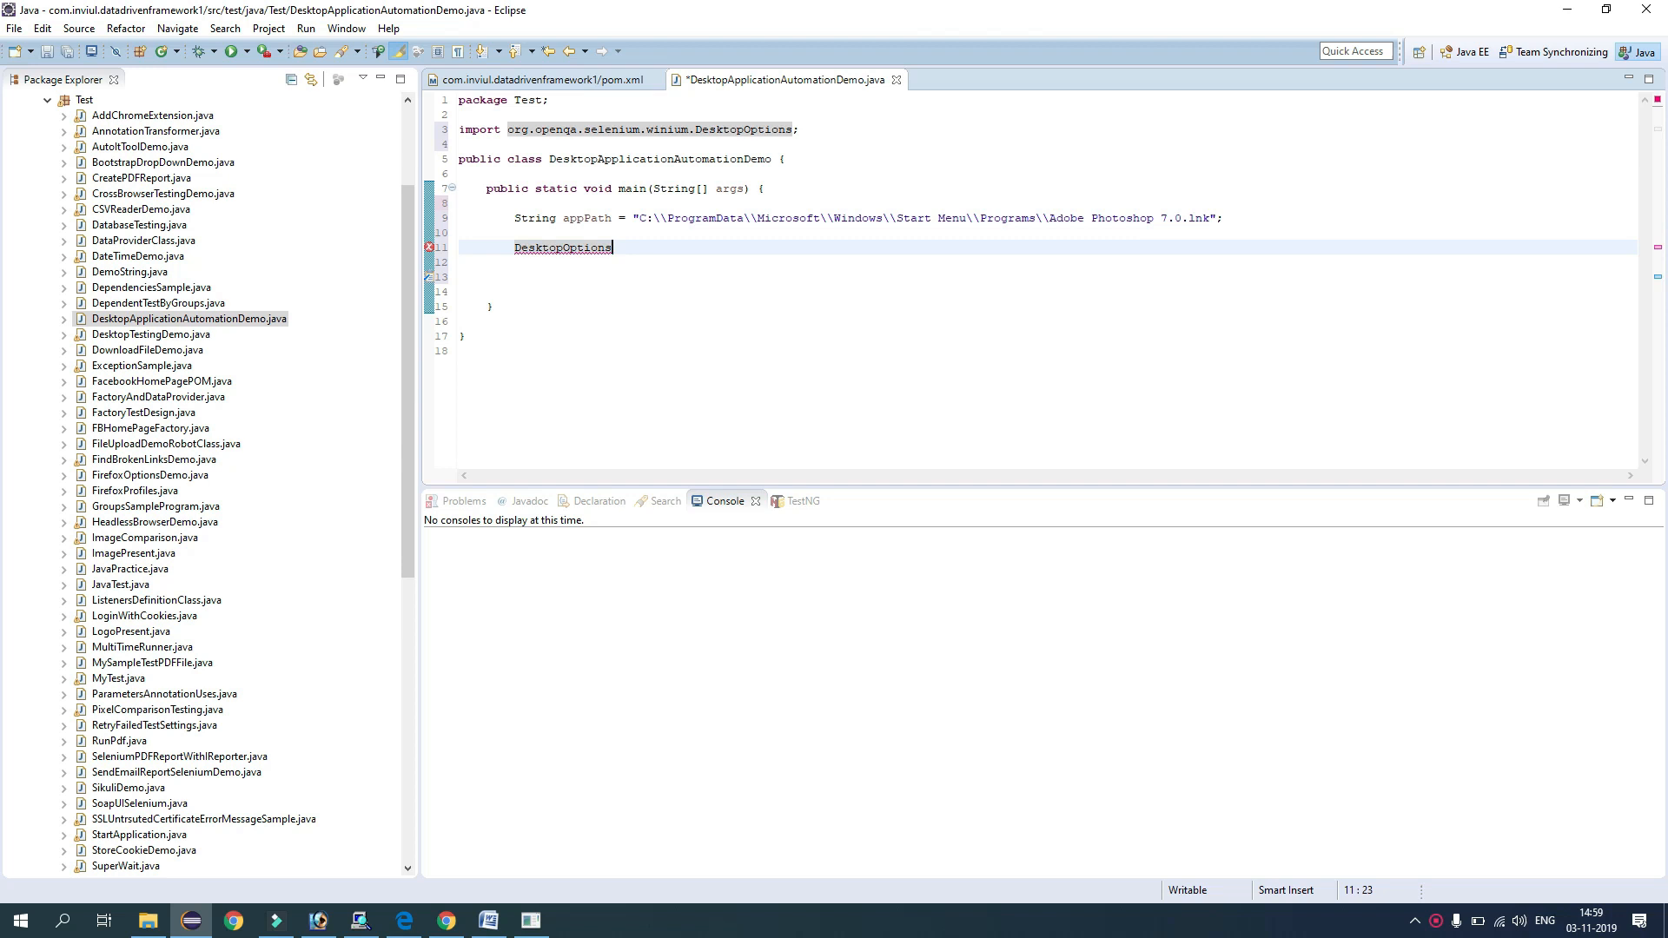
# Create DesktopOptions dop and set its application path to appPath
pyautogui.write('dop = new Deskt')
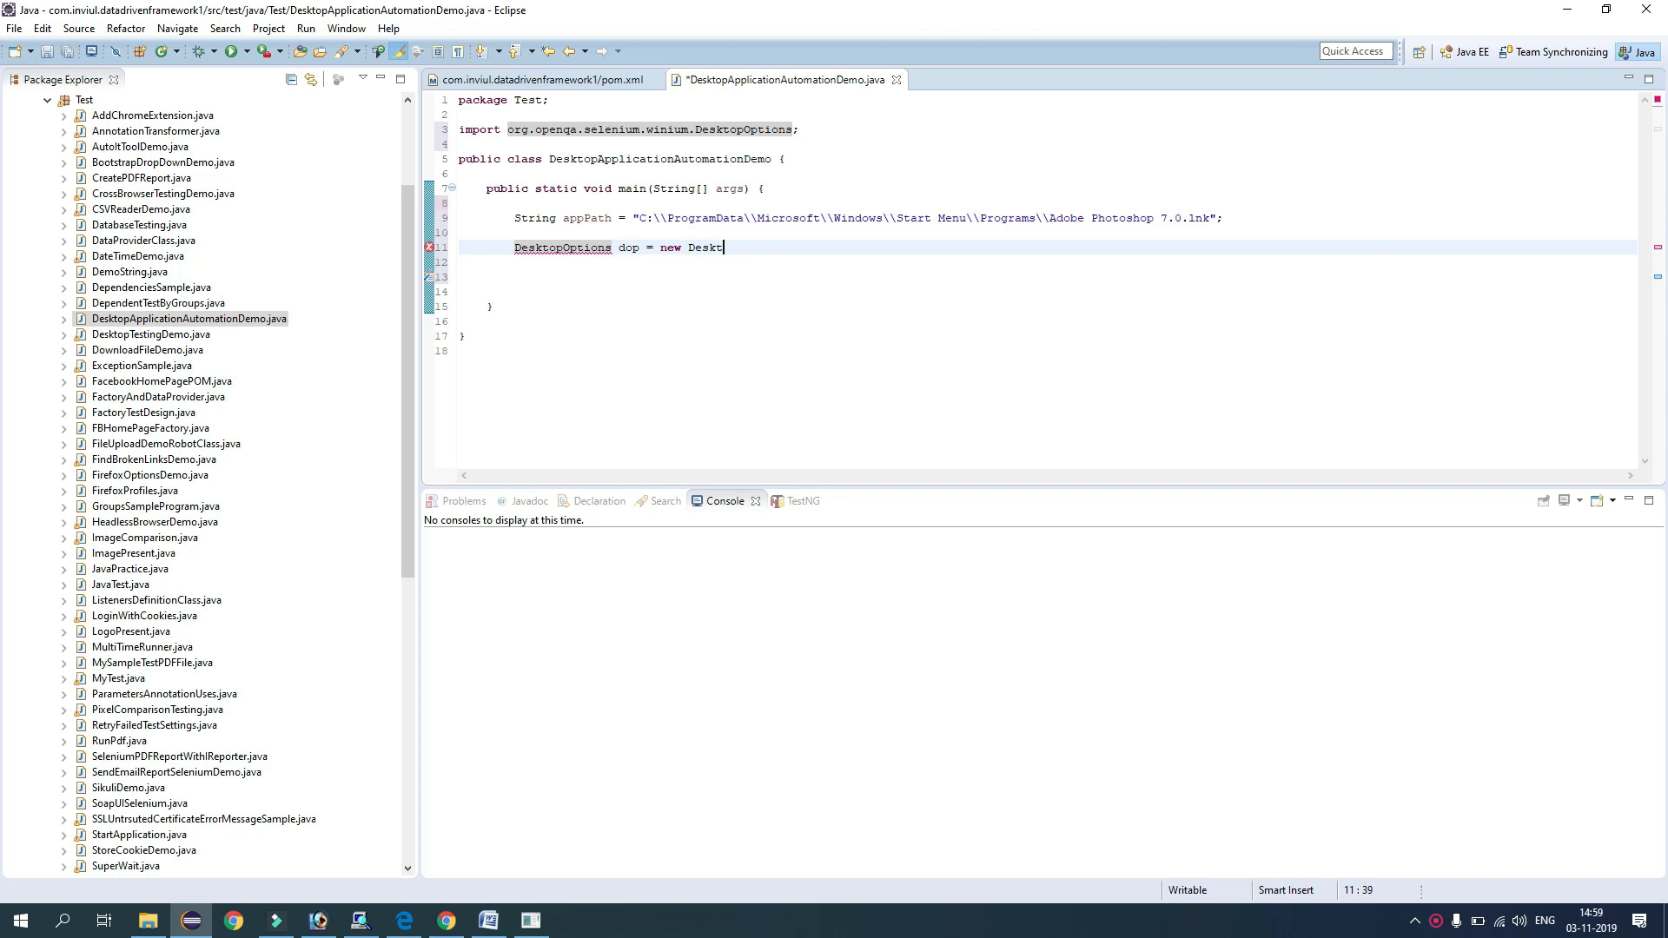
pyautogui.write('opOptions();')
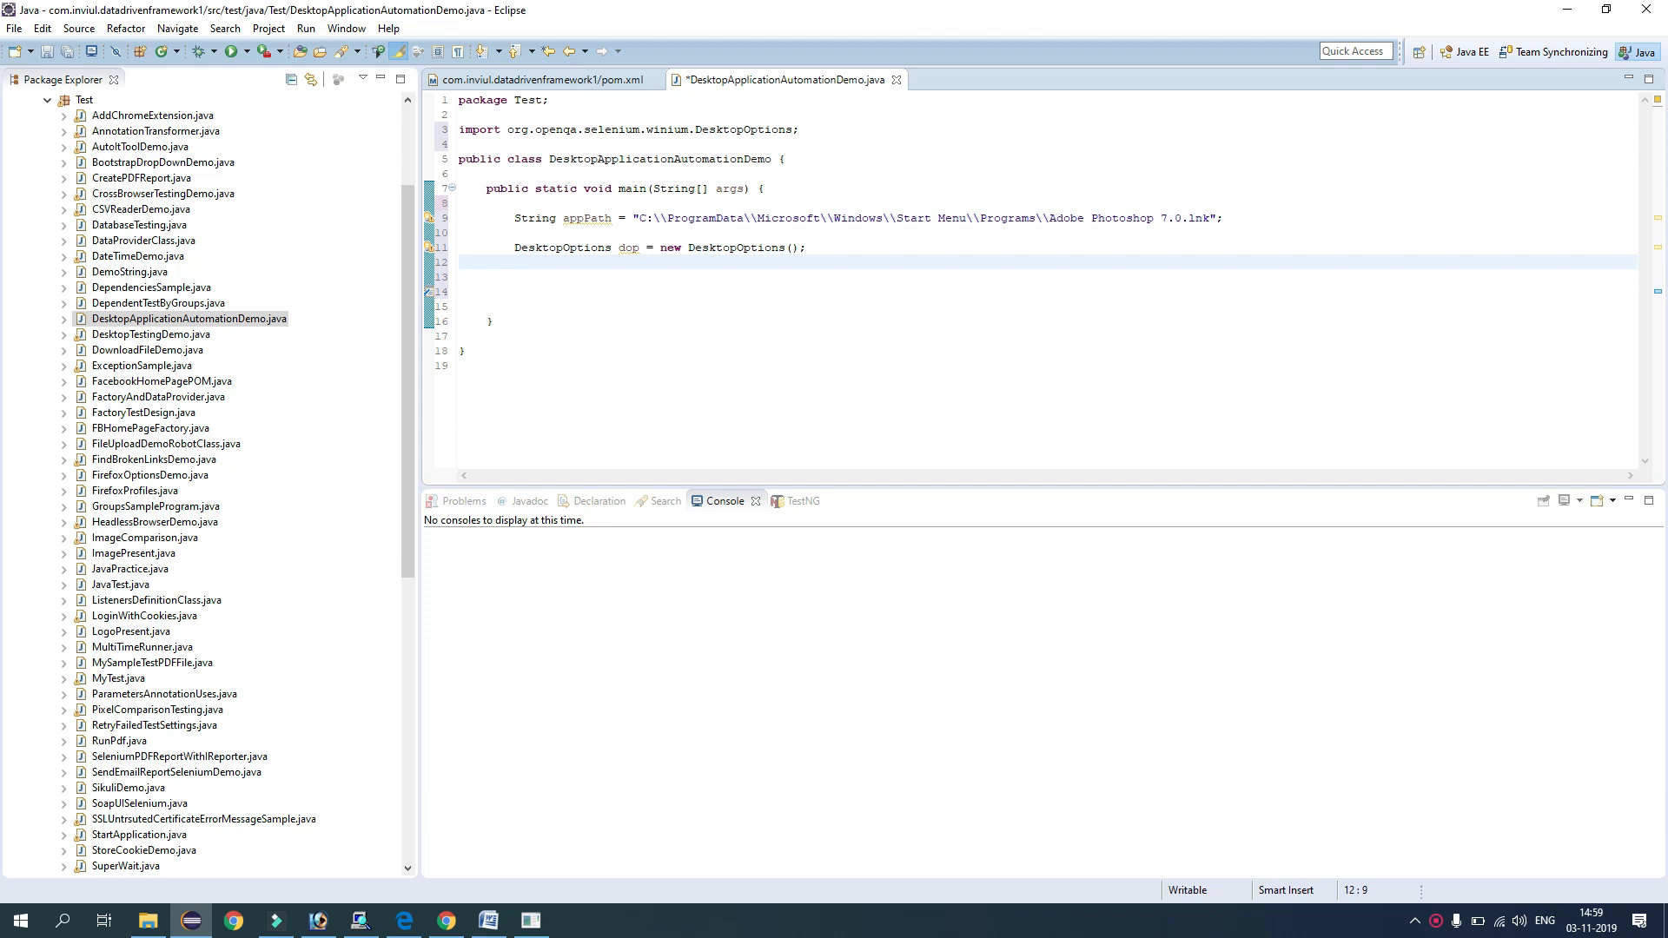
pyautogui.click(516, 261)
pyautogui.write('dop.')
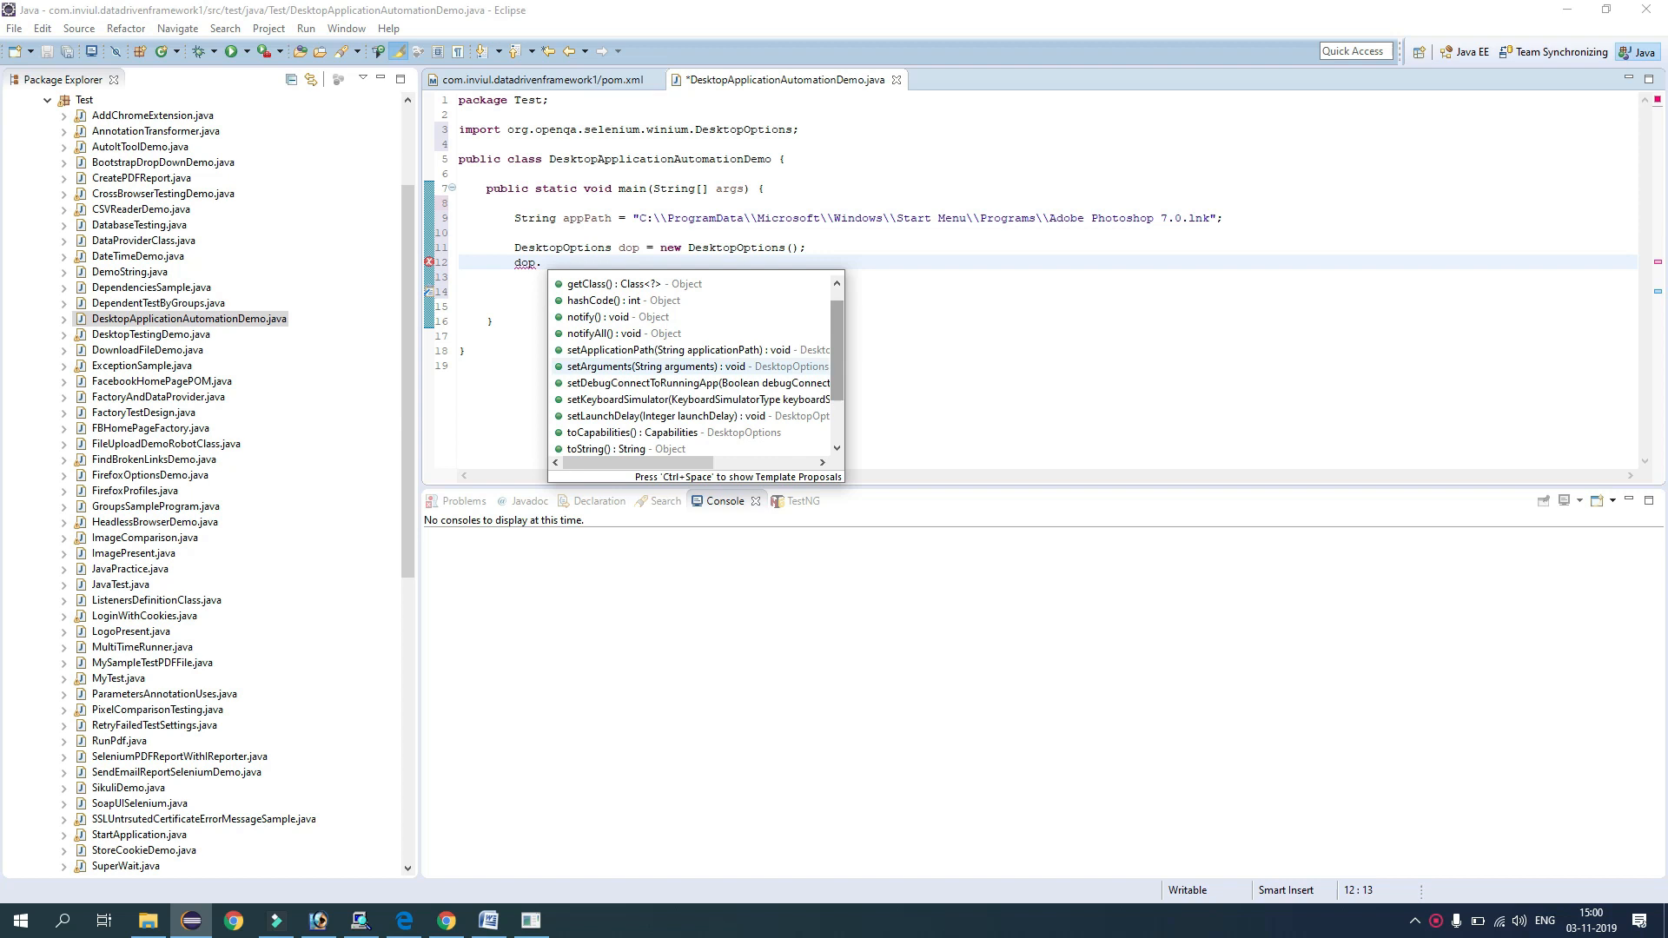
pyautogui.scroll(-3)
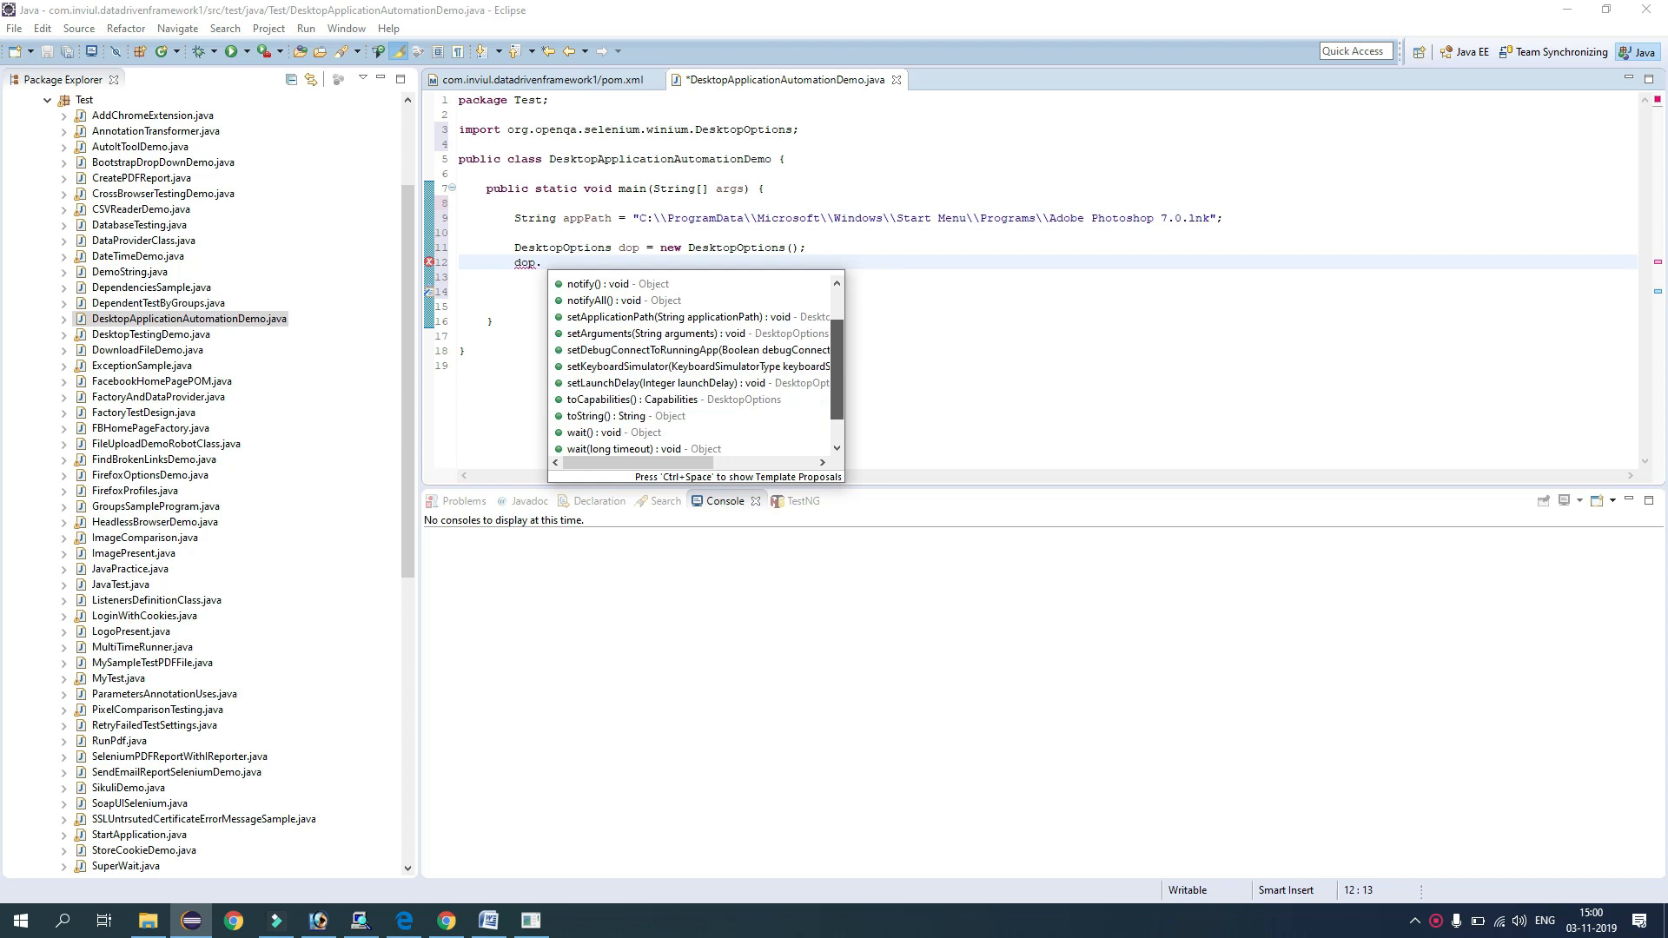
pyautogui.scroll(3)
pyautogui.write('setApplicationPath(appPath);')
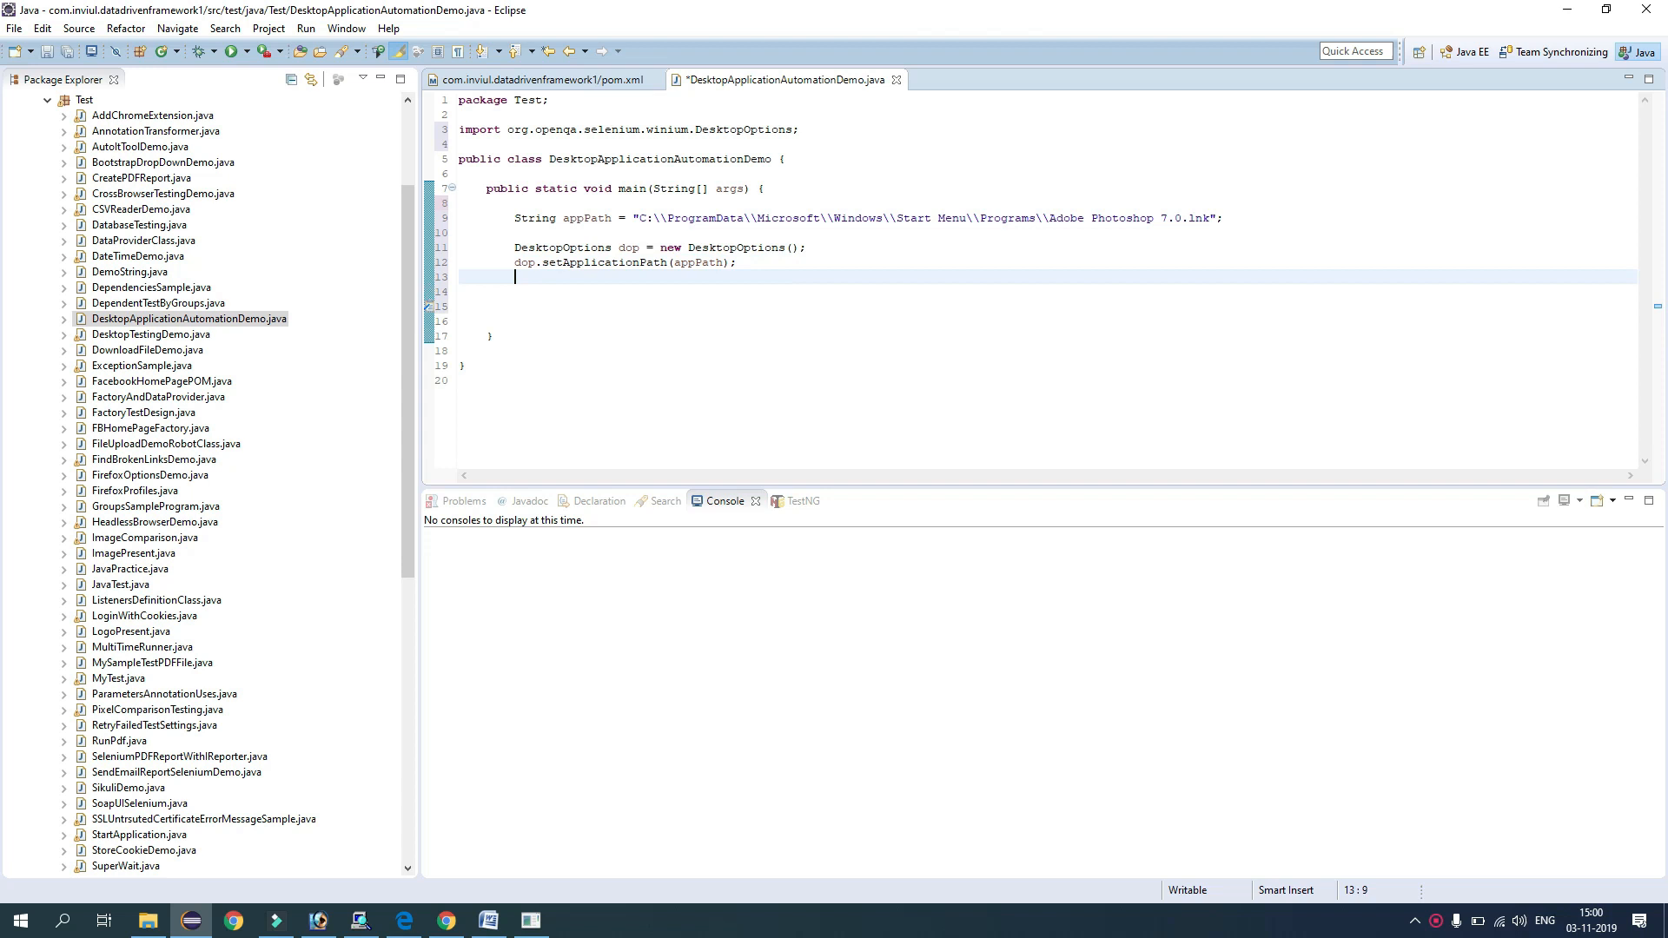
# Declare WebDriver driver as a new WiniumDriver, importing WebDriver and WiniumDriver
pyautogui.write('WebDriver')
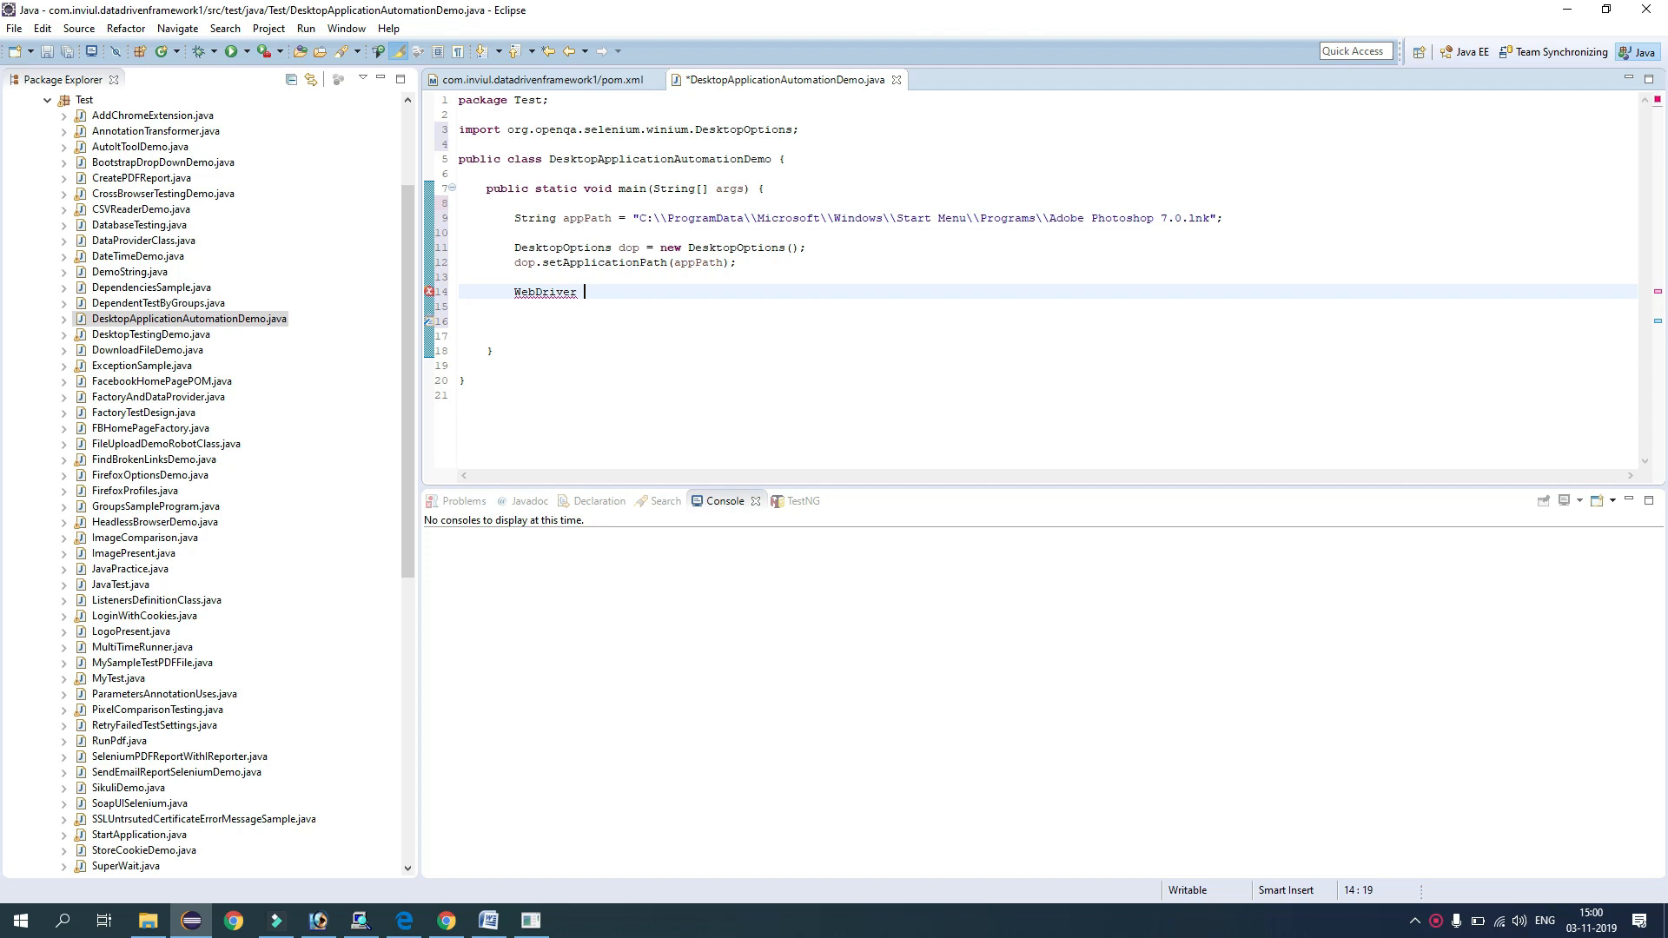
pyautogui.write('dri')
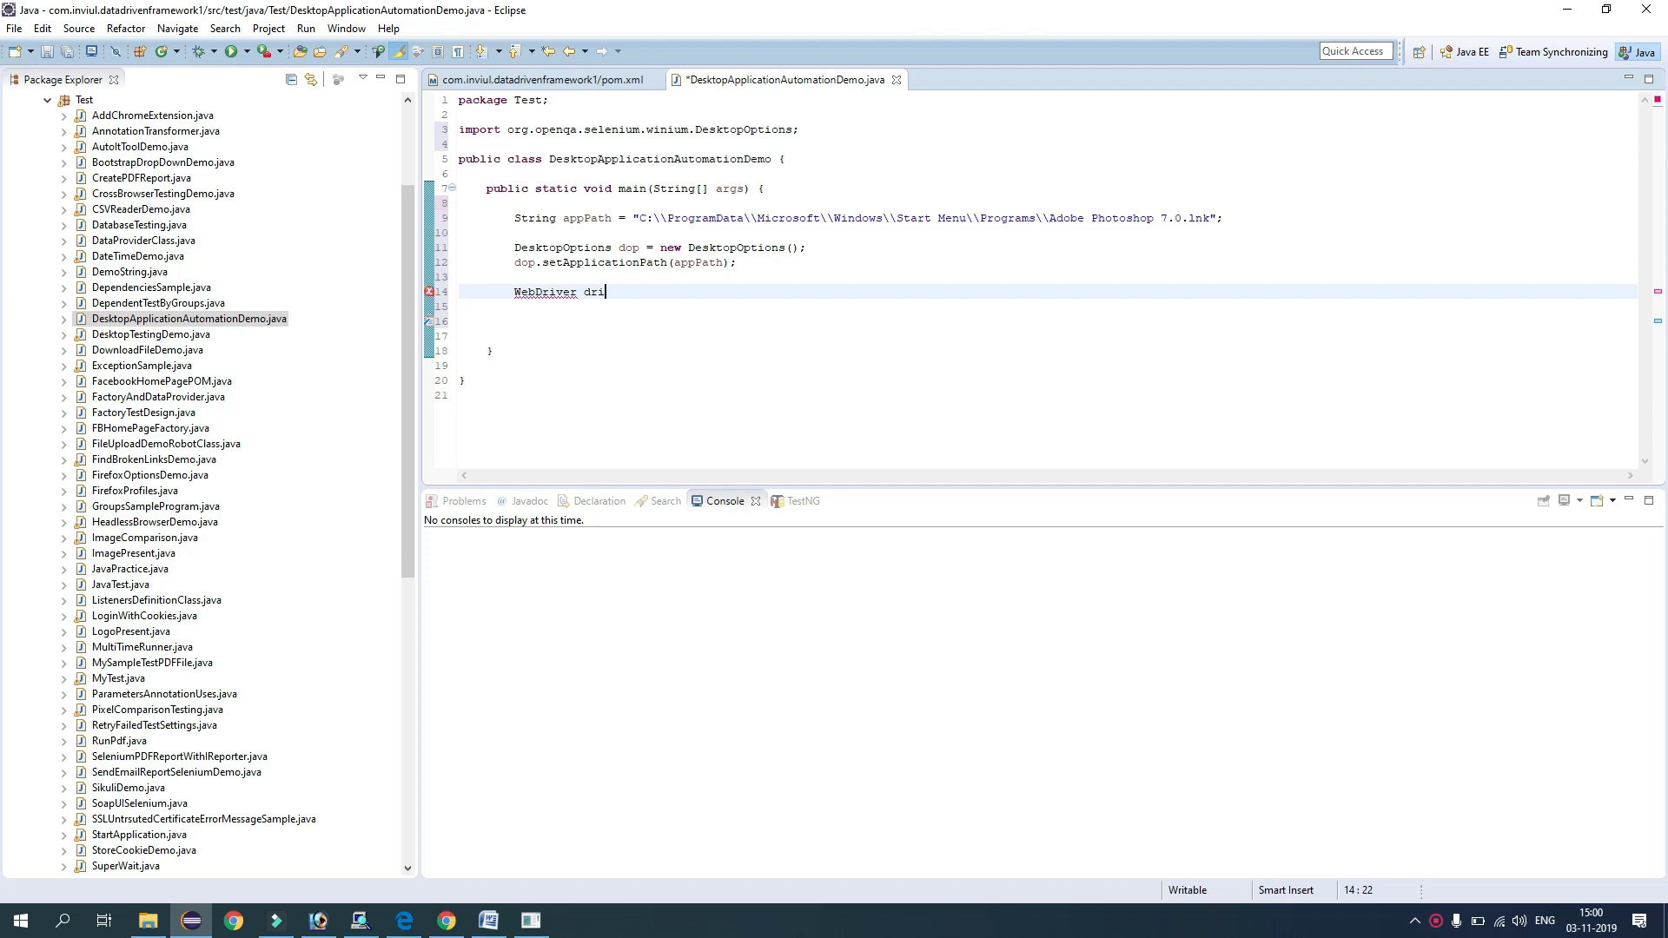
pyautogui.write('driver = new WiniumDriver(remoteAddress, options);')
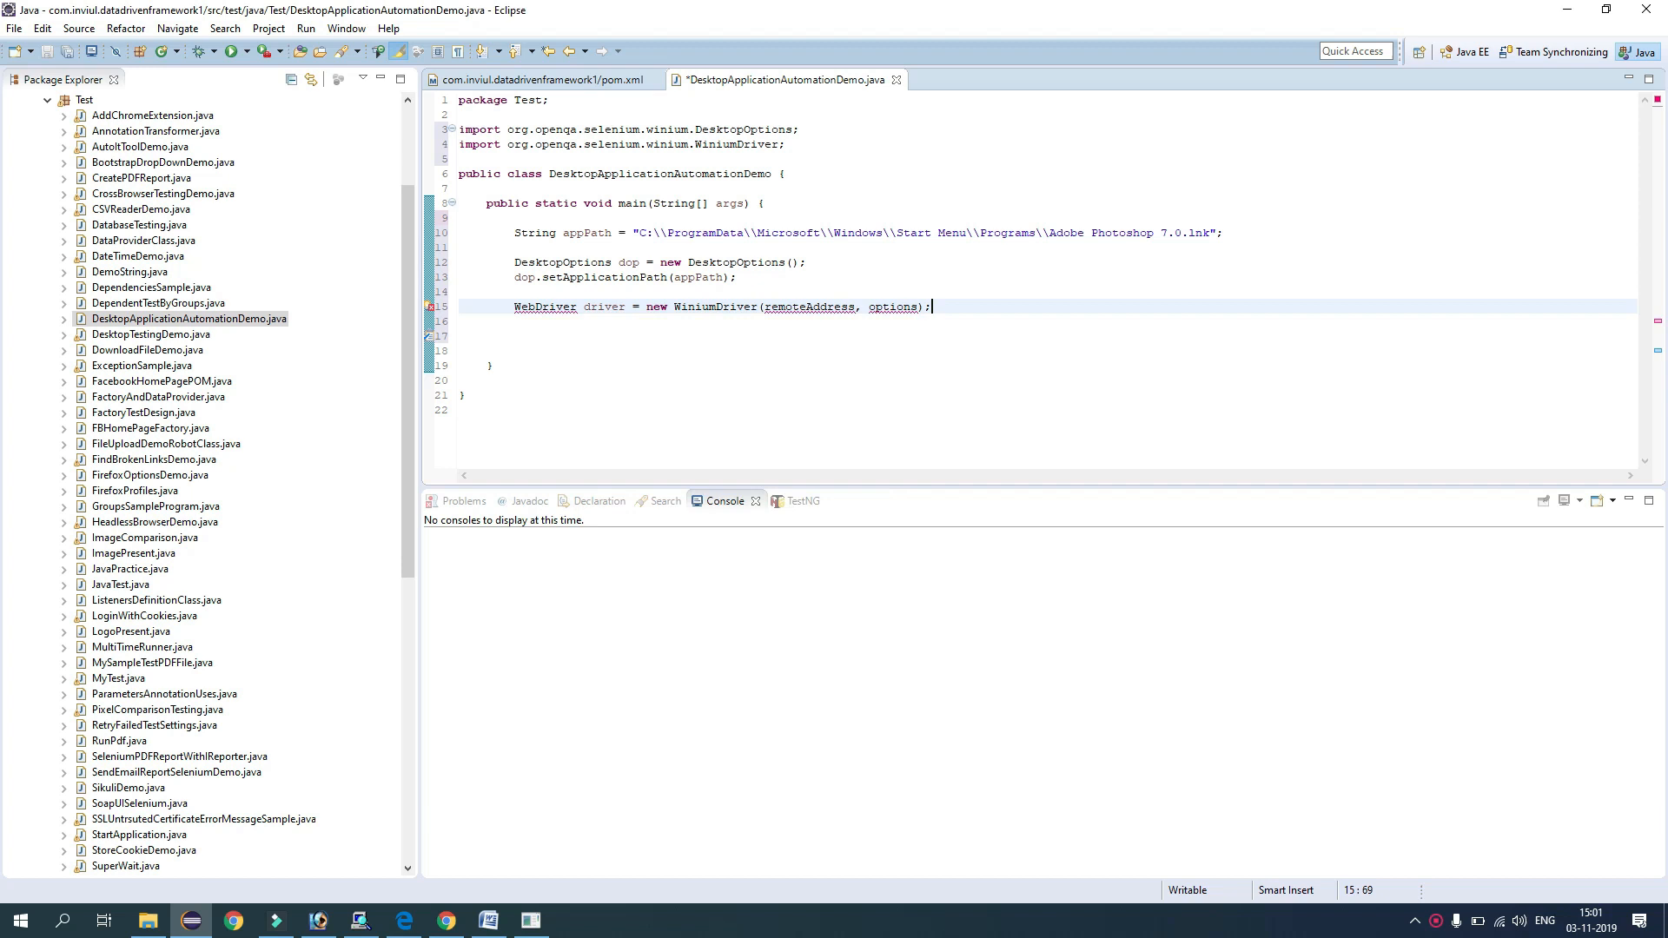
pyautogui.write('URL u')
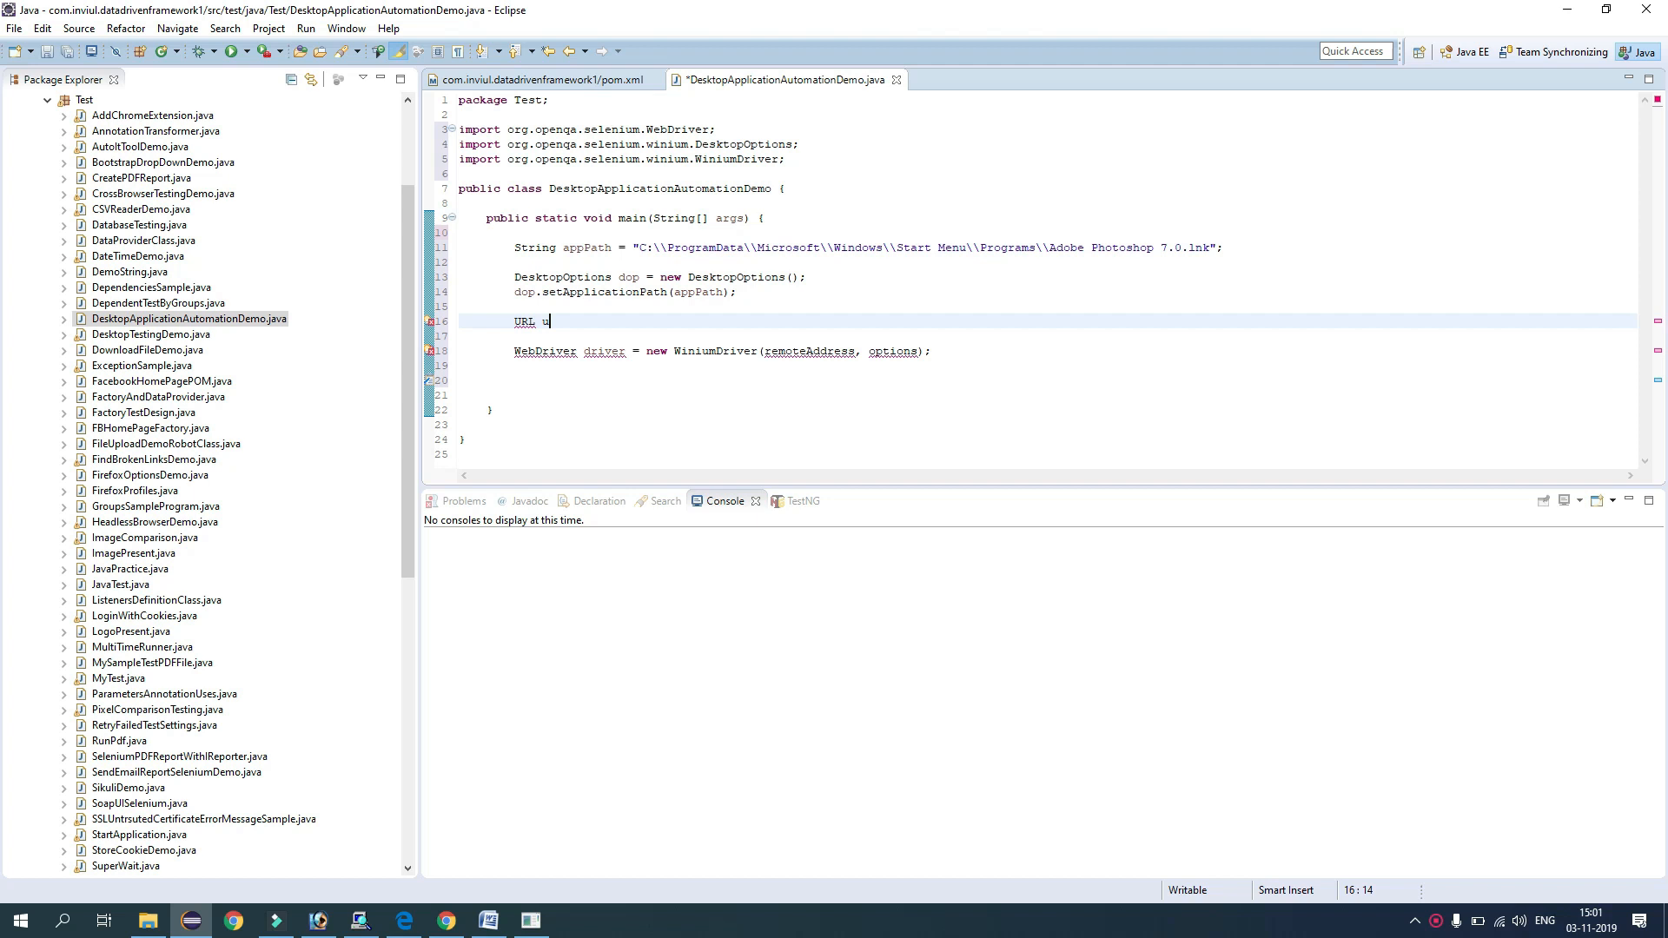
pyautogui.write('rl = new URL("")')
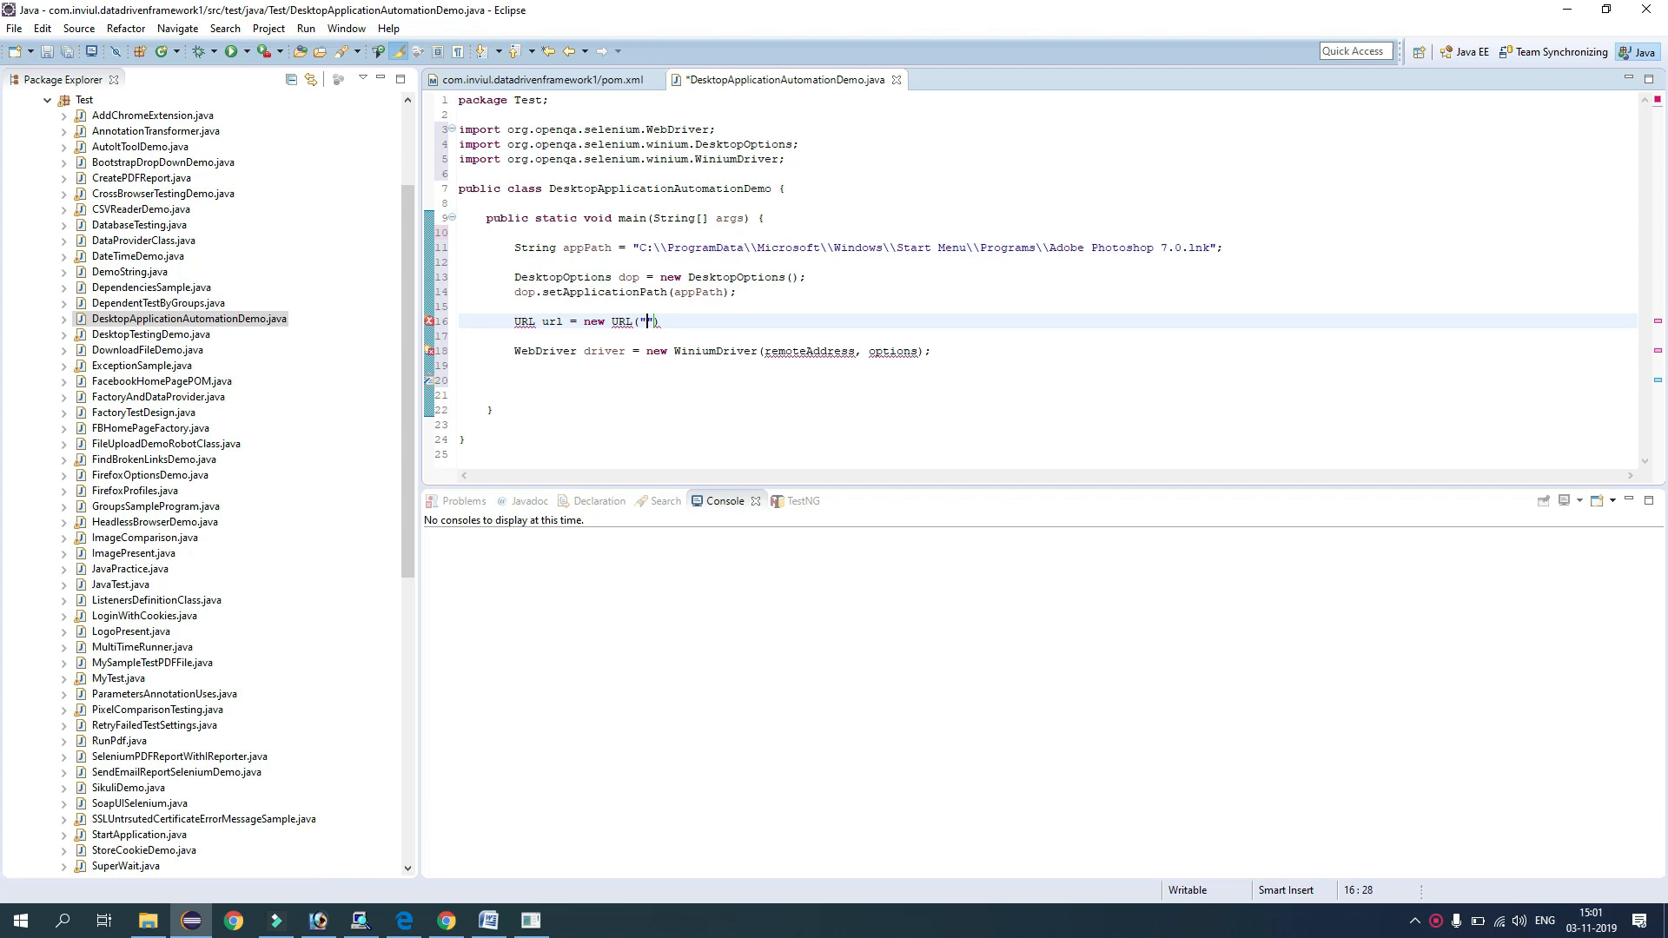
pyautogui.write('http:')
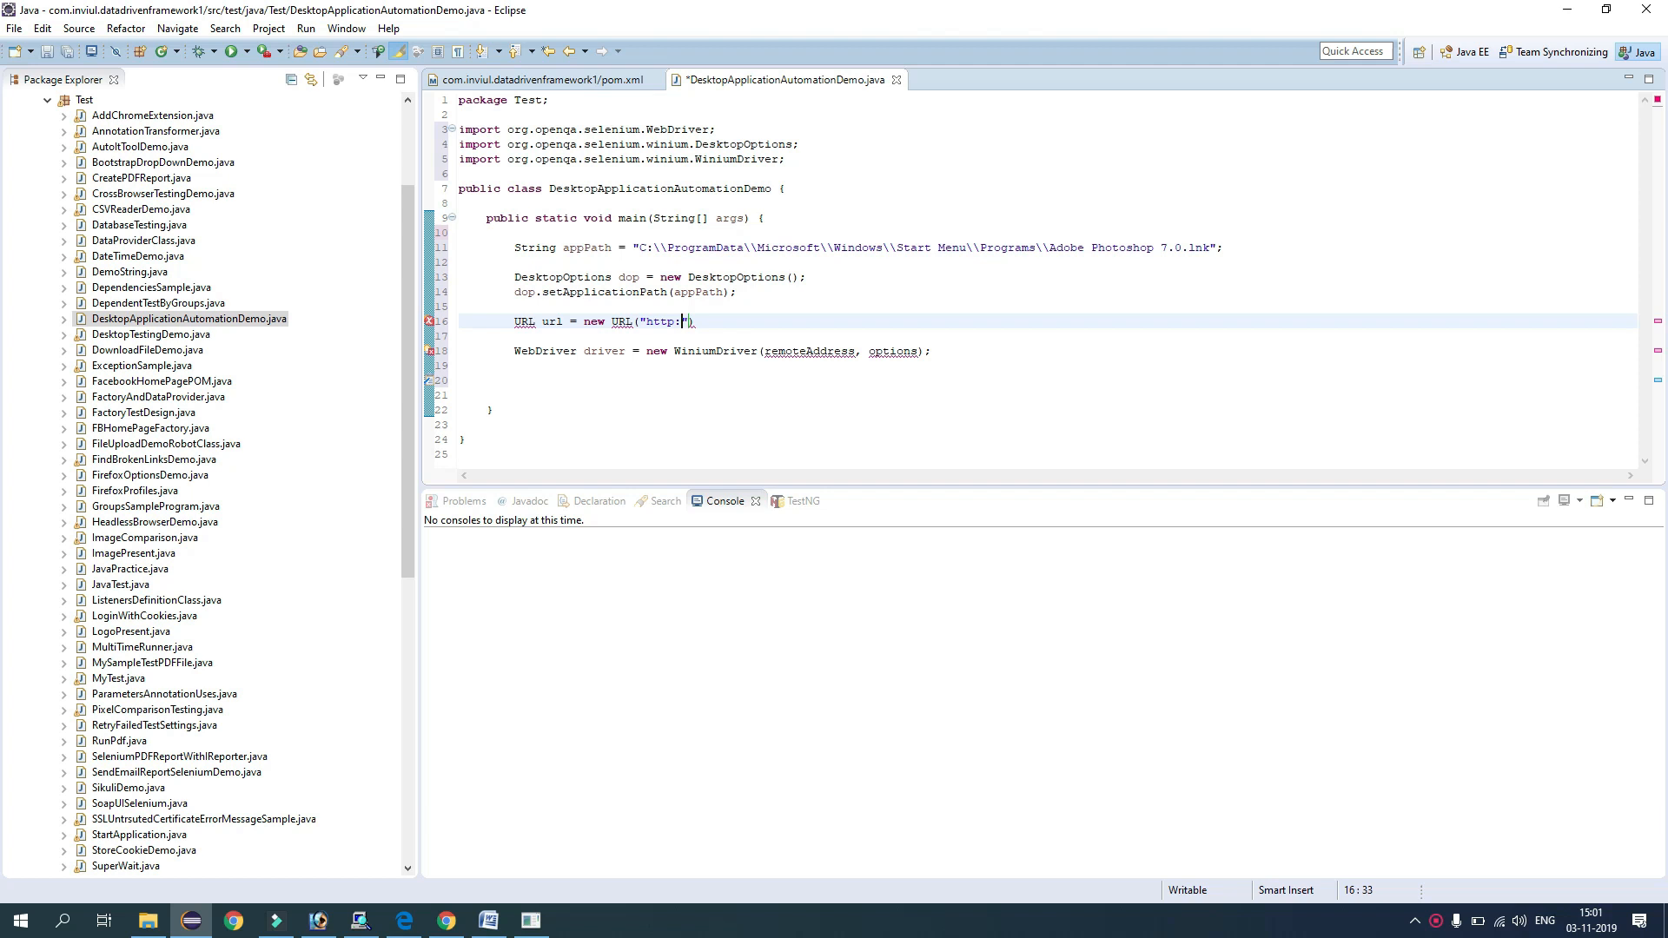
pyautogui.write('//localhost:9999')
pyautogui.click(723, 351)
pyautogui.write('url')
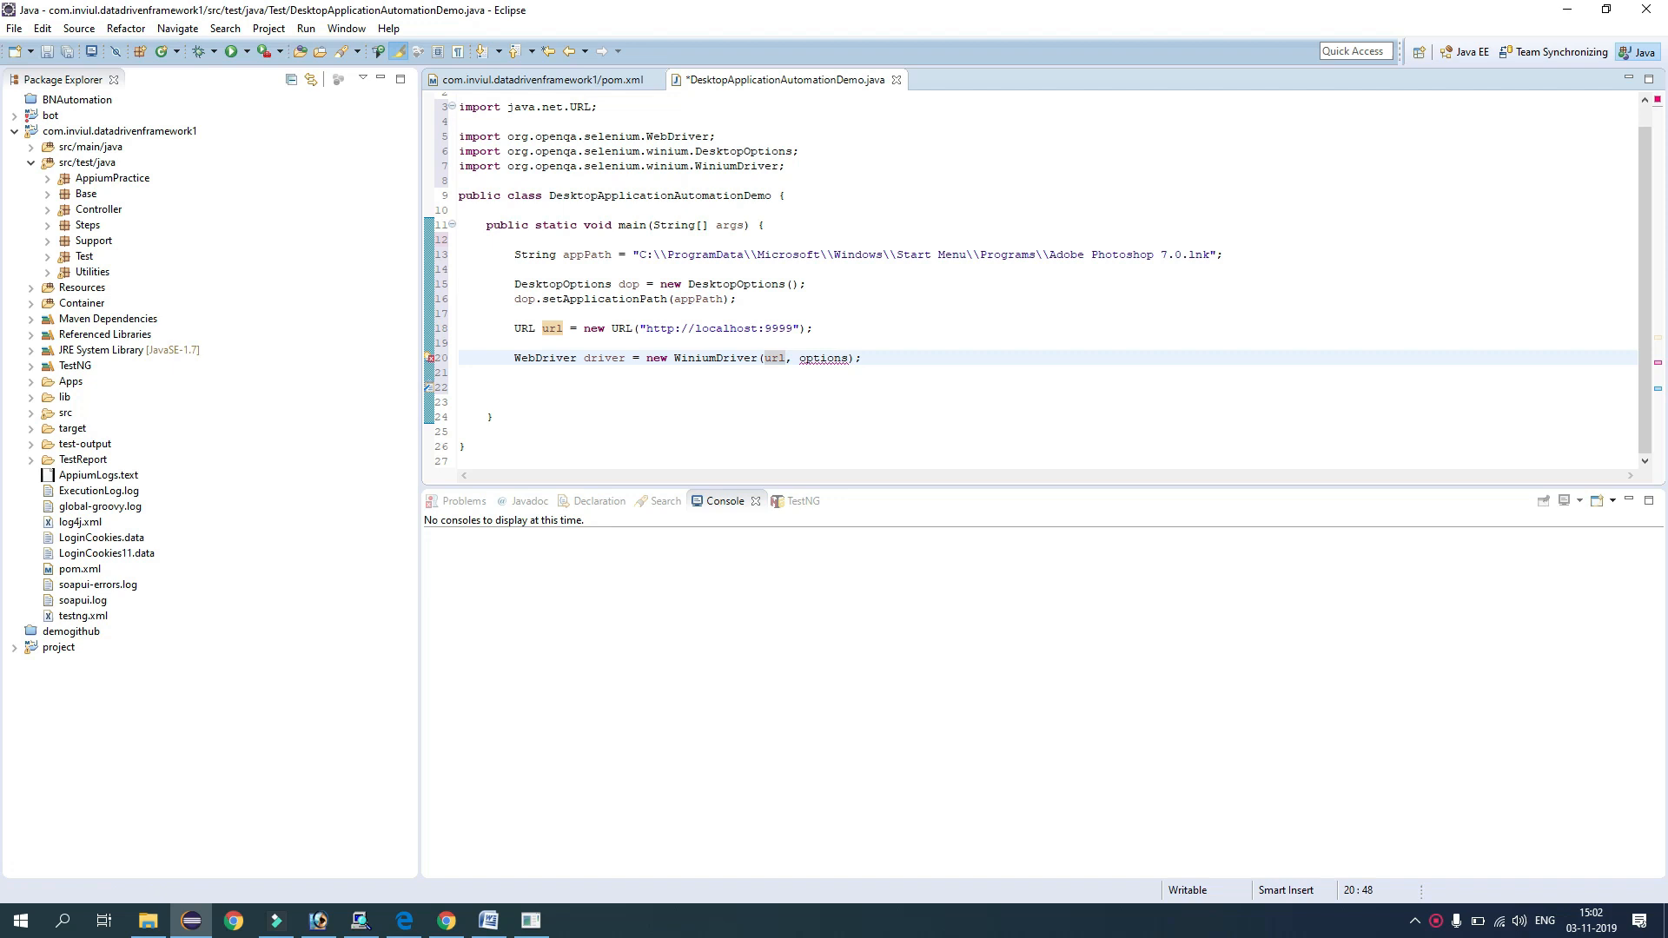
# Pass url and dop to WiniumDriver, add throws declarations, and add Thread.sleep(10000)
pyautogui.write('dop')
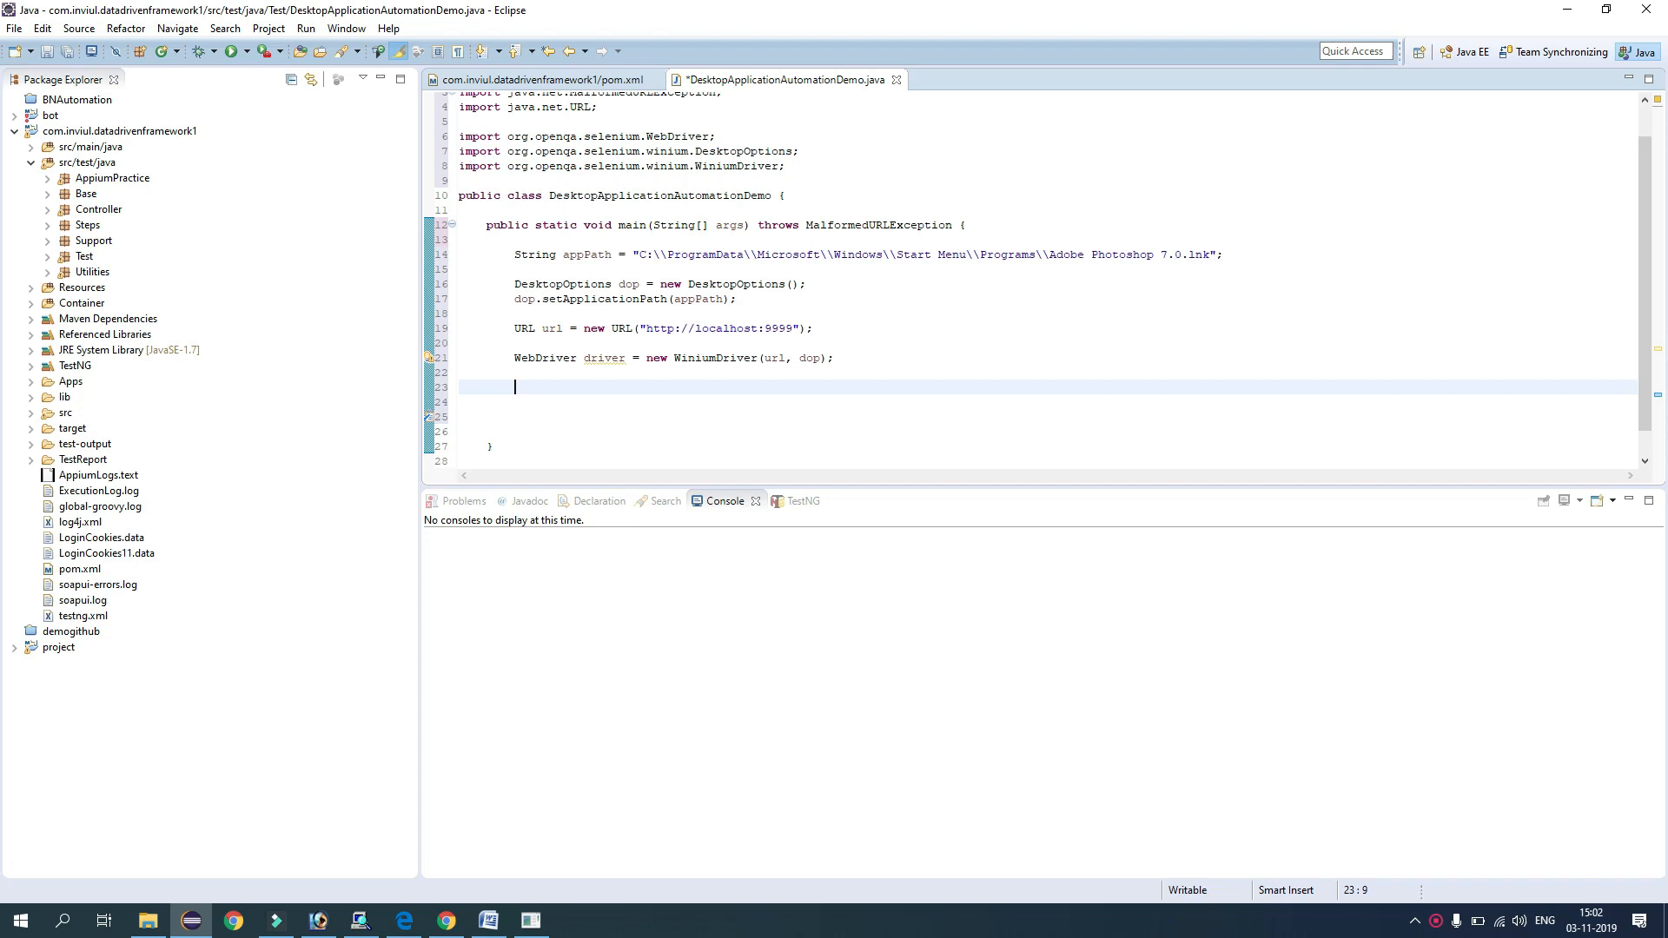
pyautogui.write('Thread.sleep(millis);')
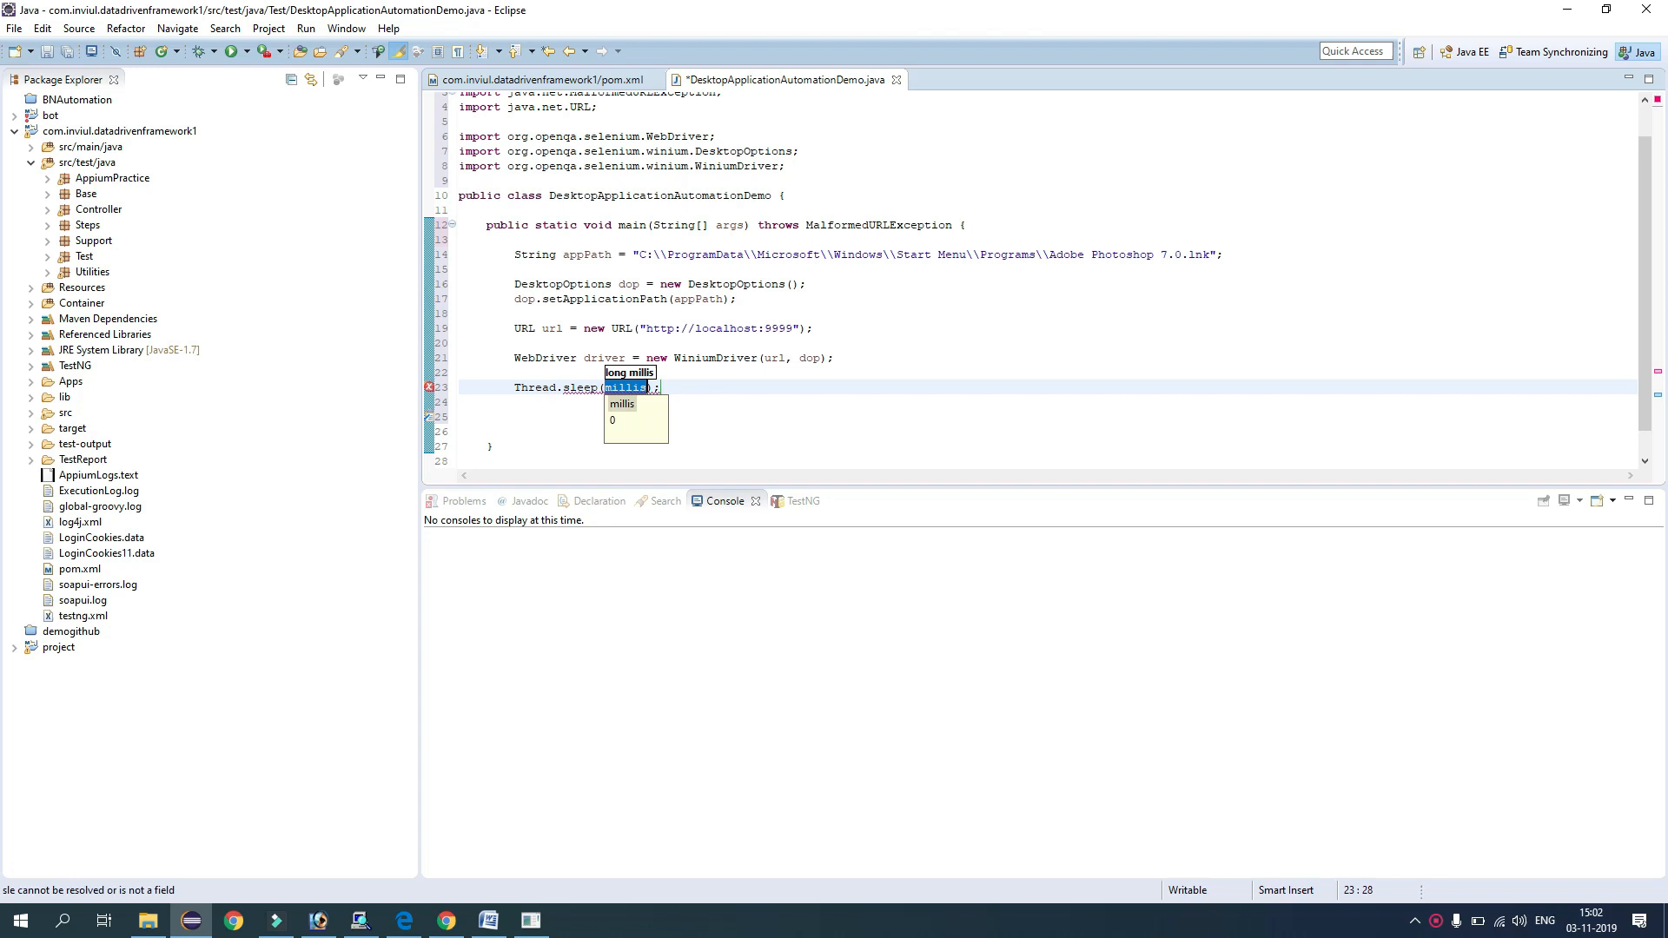
pyautogui.write('10000')
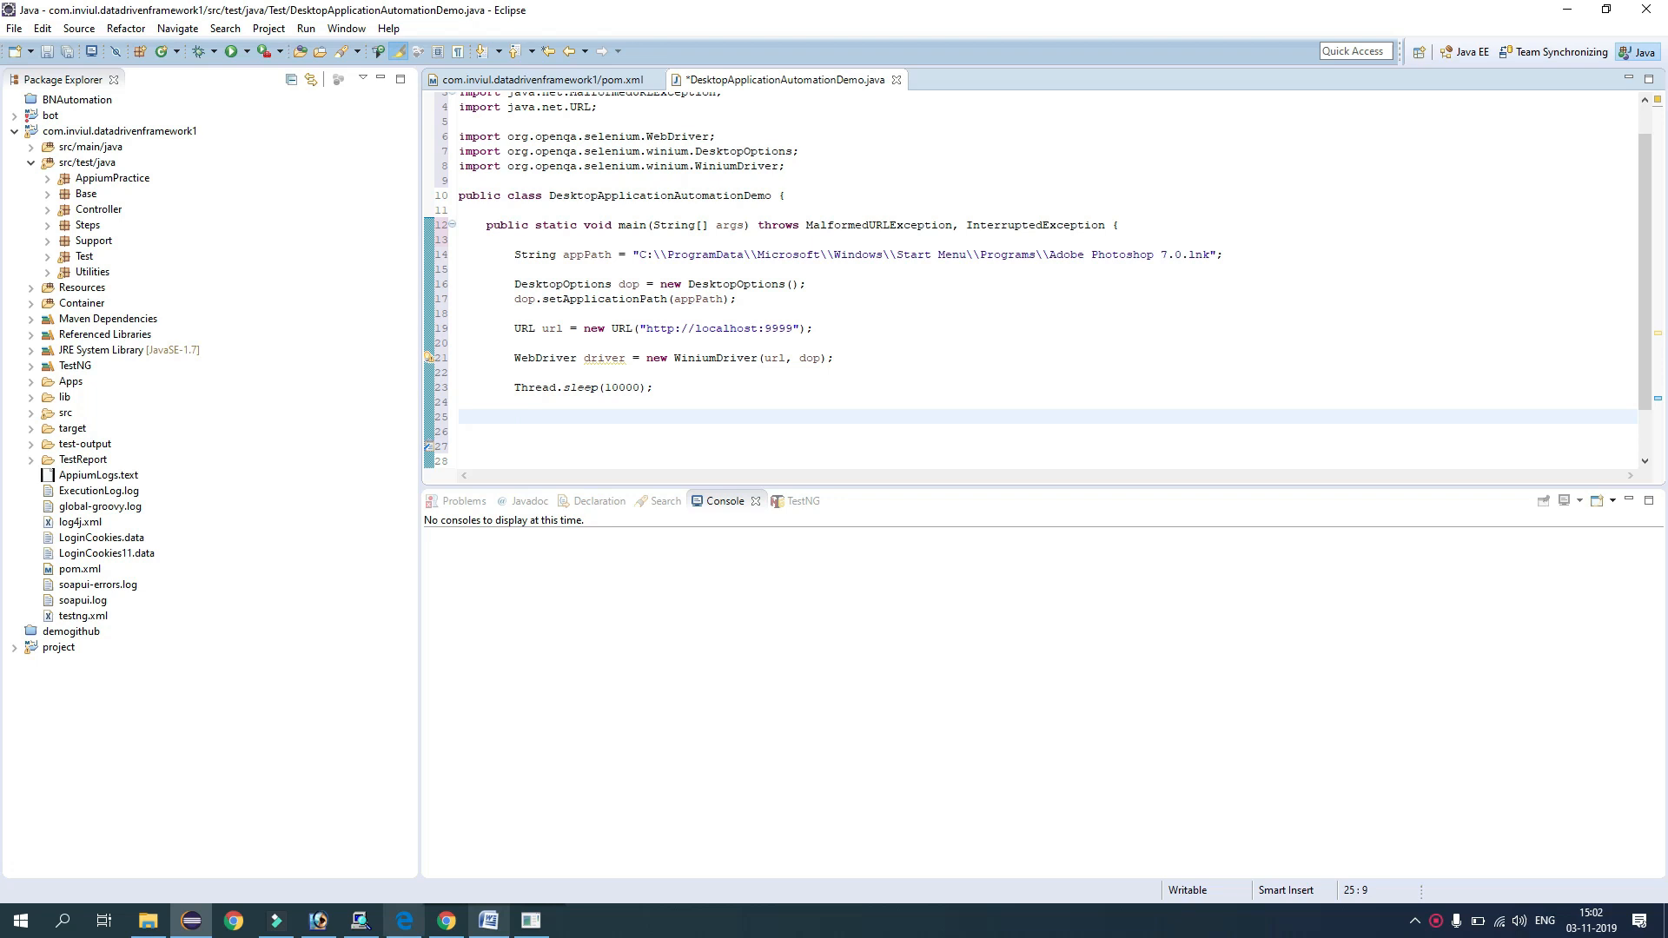
# Begin a driver.findElement(By. statement below the Thread.sleep line
pyautogui.click(360, 921)
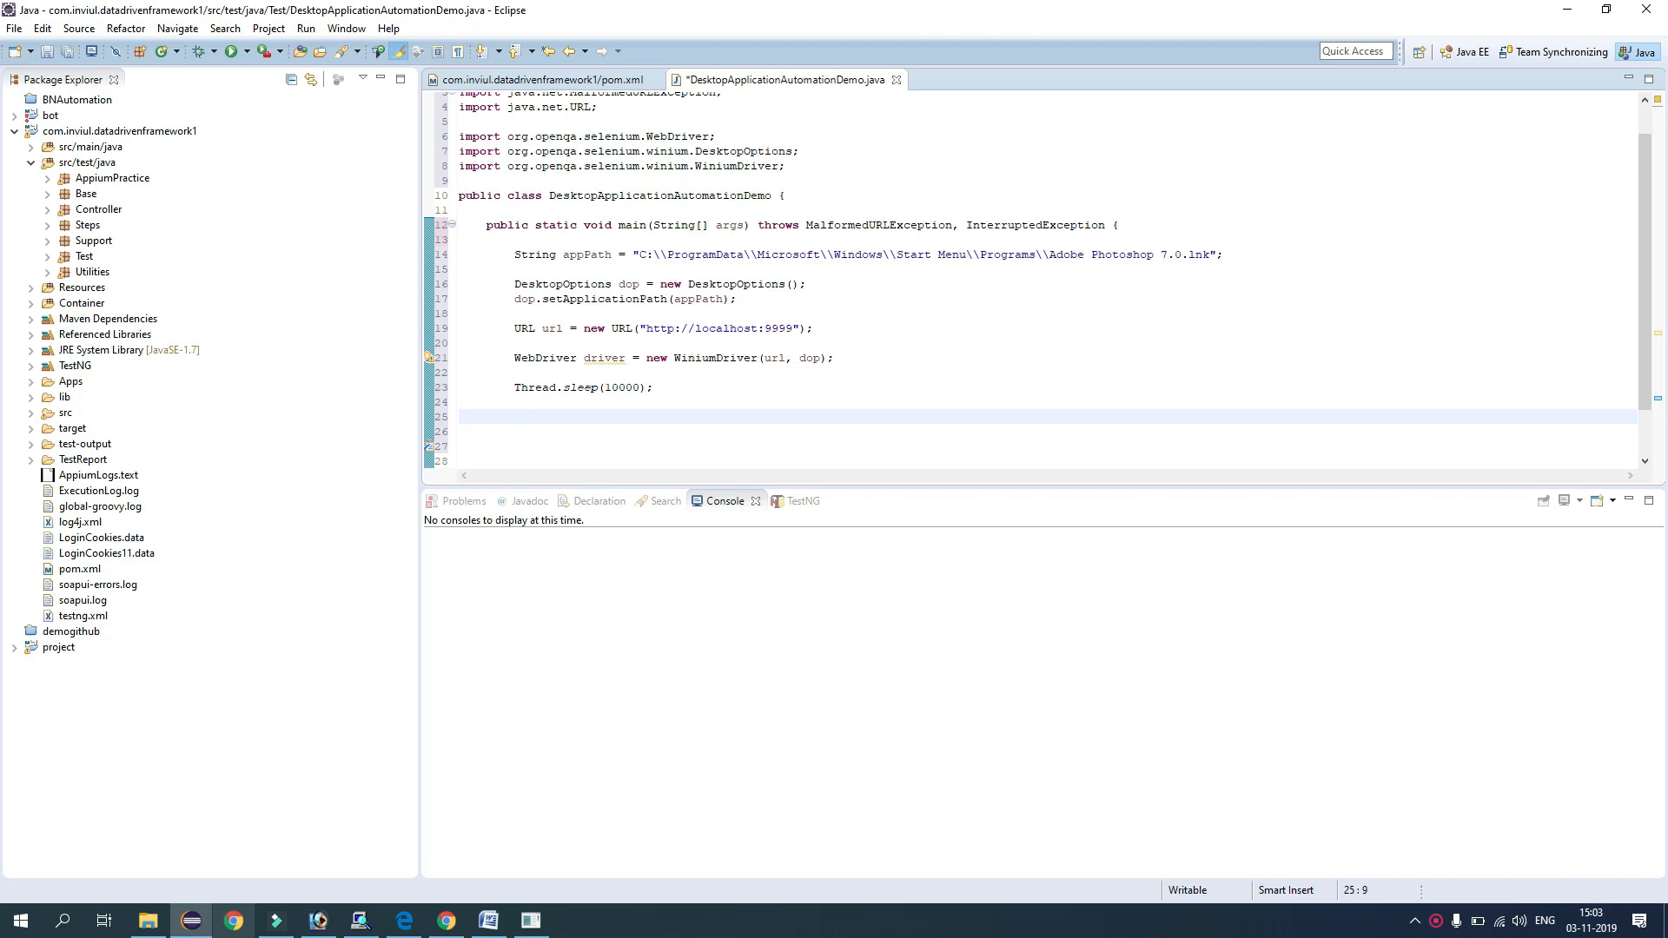
pyautogui.write('driver.findElement(By.name("File')
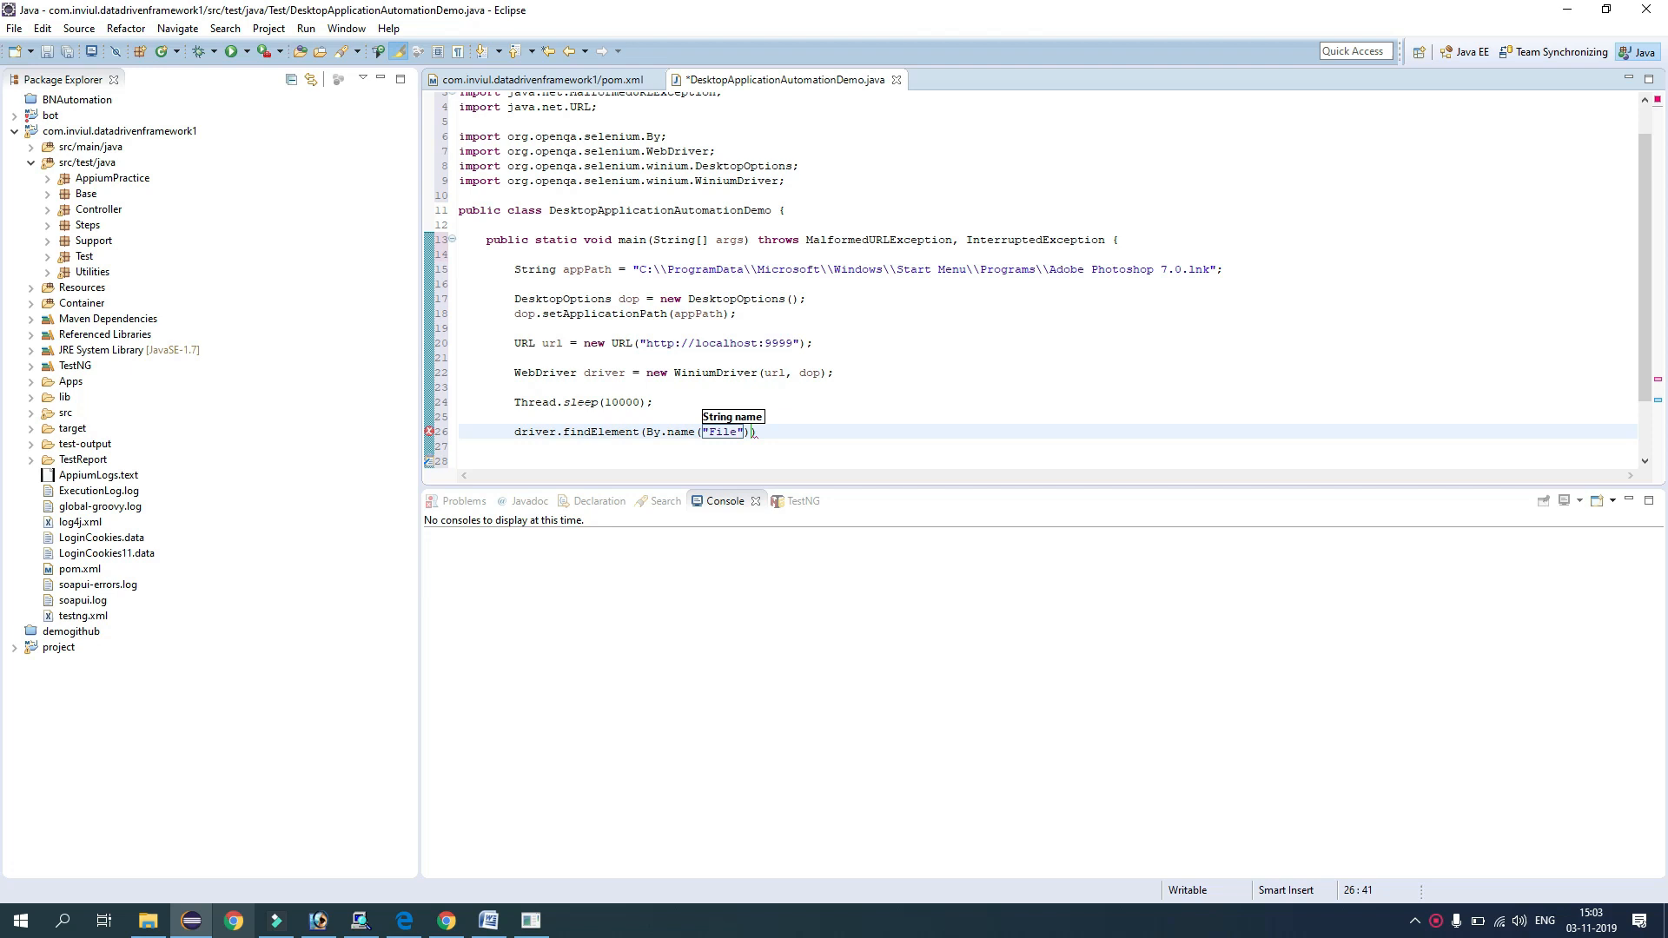
# Append .click(); to driver.findElement(By.name("File")) on line 26
pyautogui.write('.click();')
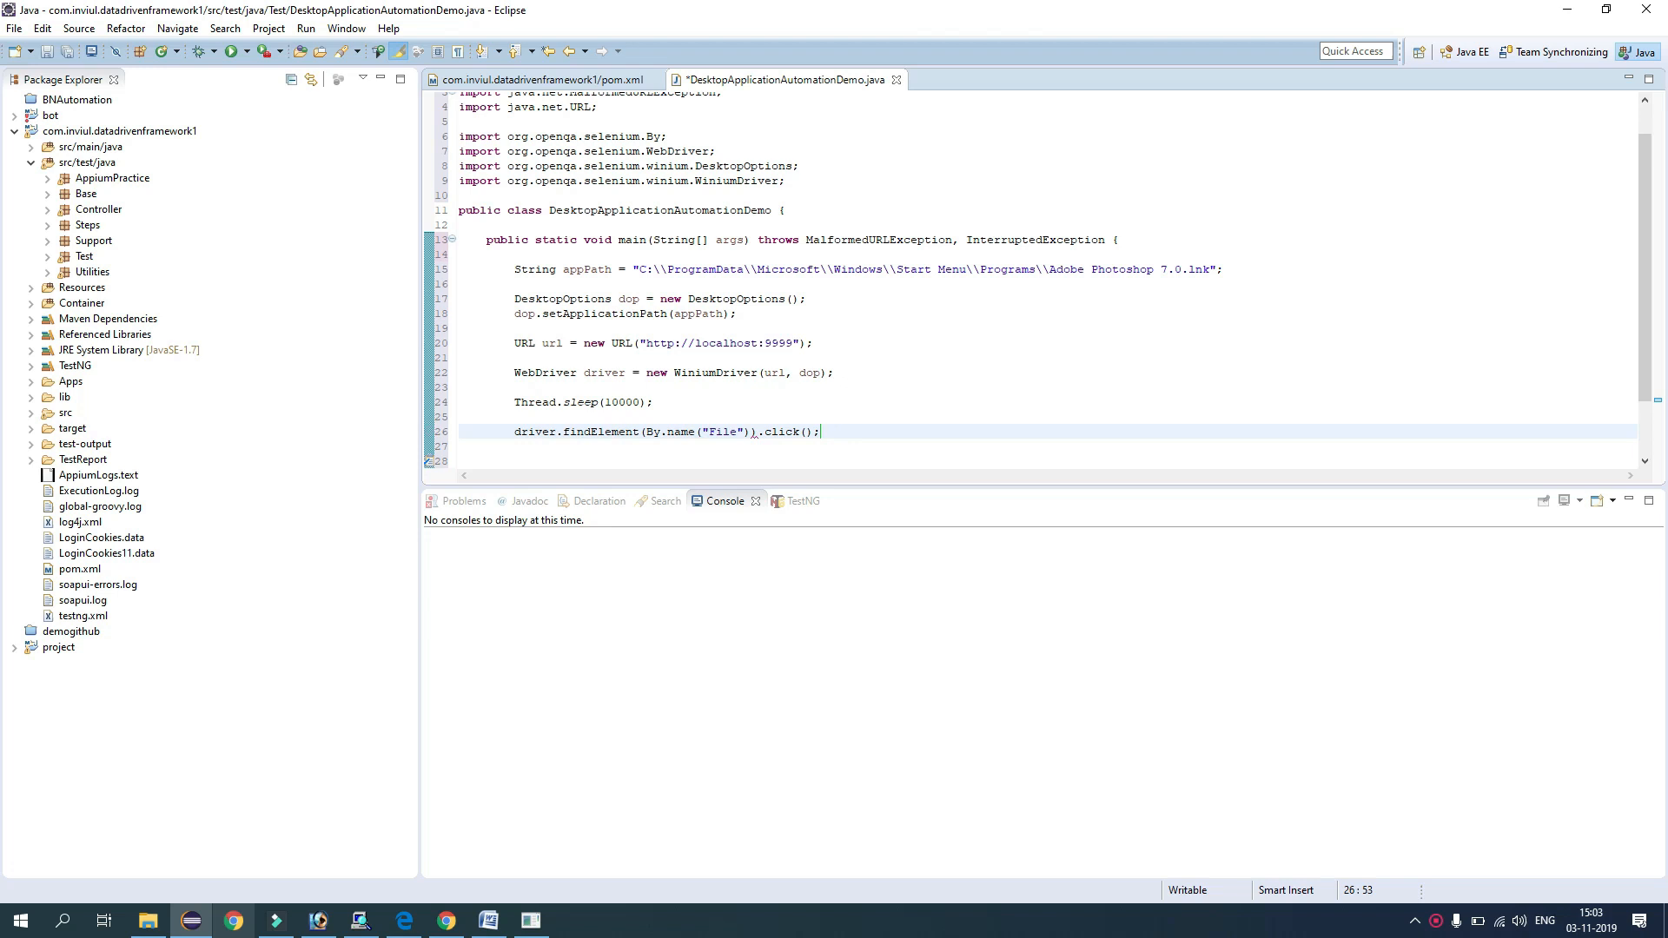